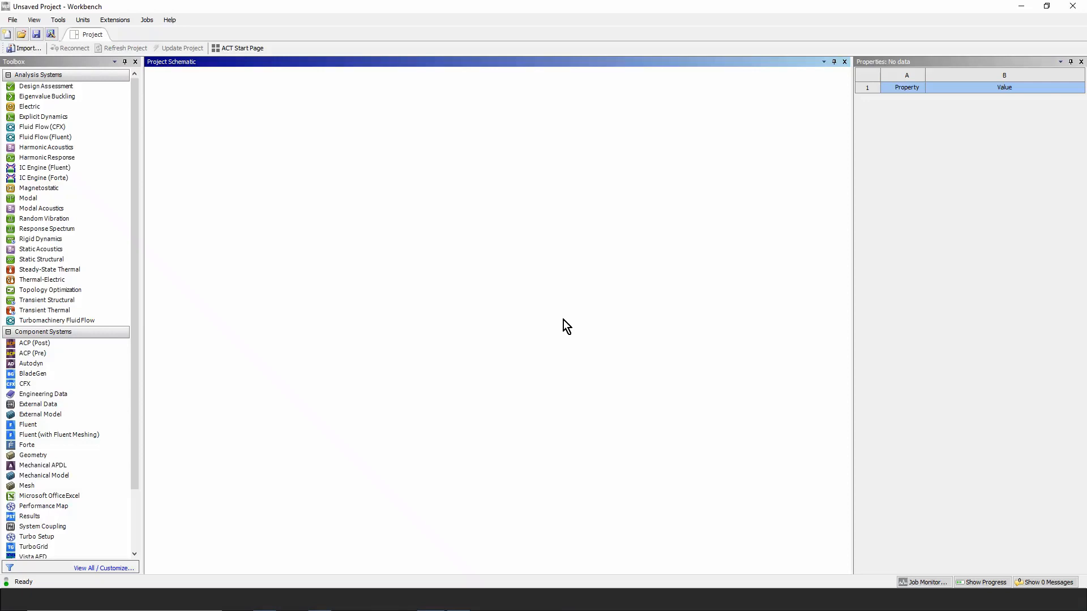
mouse_move(723, 161)
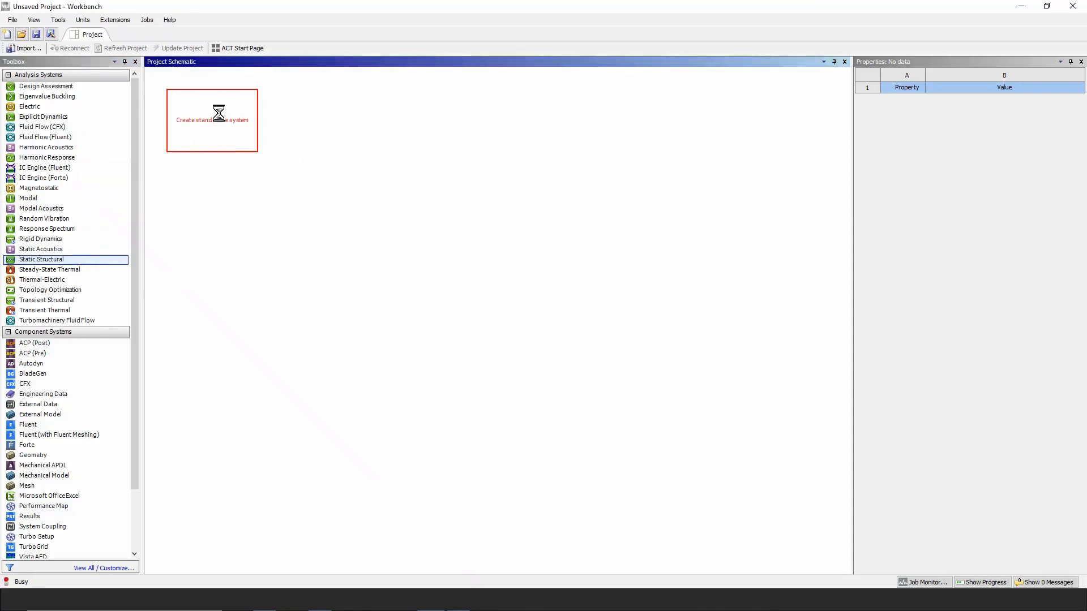
Step: Add a Static Structural system and import simple_sector.stp as its geometry
click(212, 120)
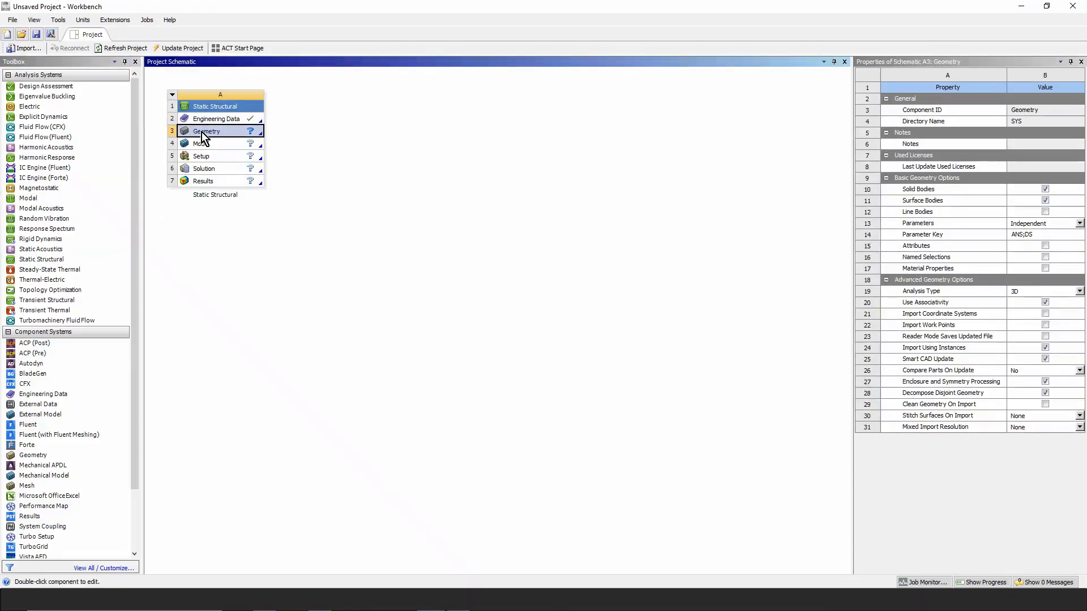
right_click(206, 130)
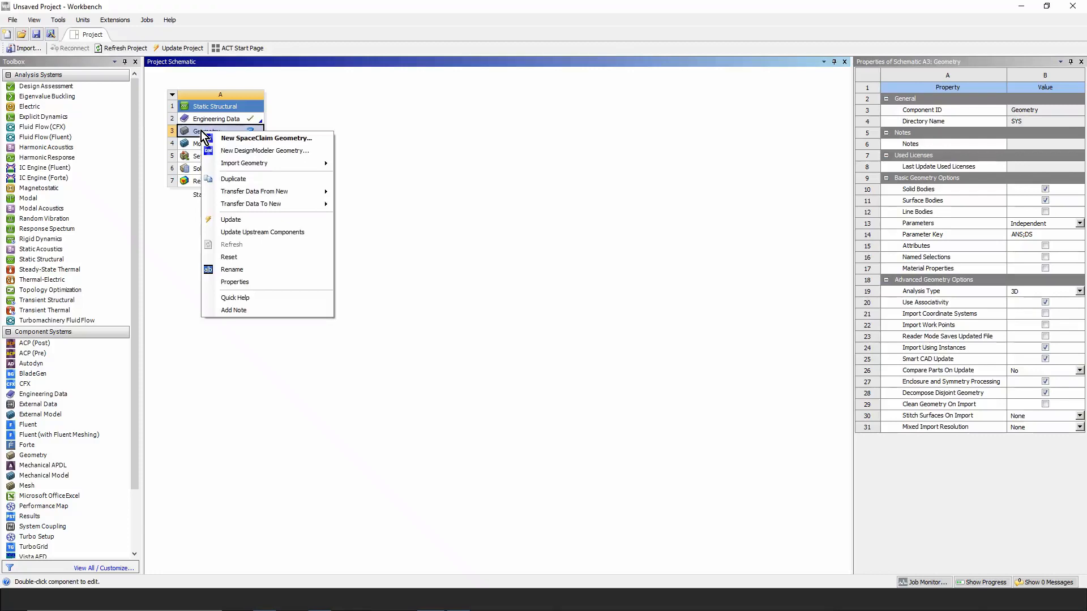
mouse_move(244, 163)
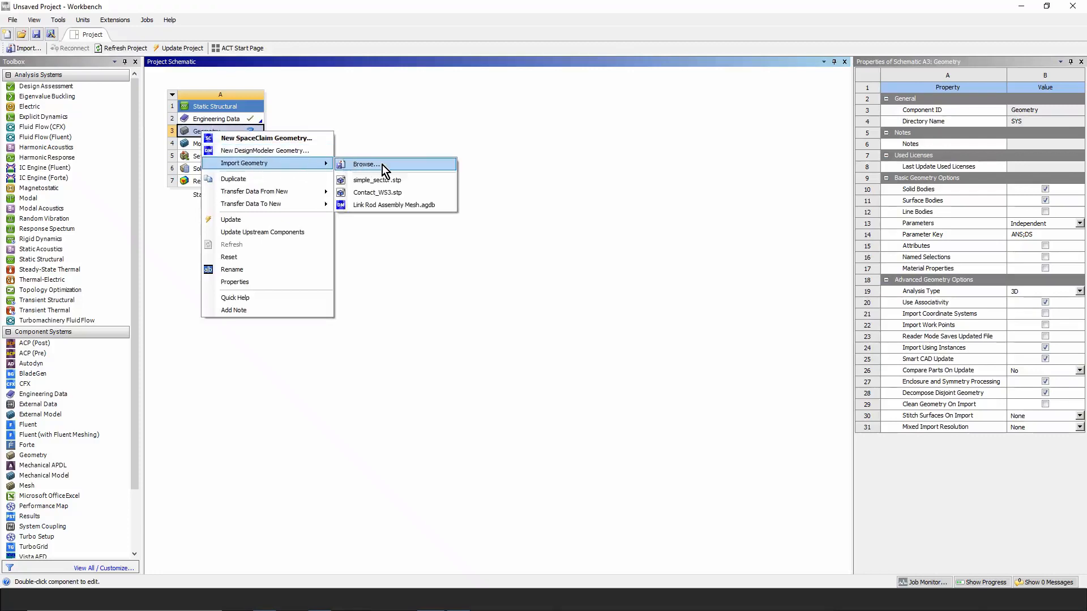
mouse_move(377, 180)
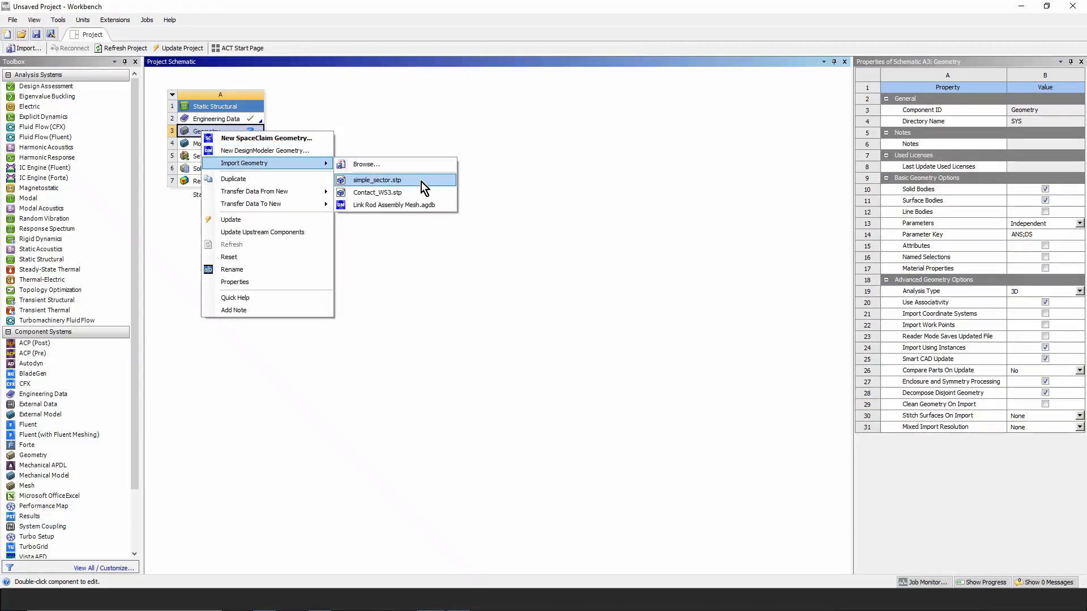
click(377, 180)
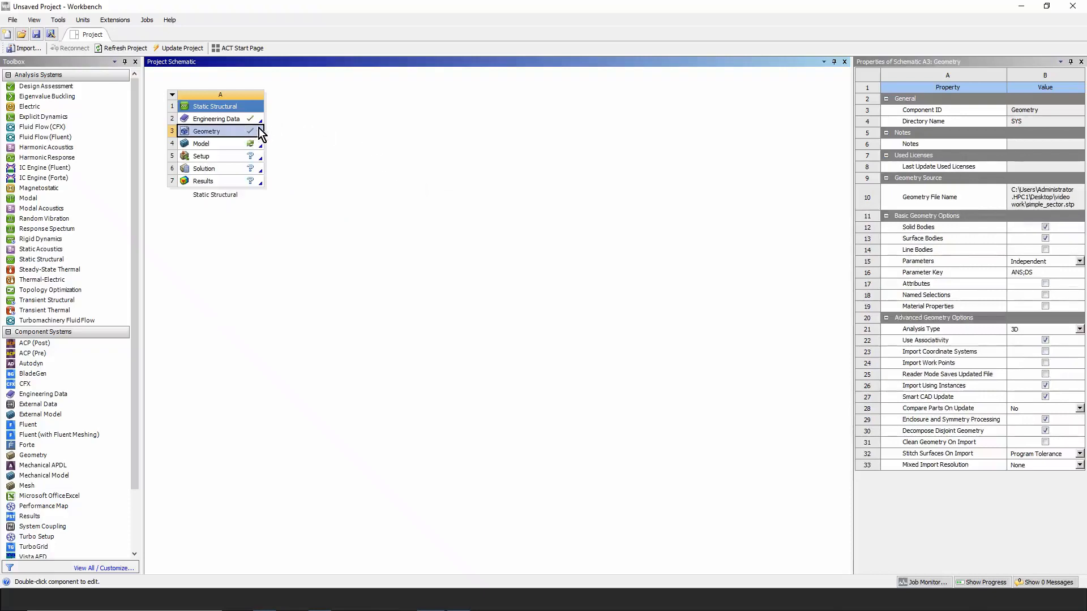
Step: Open the Model component for editing in Mechanical
click(201, 144)
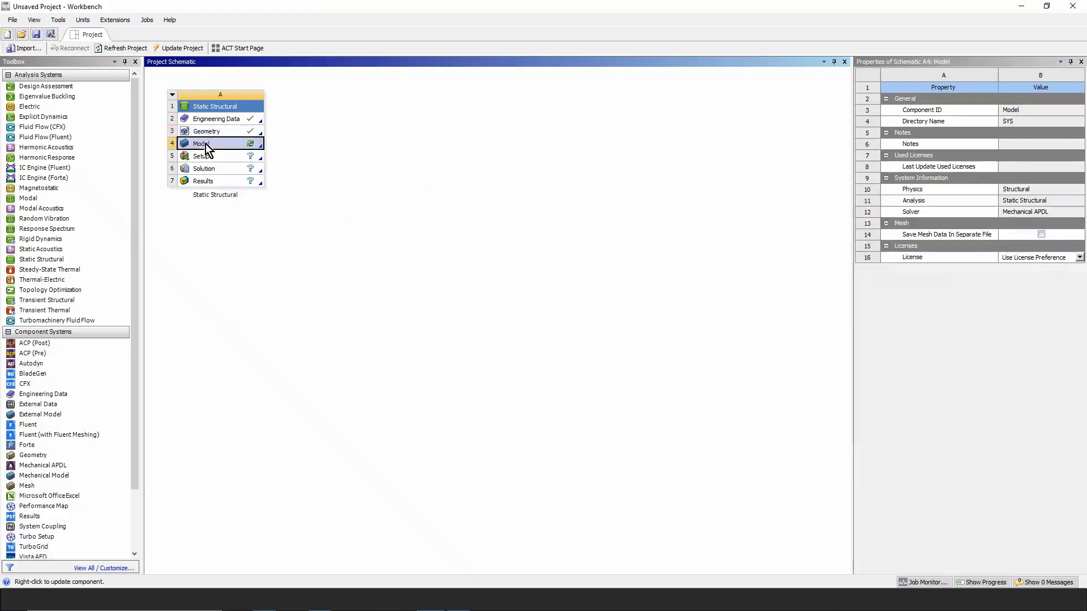
double_click(201, 143)
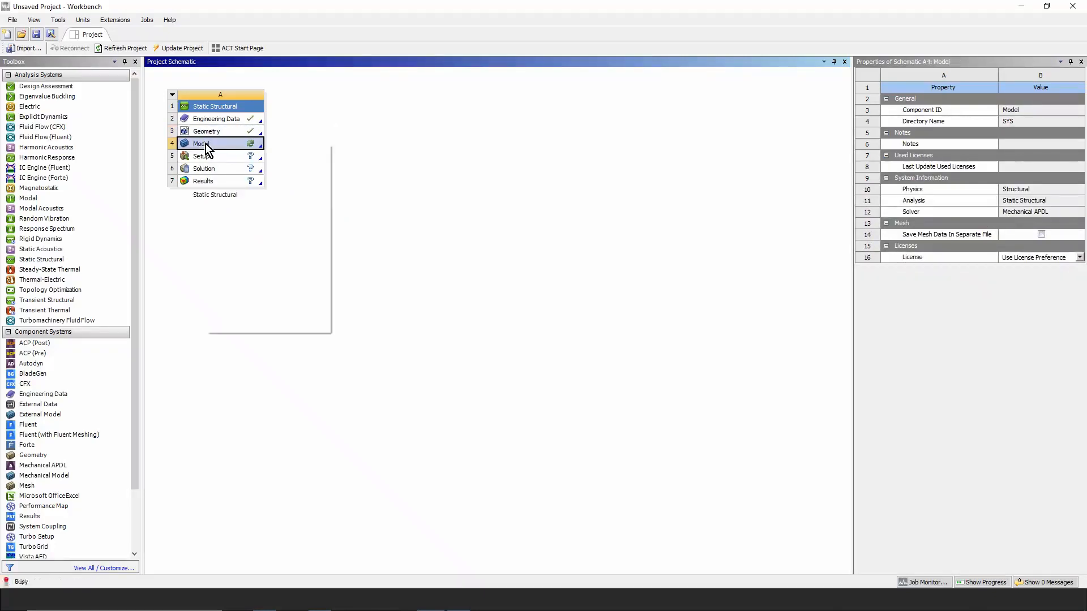
right_click(201, 144)
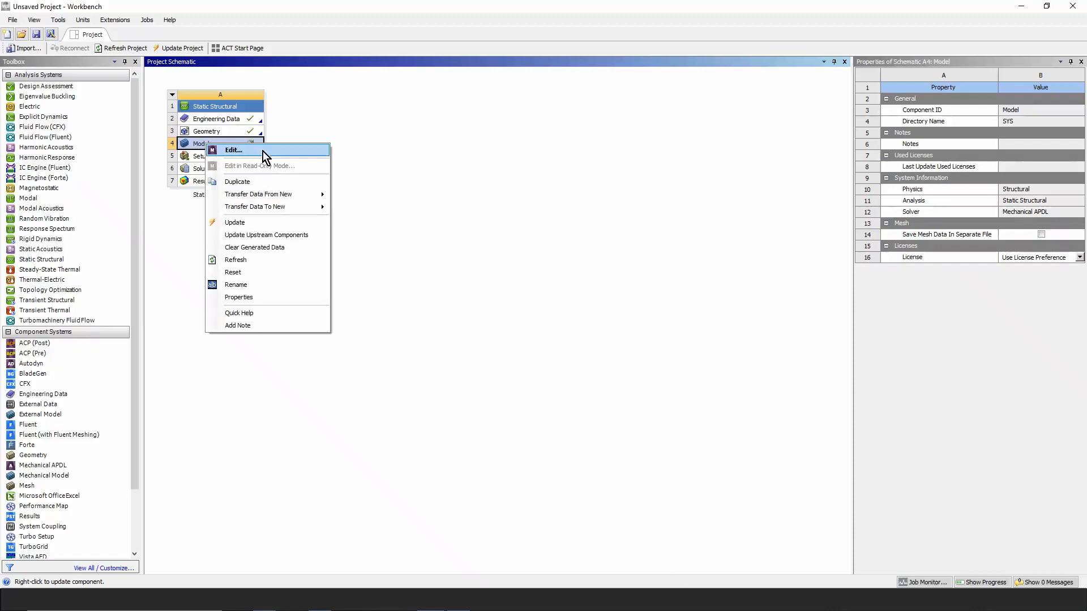
click(233, 150)
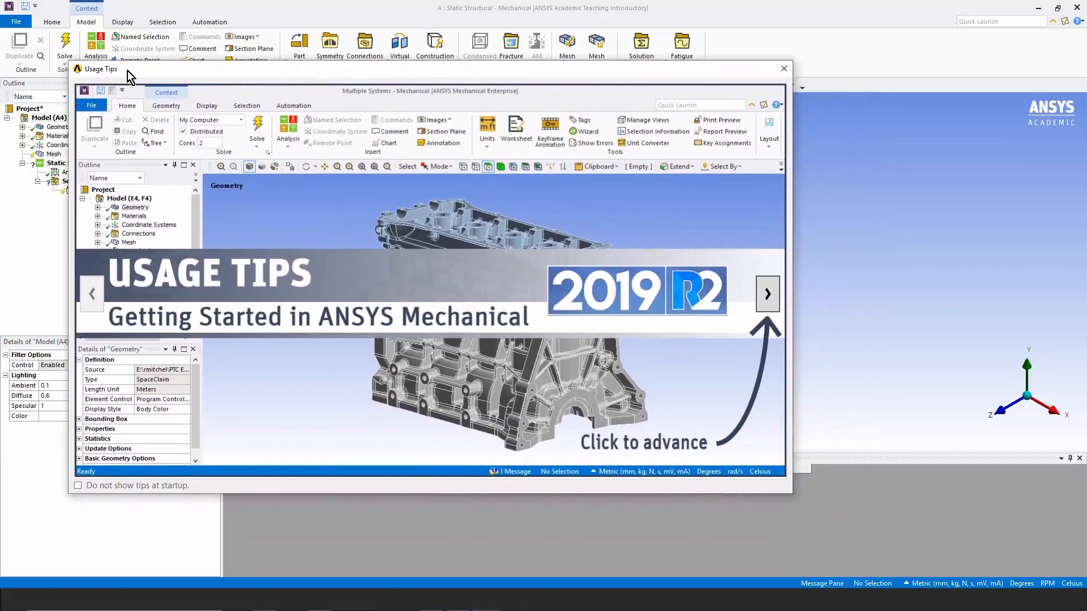
mouse_move(650, 80)
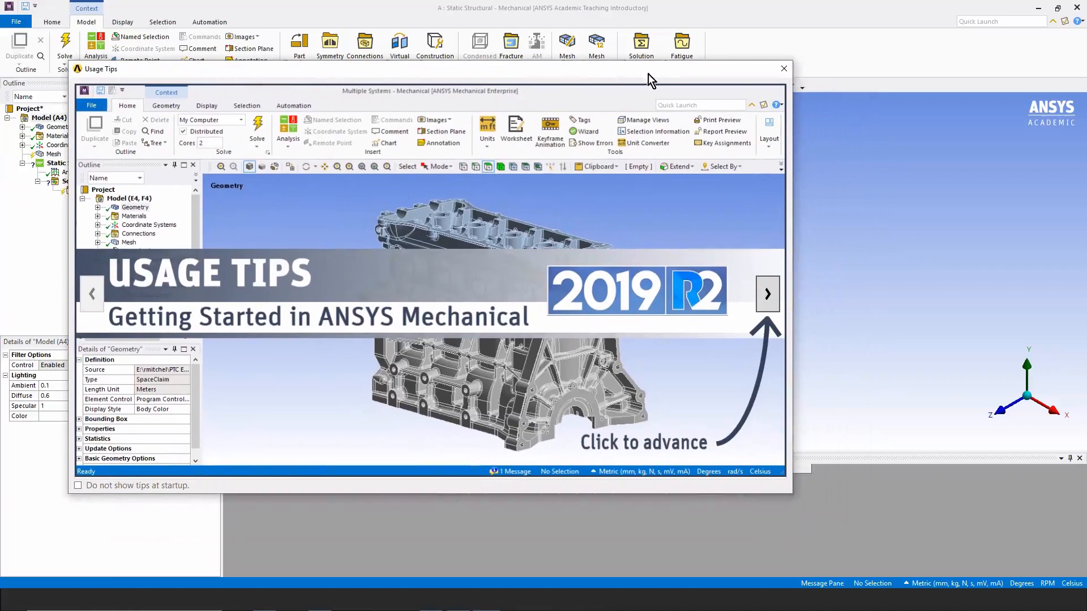
mouse_move(767, 294)
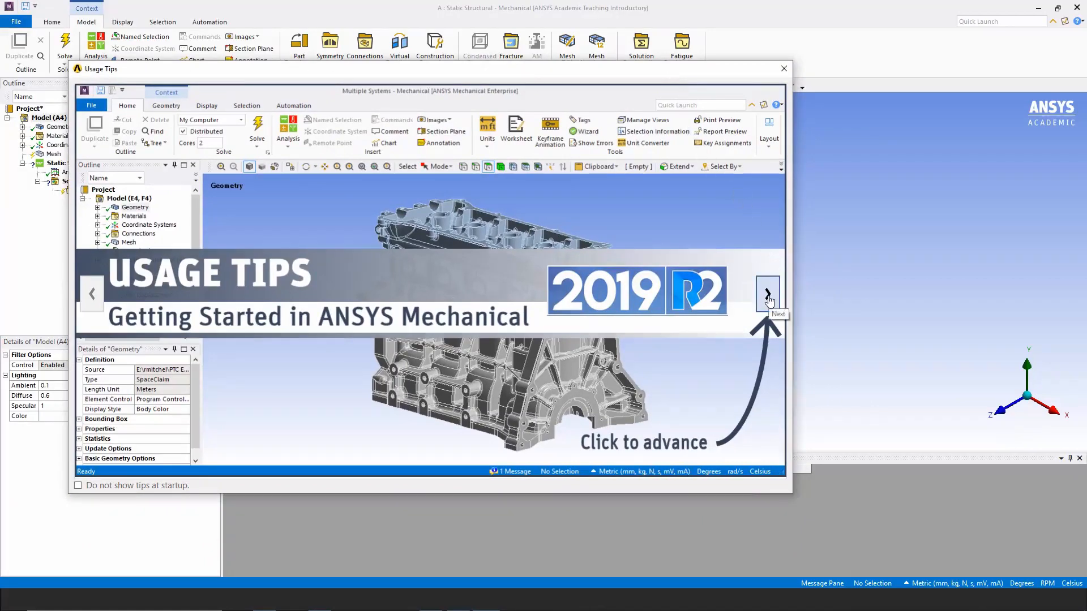
Step: Page through the Usage Tips dialog and dismiss it
click(768, 293)
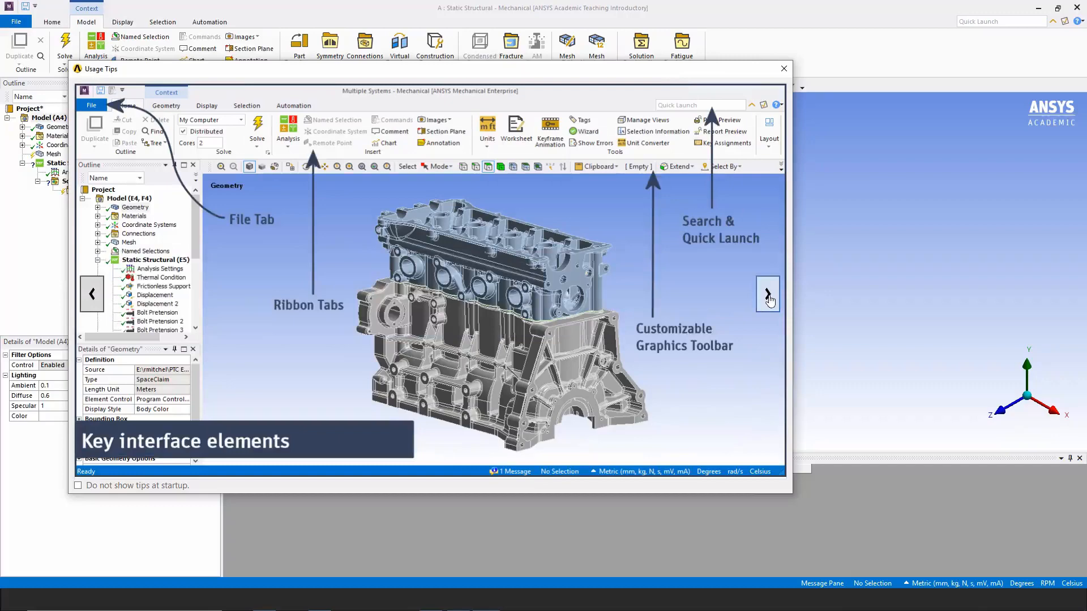
click(784, 68)
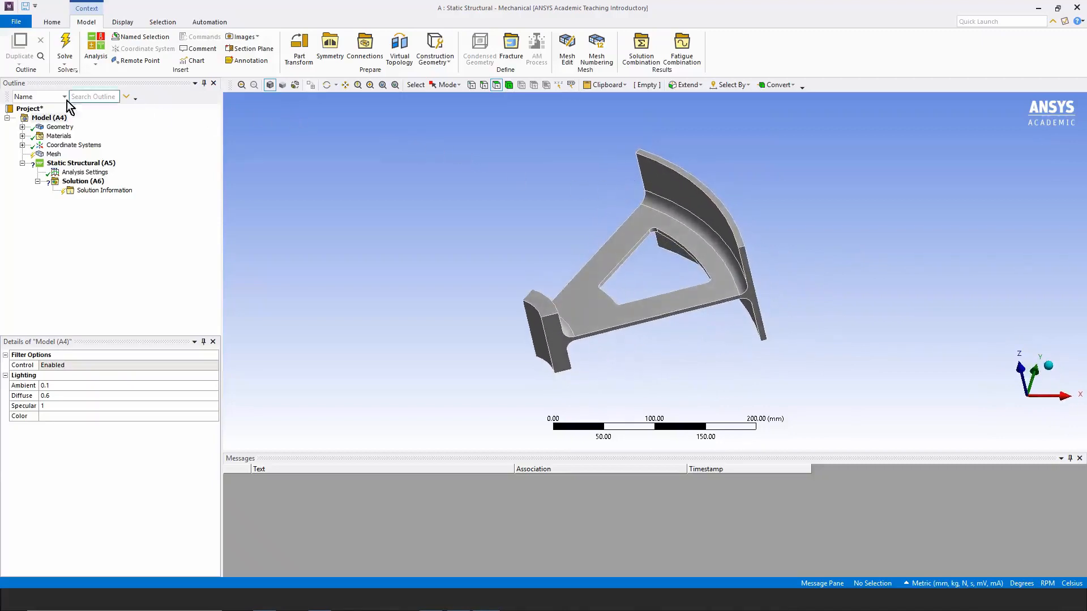
Step: Review the sector body and its Structural Steel material data
click(97, 136)
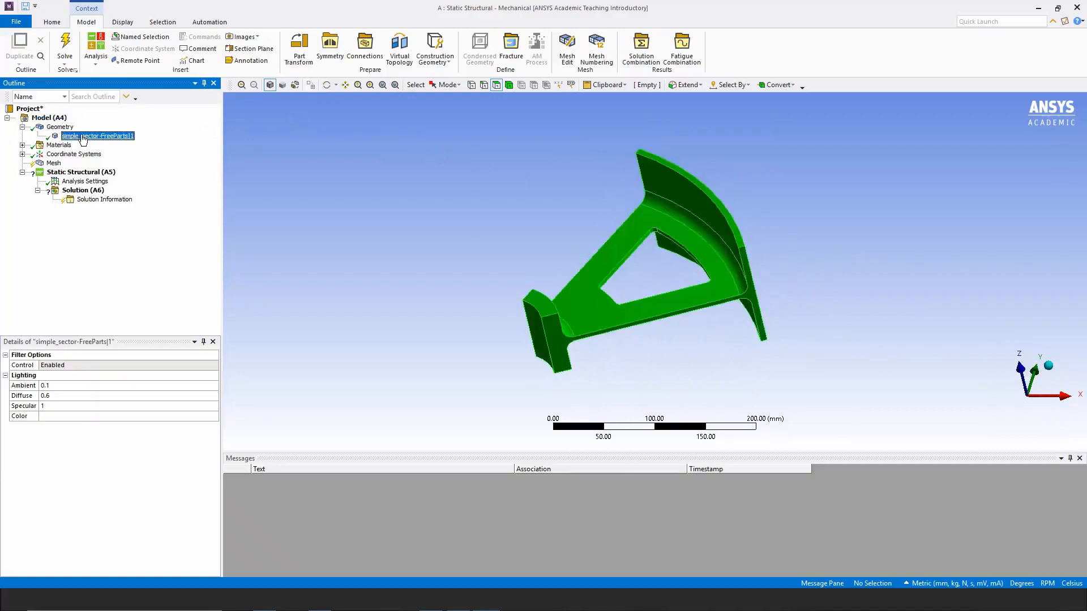
click(98, 136)
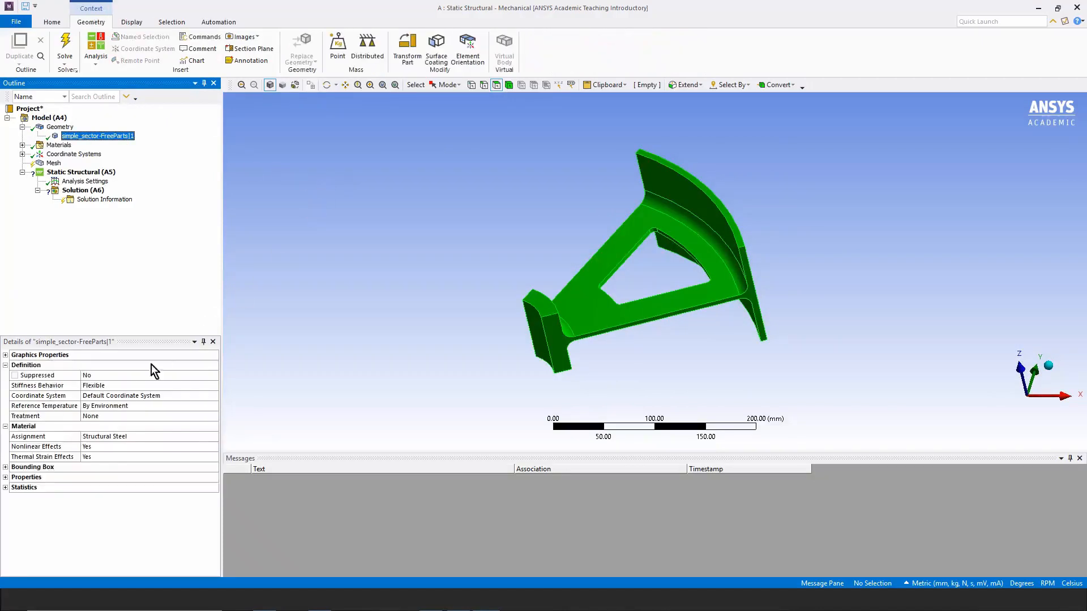
mouse_move(133, 441)
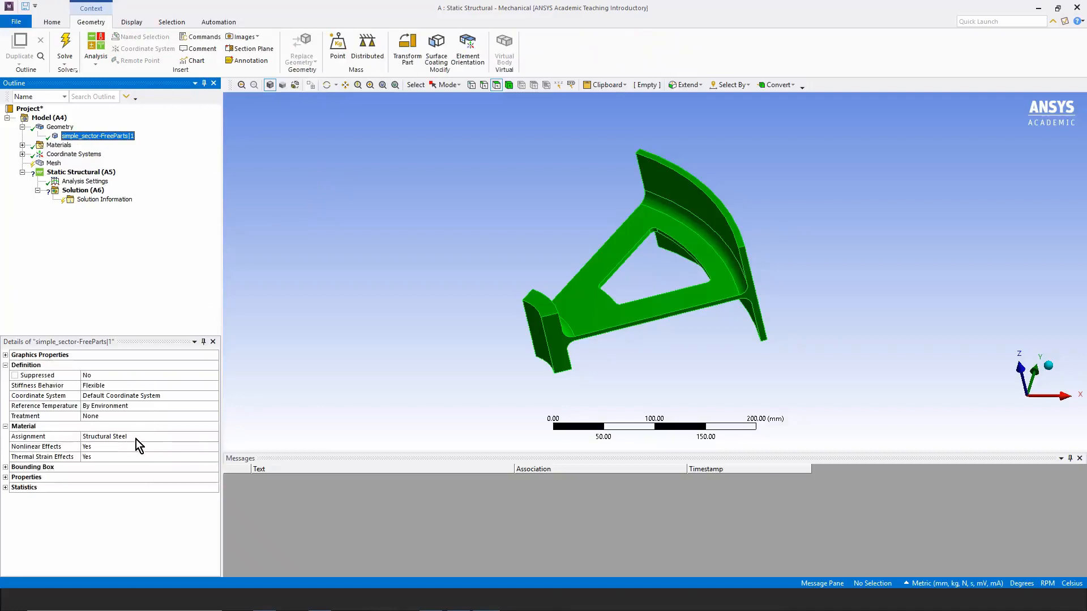
mouse_move(177, 386)
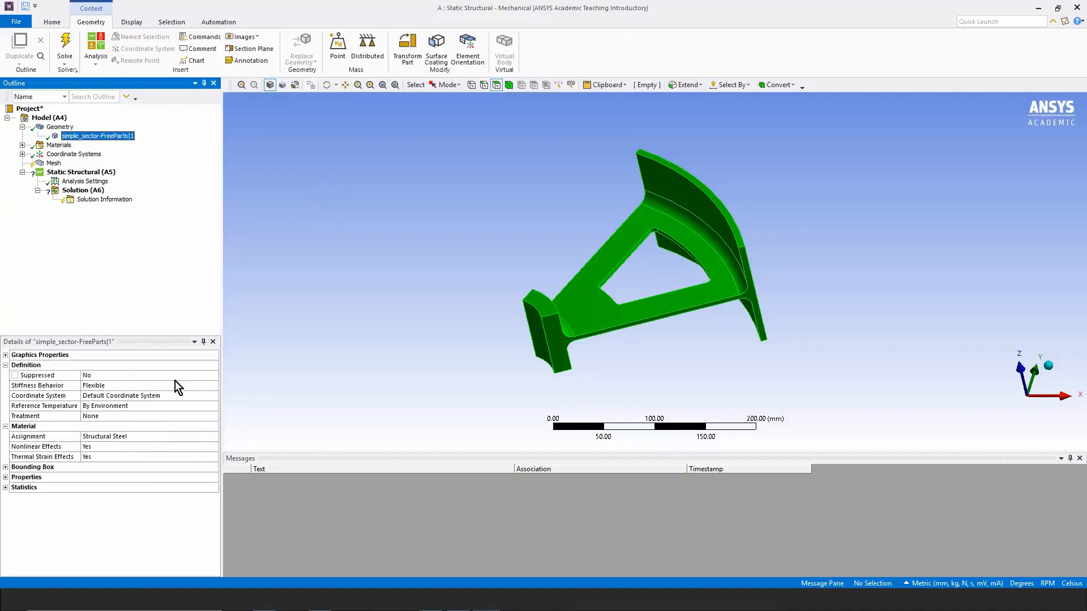
click(24, 145)
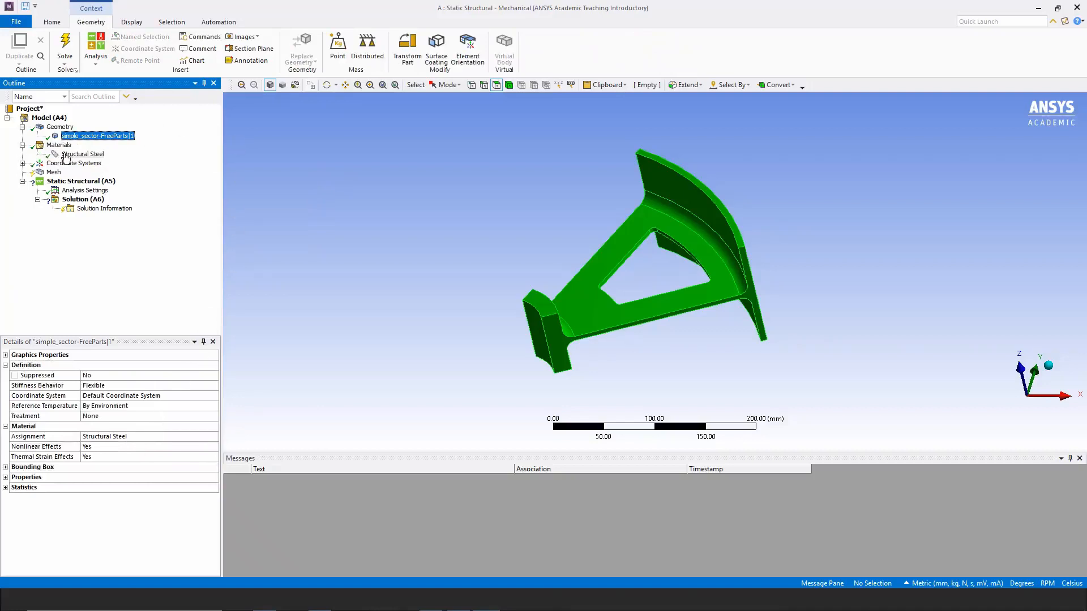
click(83, 154)
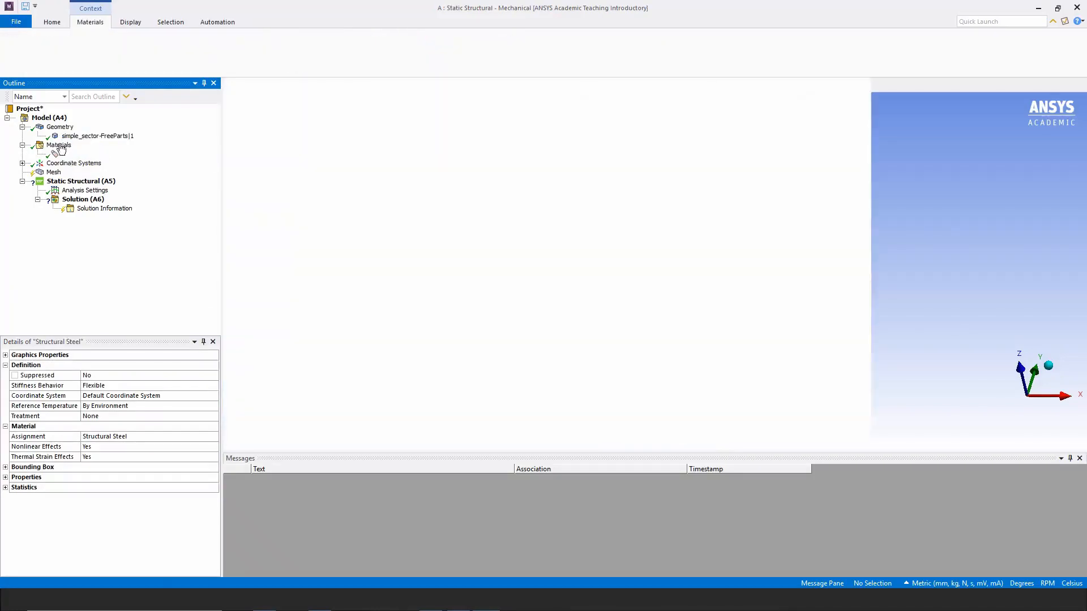
click(58, 150)
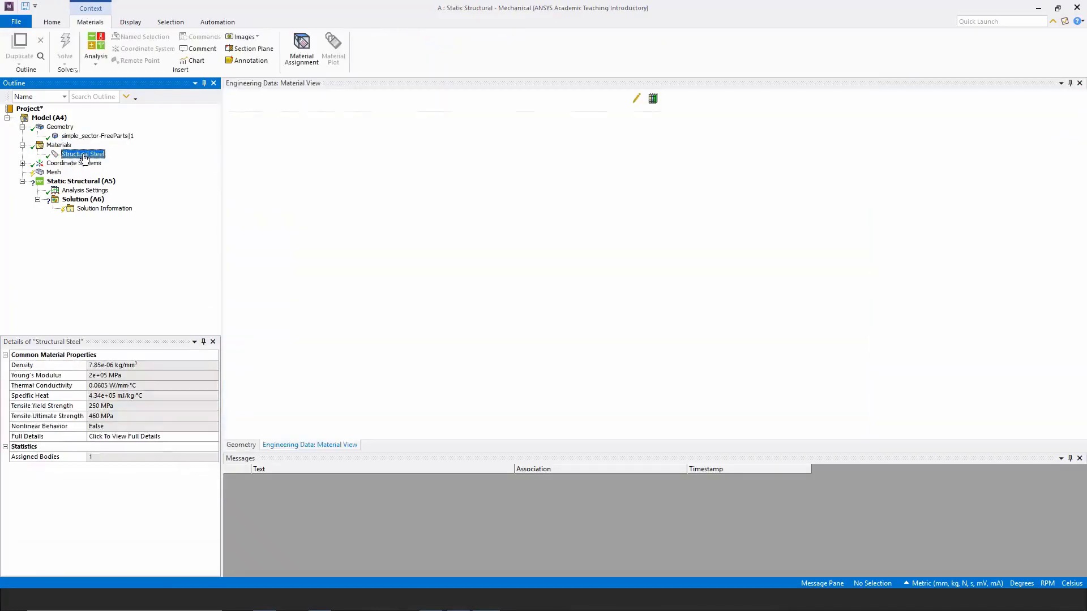
Step: Check the Global Coordinate System origin and view the mesh defaults
click(82, 153)
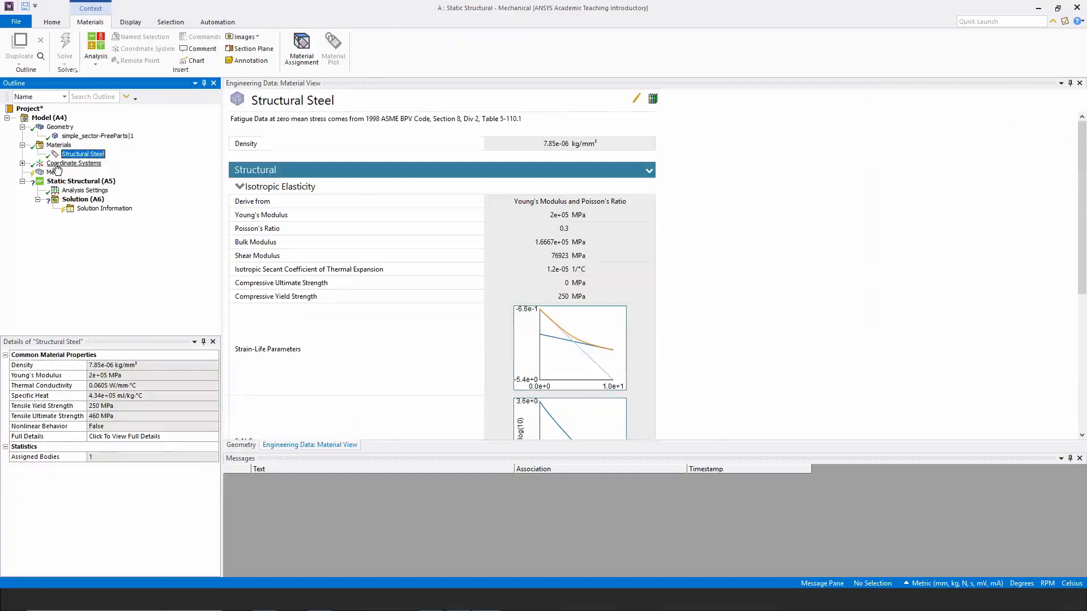
click(74, 163)
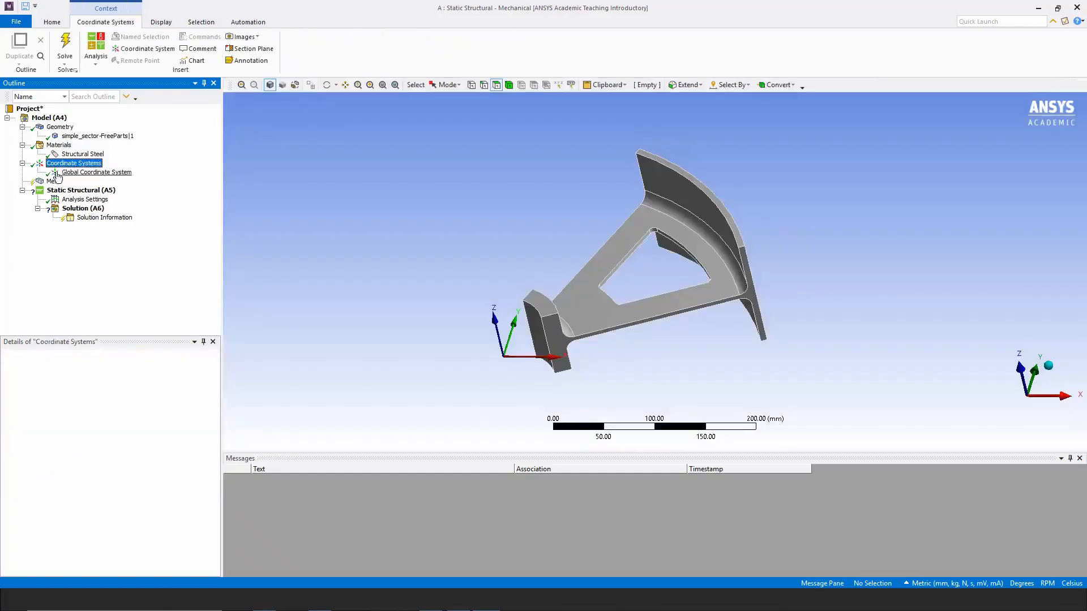
click(96, 172)
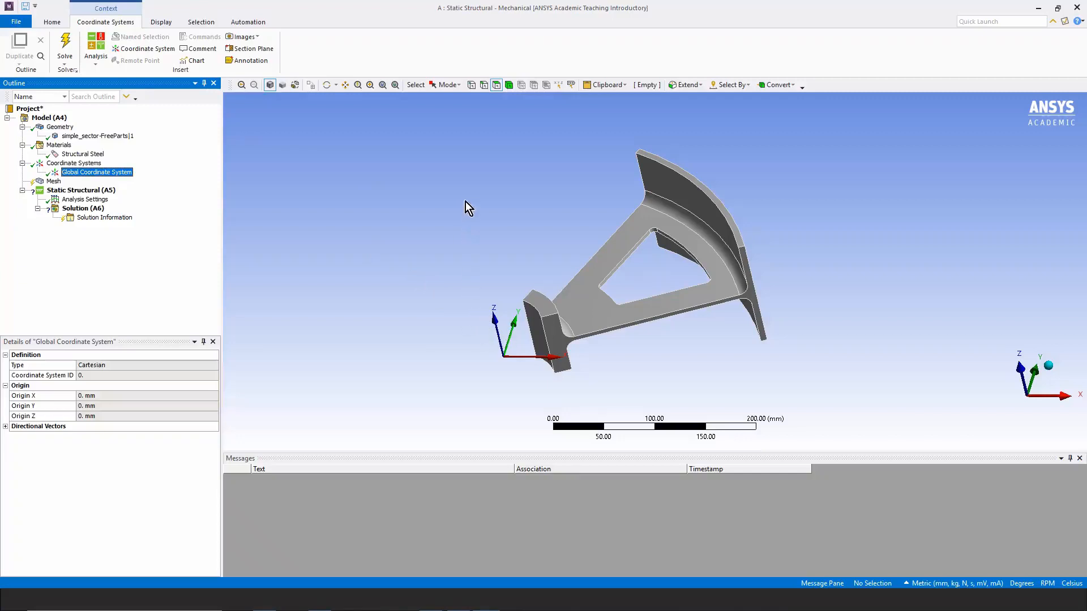
mouse_move(355, 229)
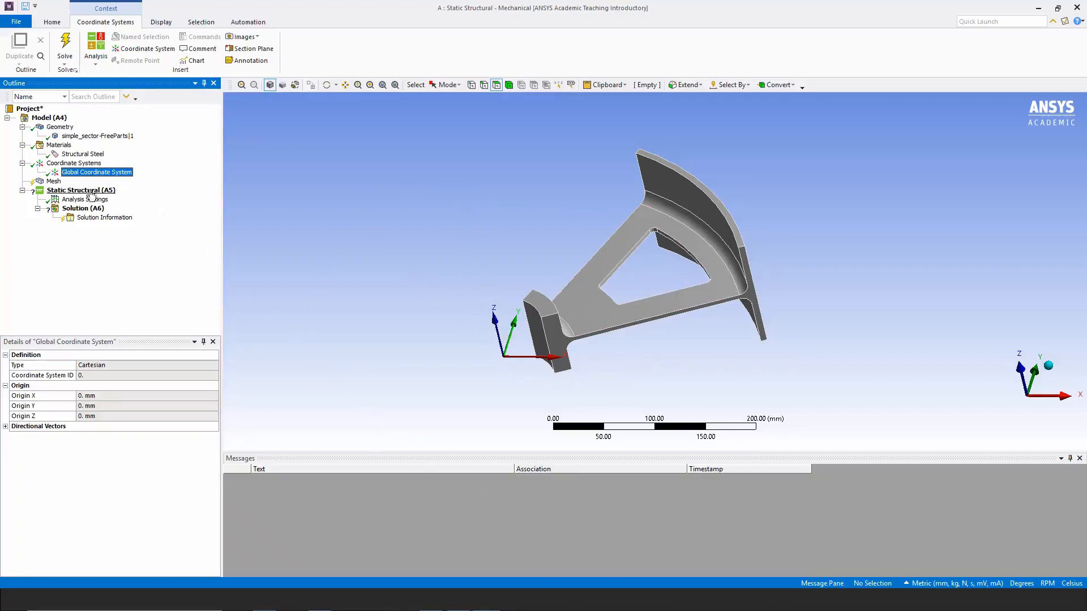
click(54, 182)
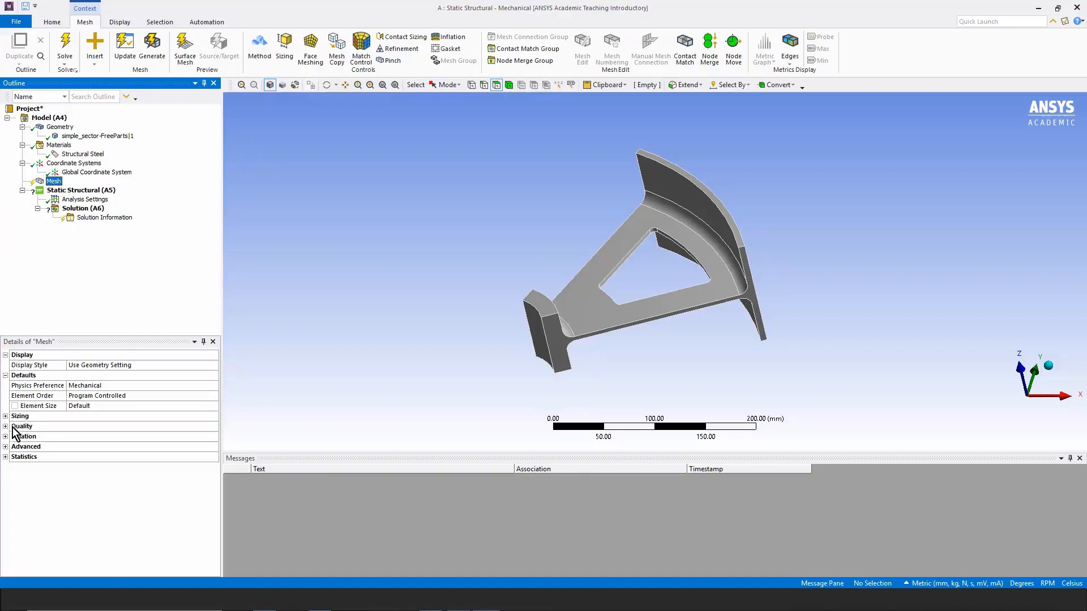
Step: Set mesh Resolution to 6 and generate the tetrahedral mesh
click(5, 426)
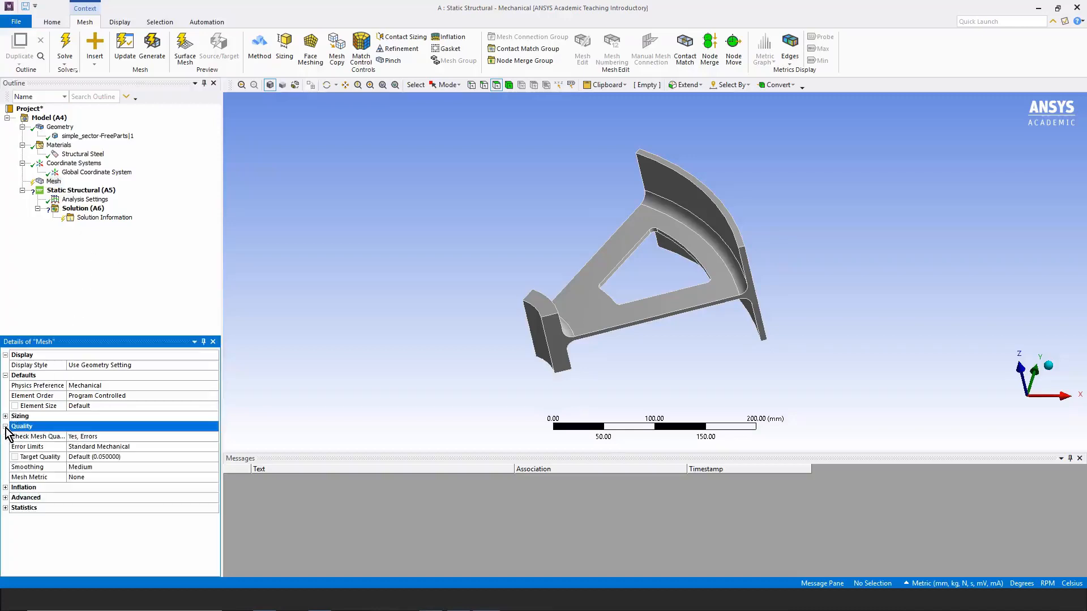
click(6, 416)
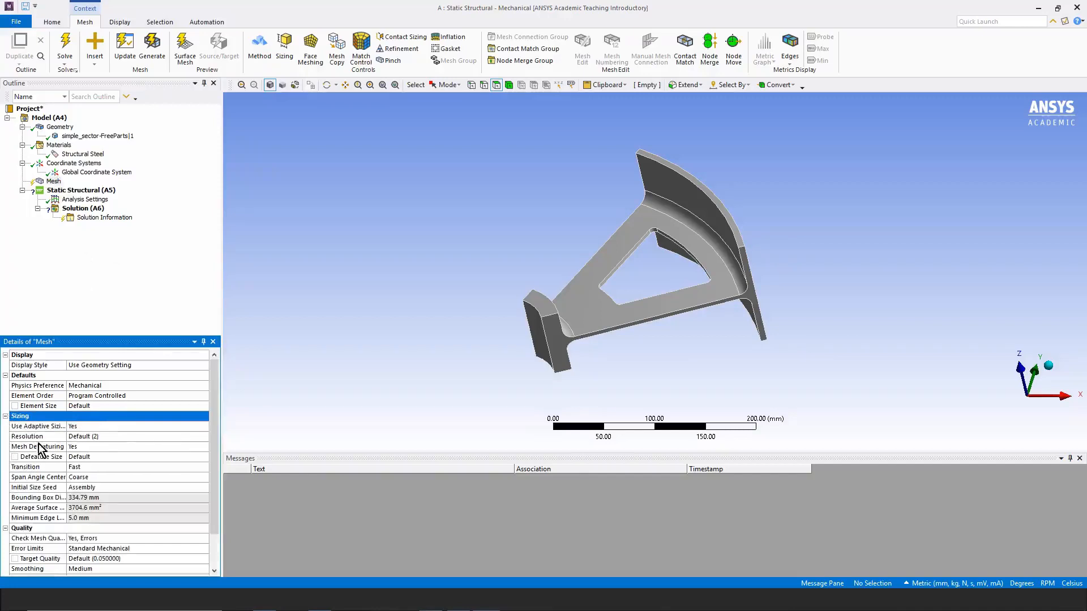
click(37, 435)
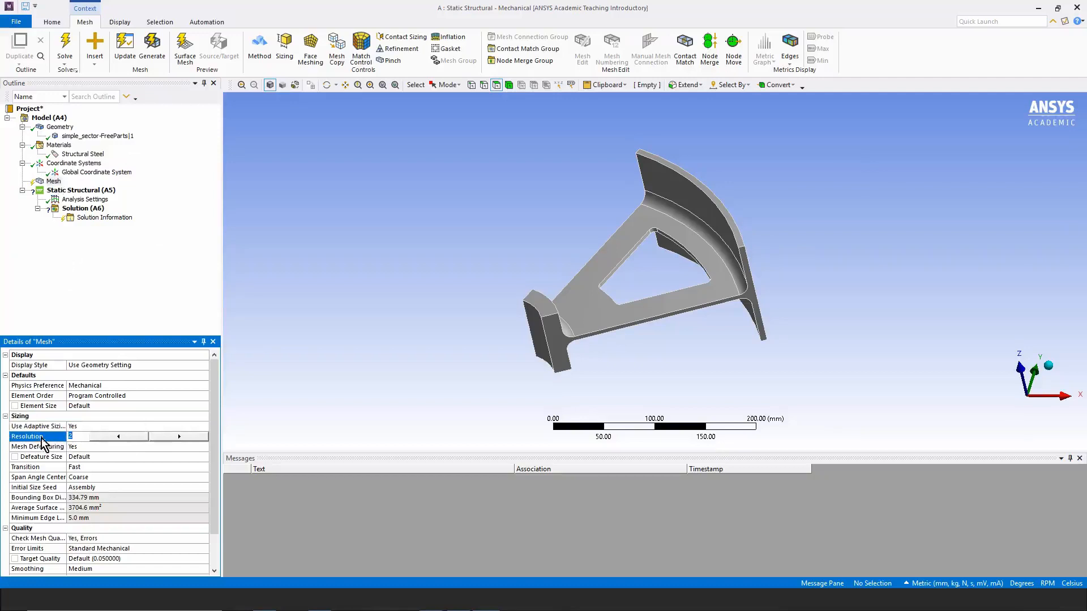
click(179, 437)
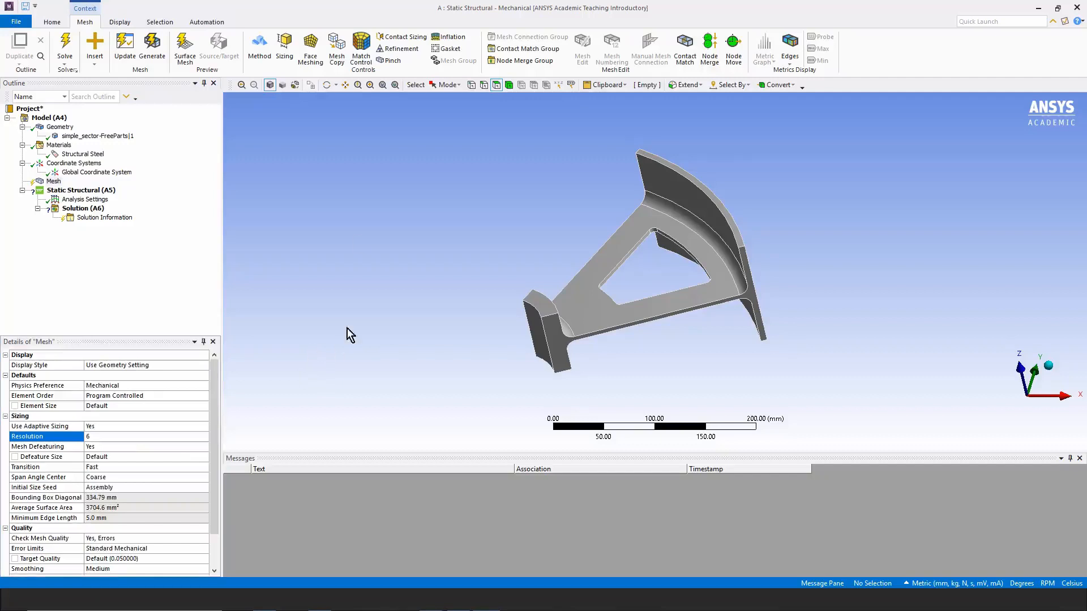
click(151, 50)
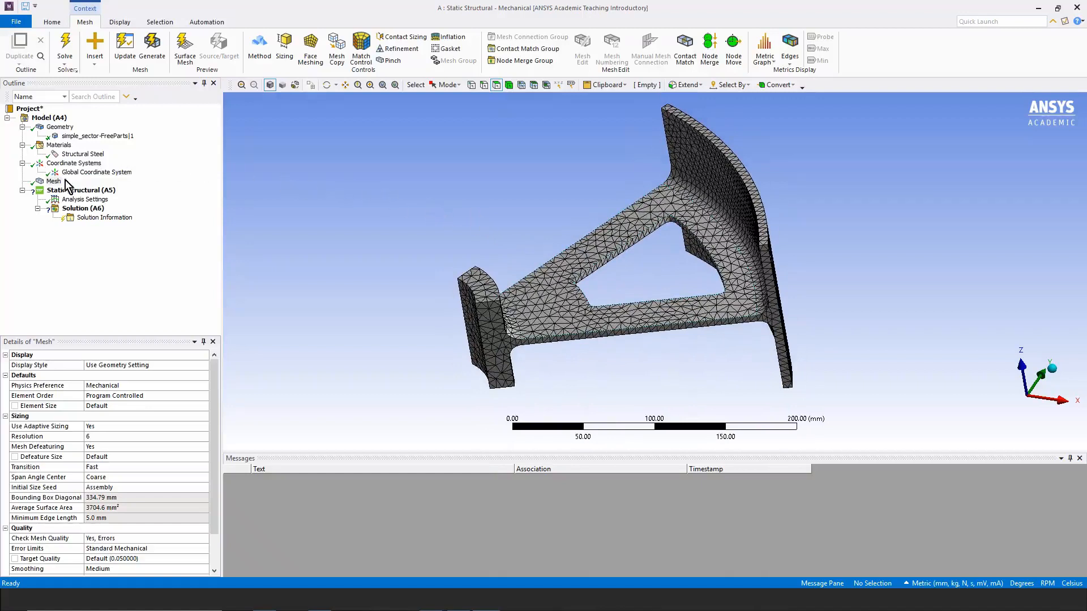
Step: Insert a mesh Method control set to MultiZone
right_click(53, 181)
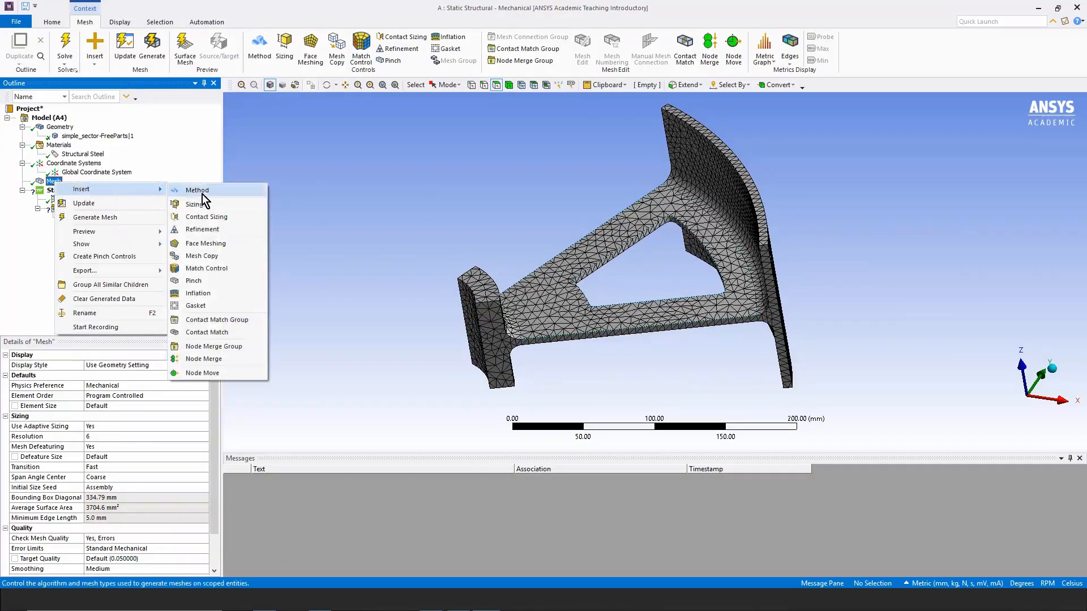
click(197, 190)
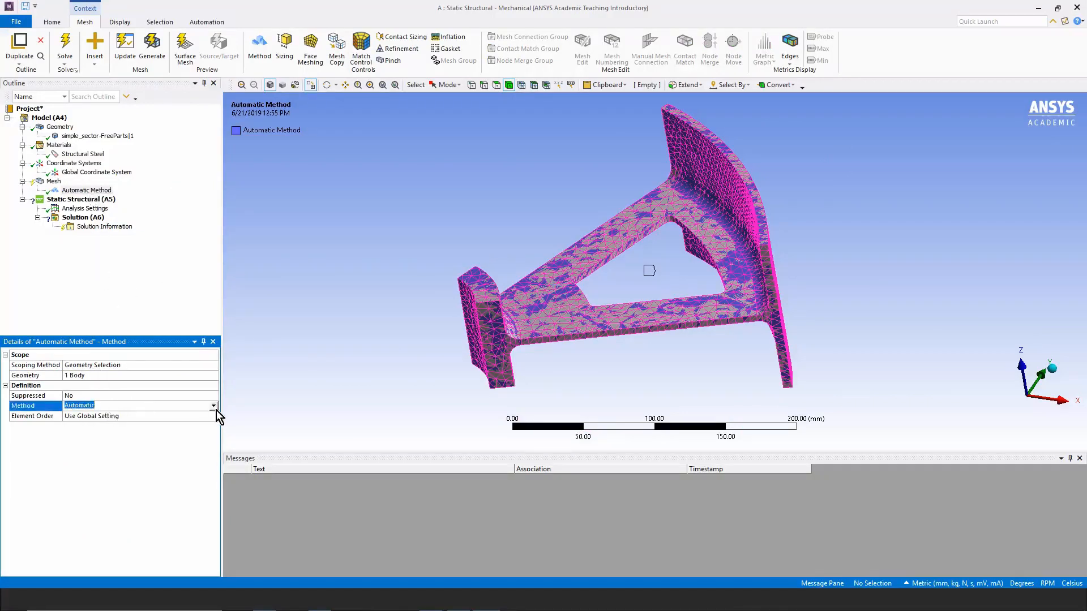
click(214, 405)
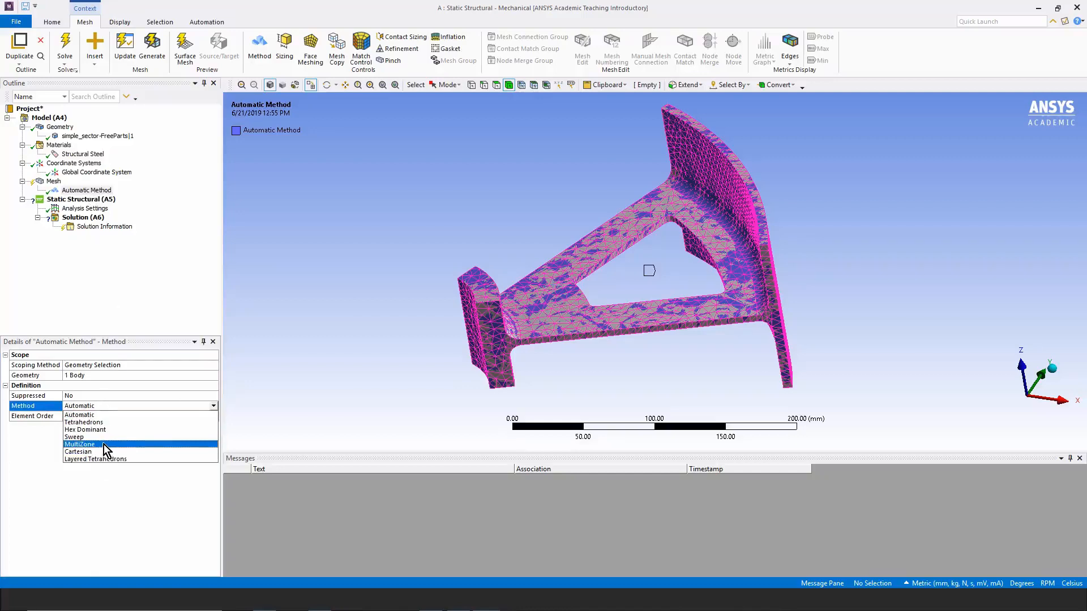
click(80, 445)
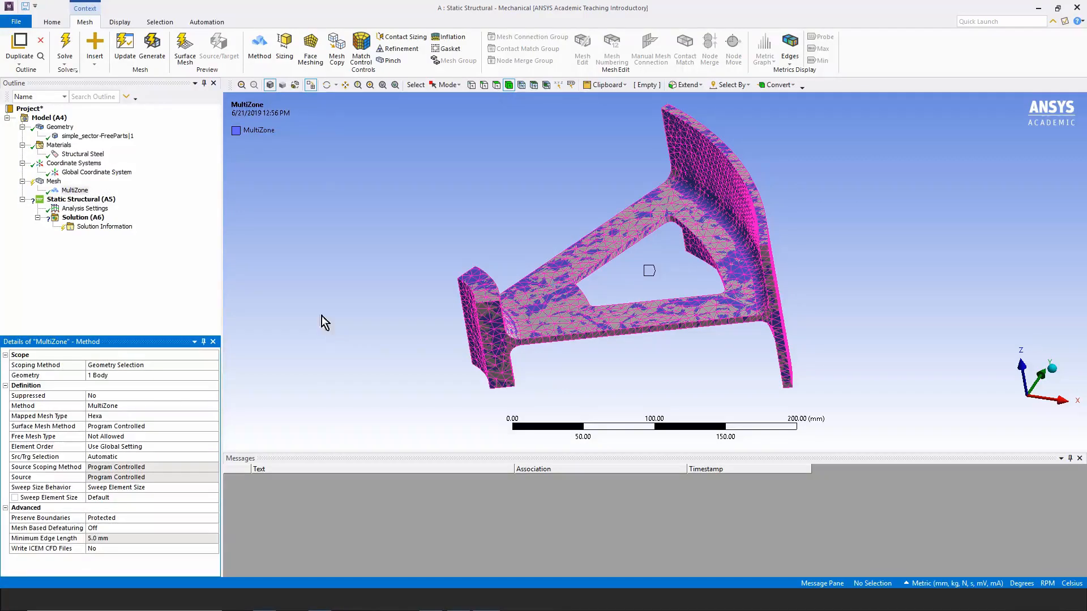
click(61, 127)
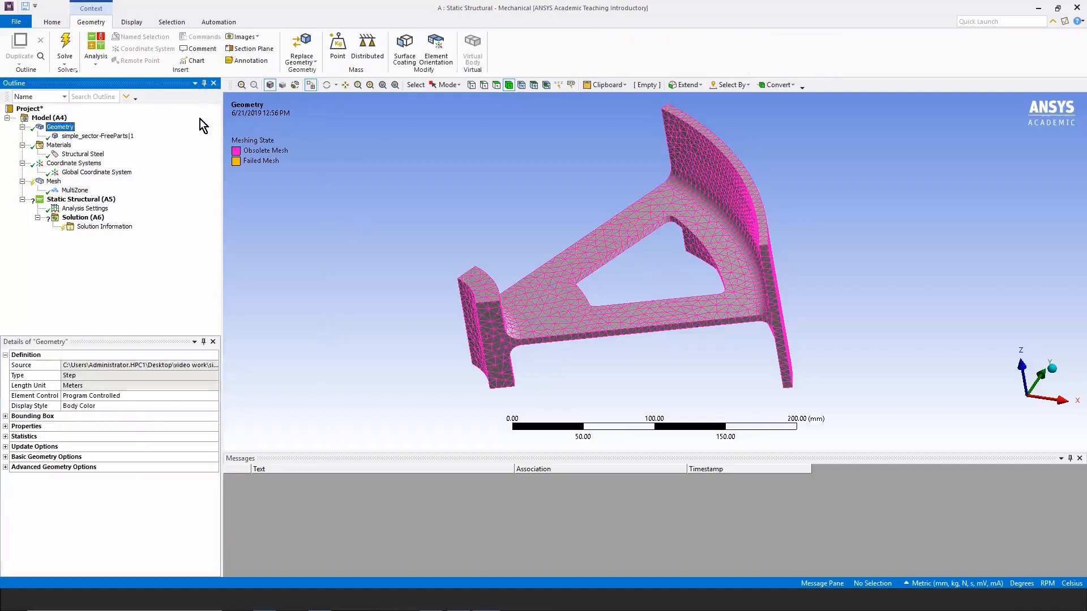
mouse_move(370, 250)
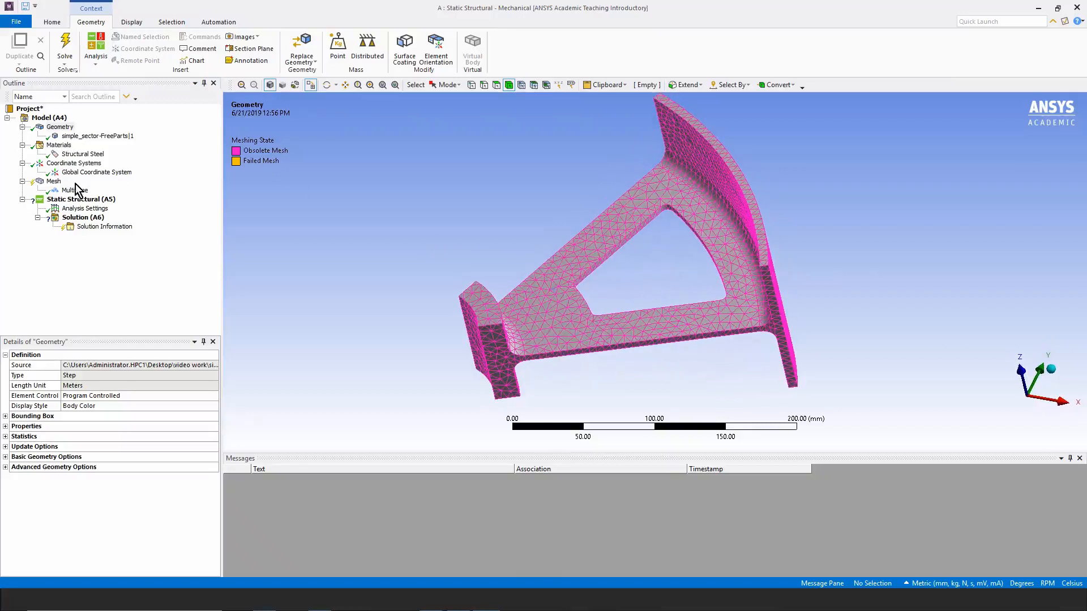
click(75, 190)
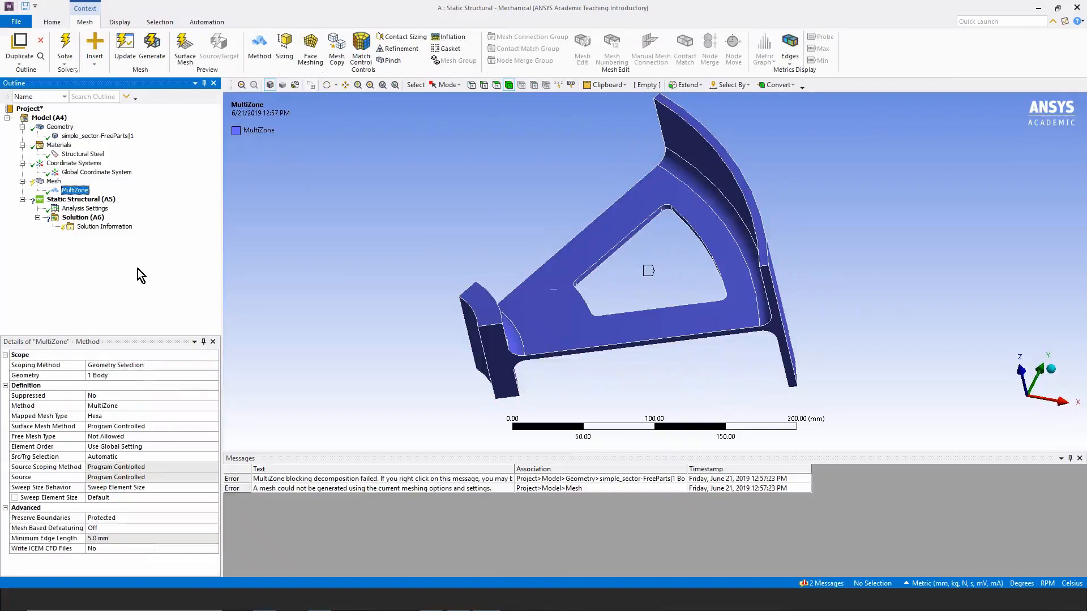
mouse_move(170, 474)
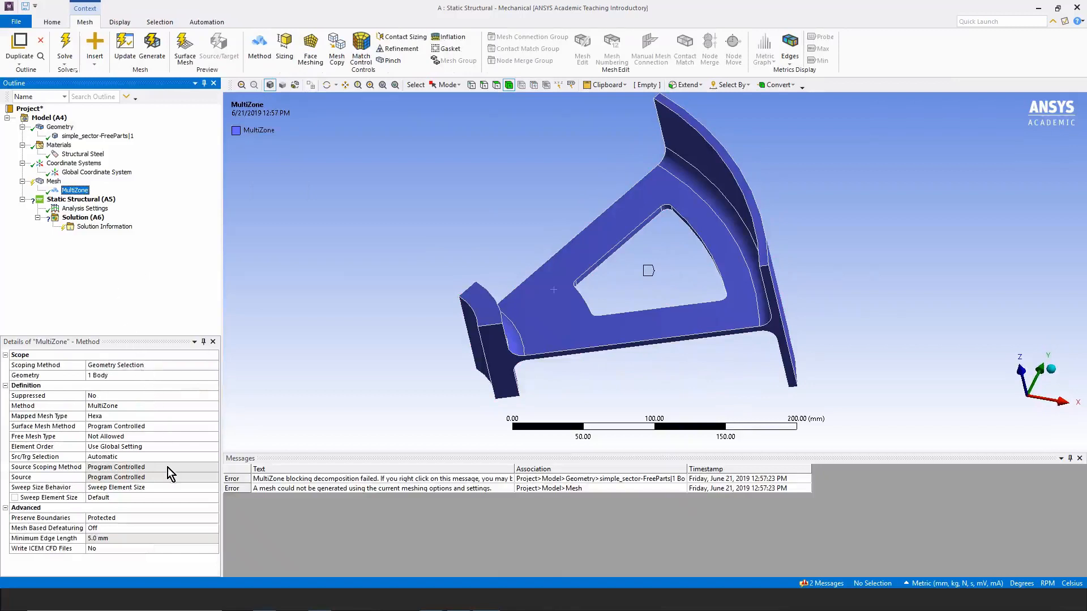
Step: Set Src/Trg Selection to Manual Source and apply five source faces
click(151, 456)
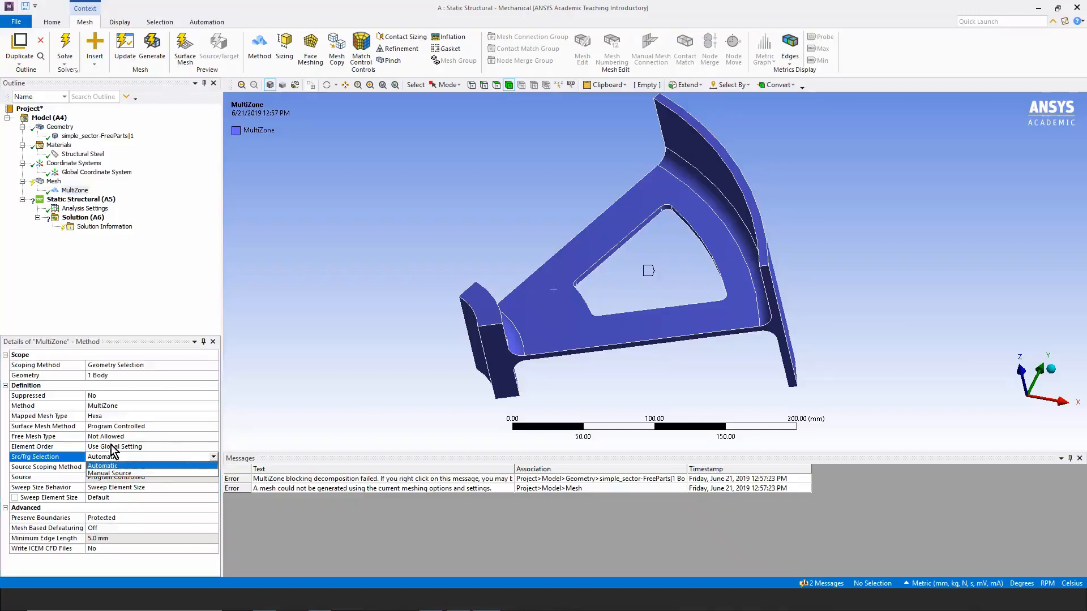
click(110, 473)
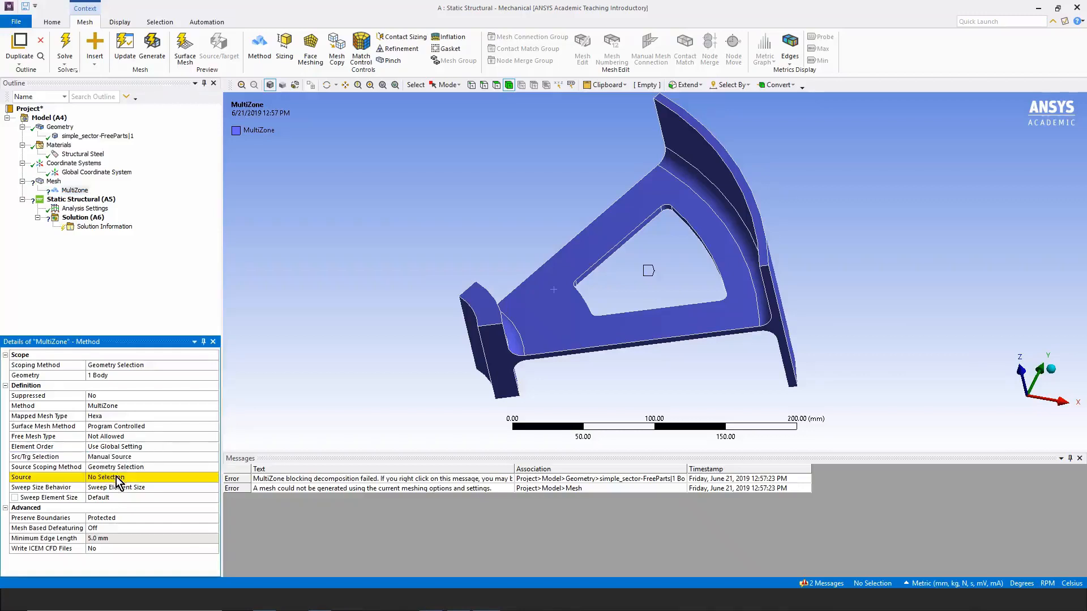
click(118, 477)
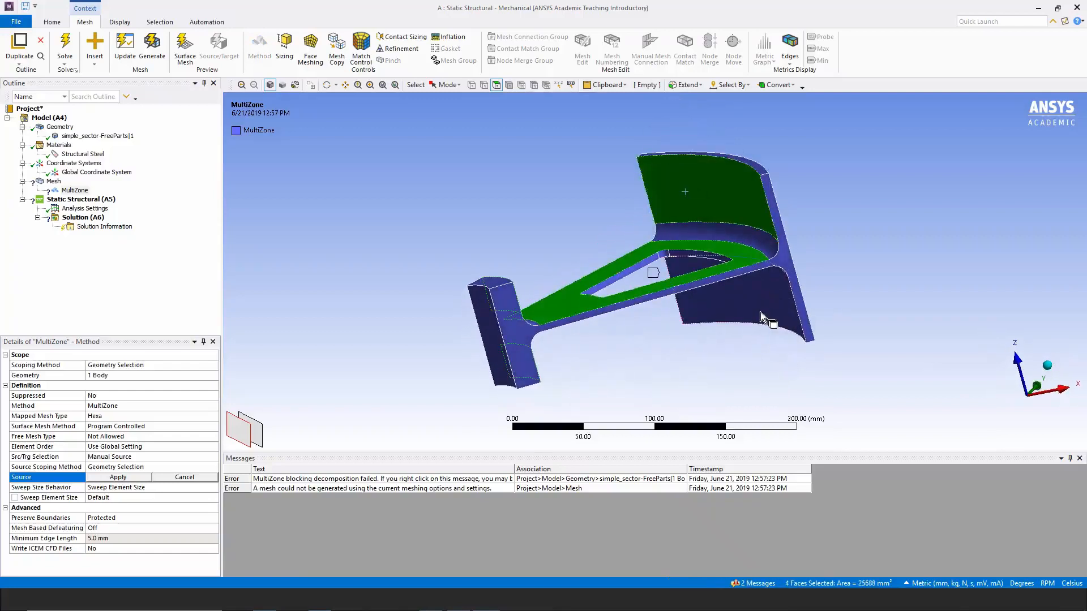
click(762, 317)
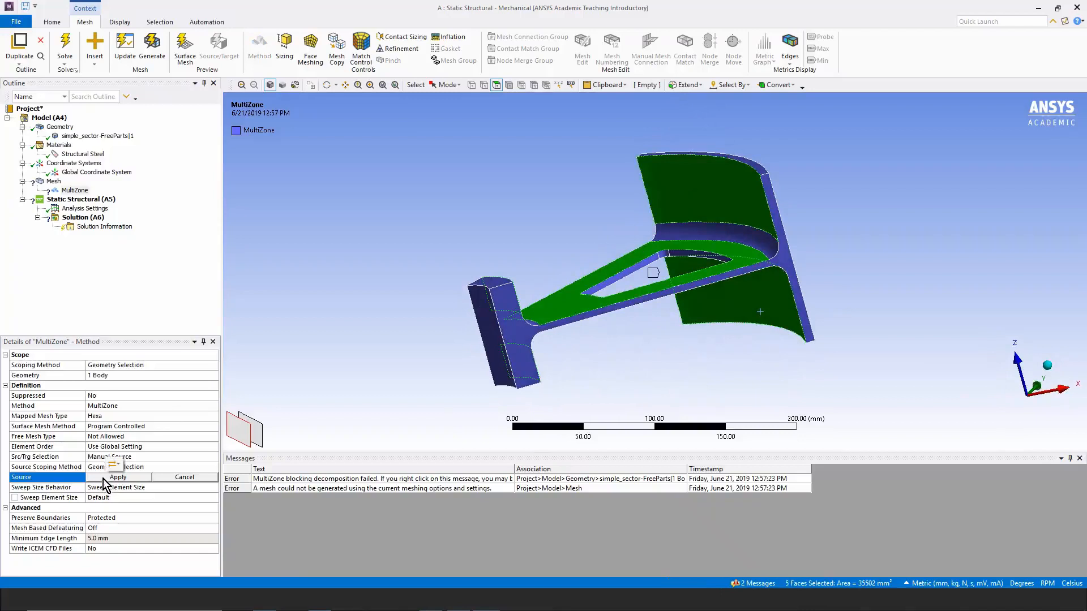
click(117, 477)
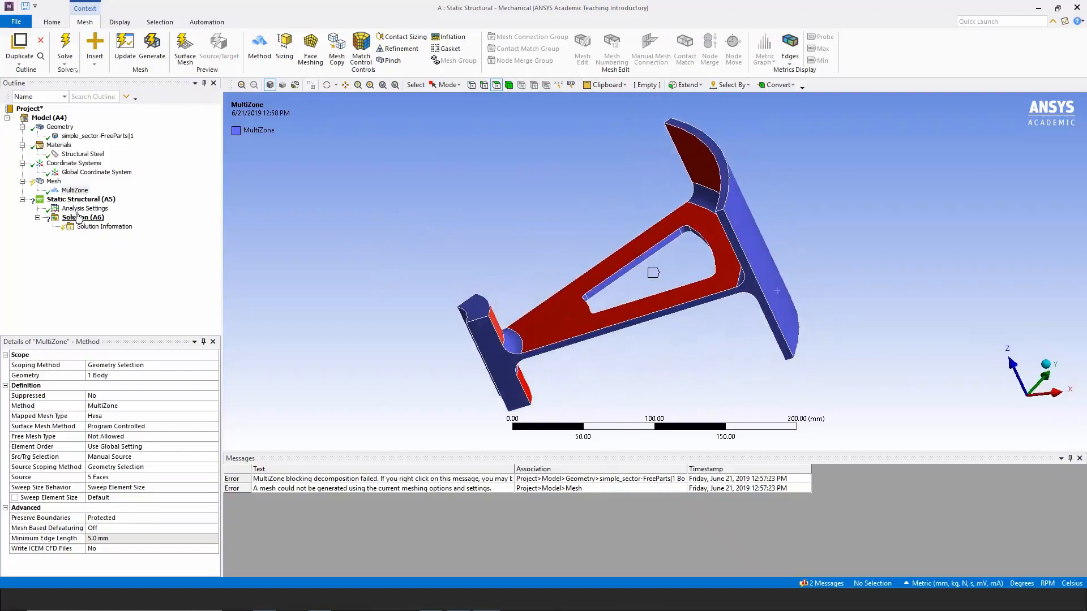
Step: Regenerate the mesh and orbit the view to inspect the hexahedral MultiZone result
right_click(53, 181)
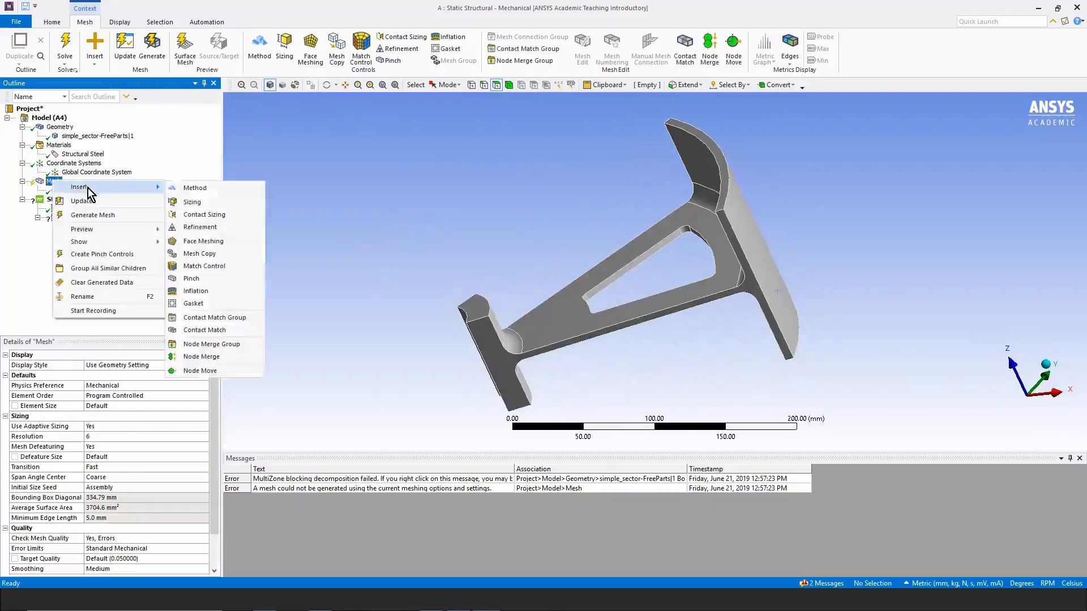
click(92, 215)
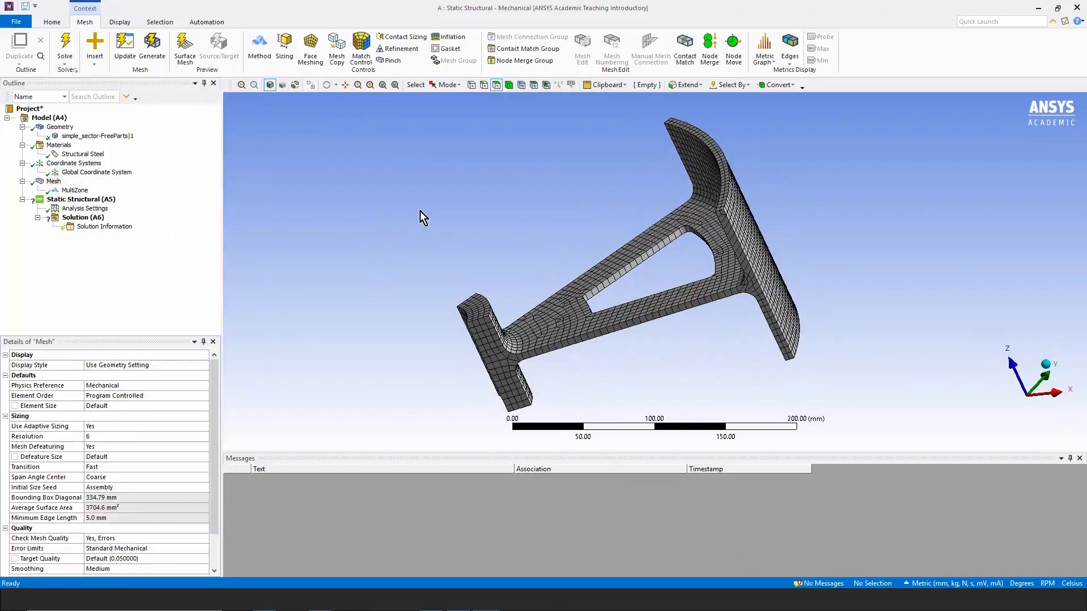
drag(424, 216, 658, 273)
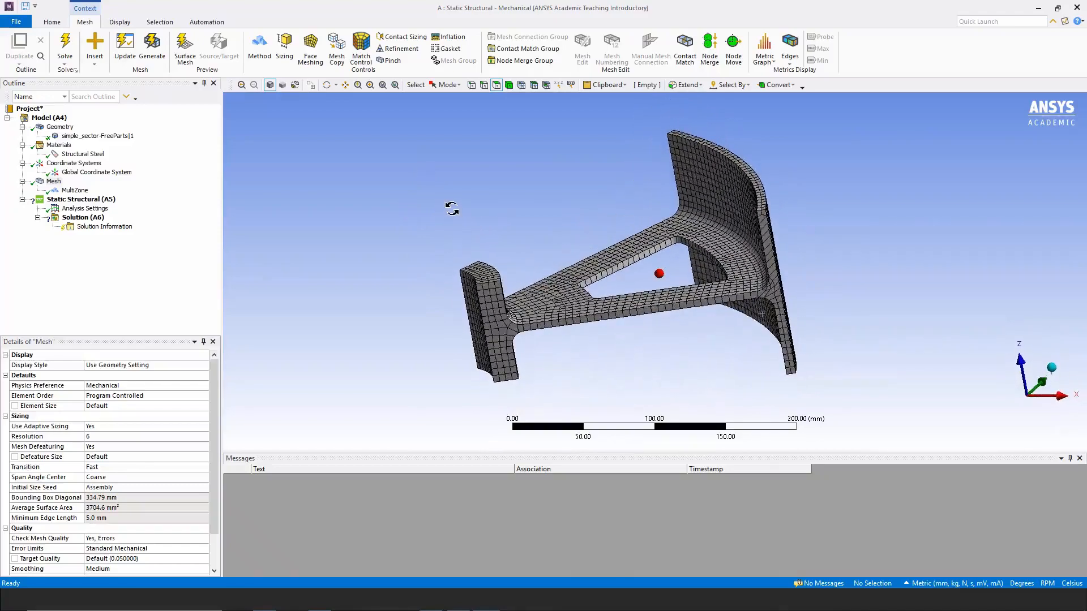
drag(658, 273, 659, 271)
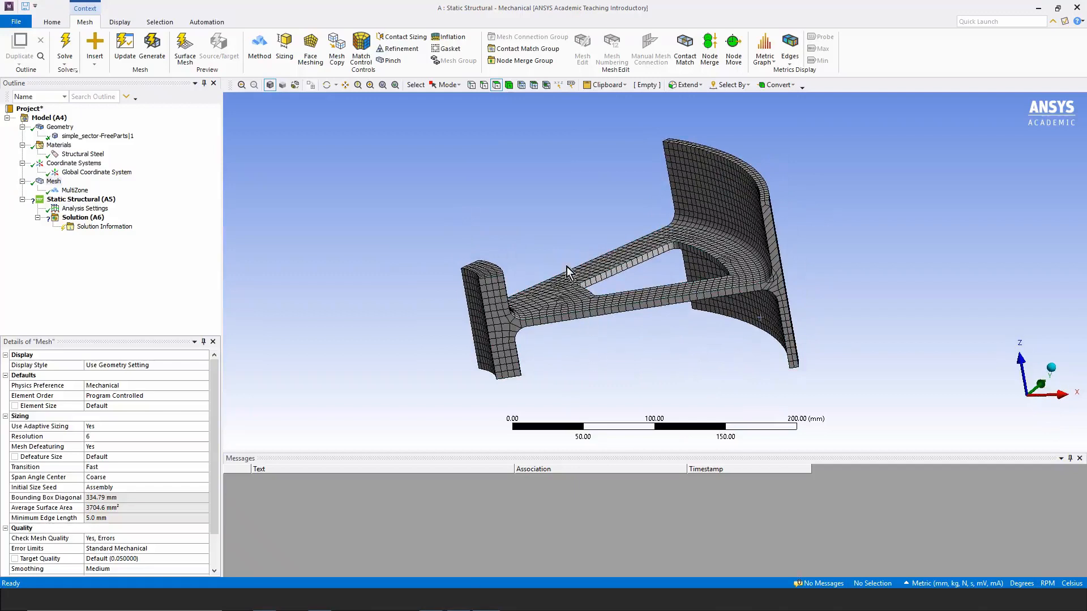
click(80, 198)
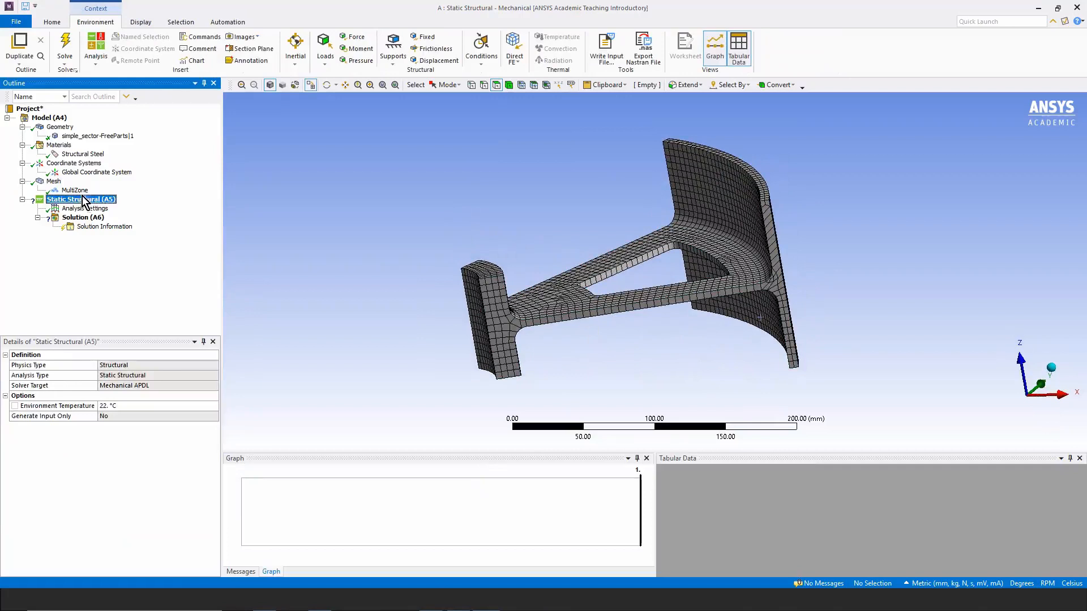
Step: Add a Frictionless Support on the sector's two side faces
right_click(64, 200)
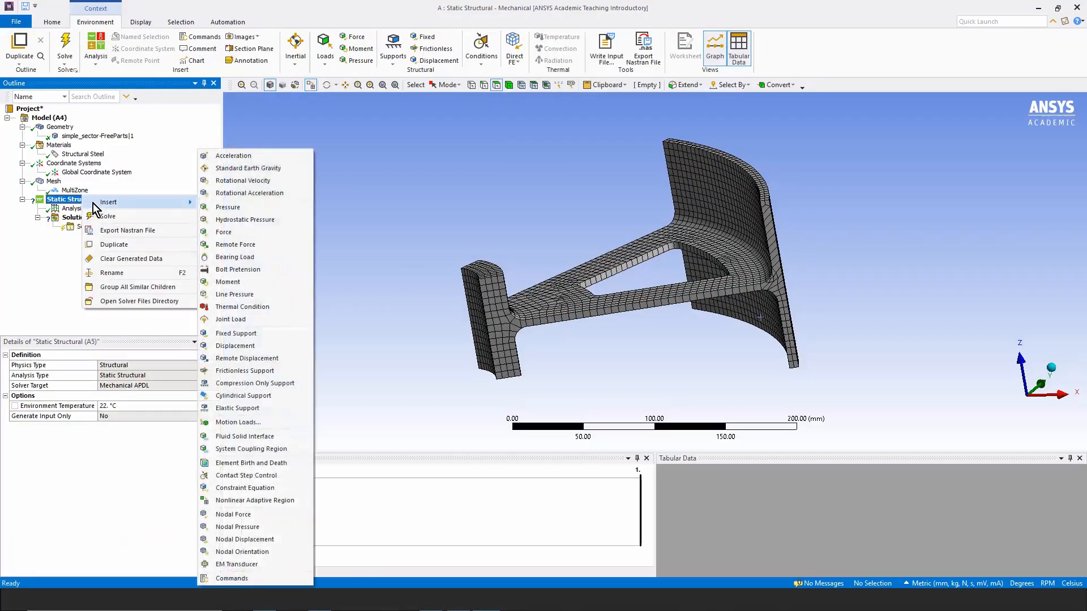
mouse_move(228, 282)
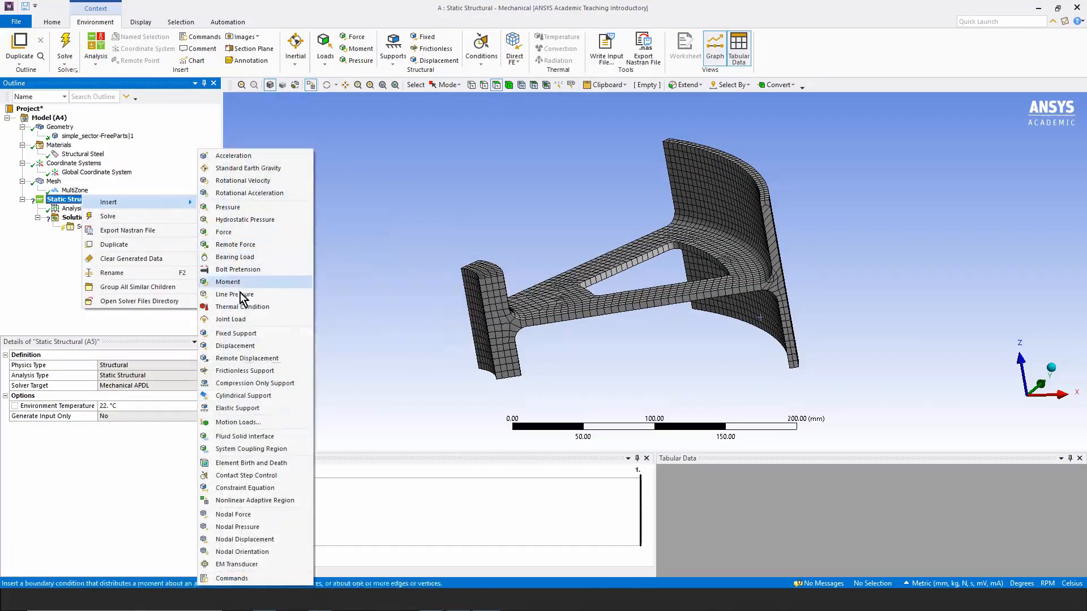
click(245, 370)
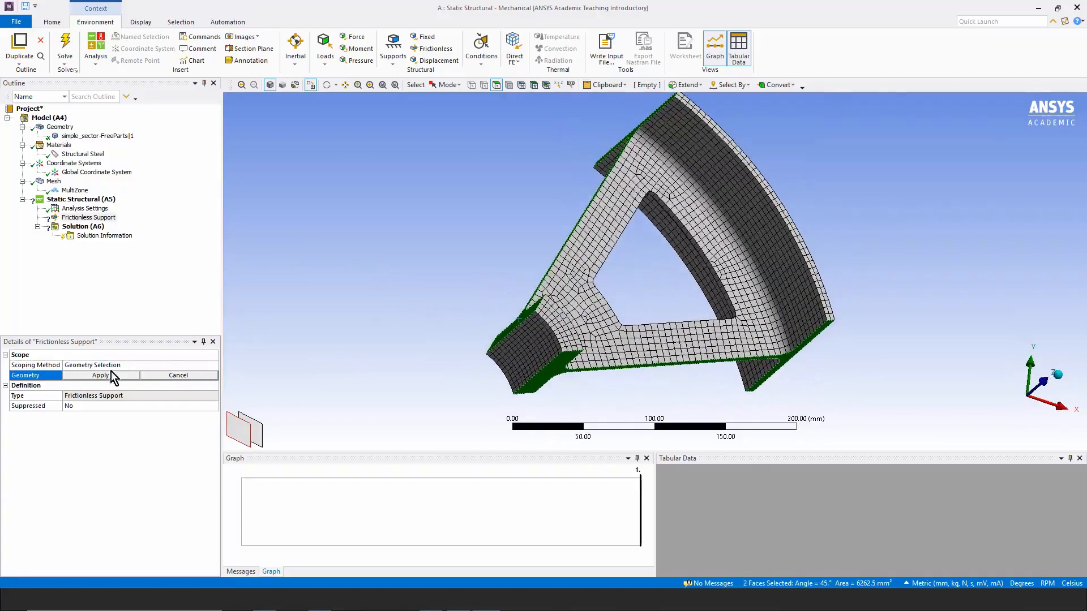
click(99, 375)
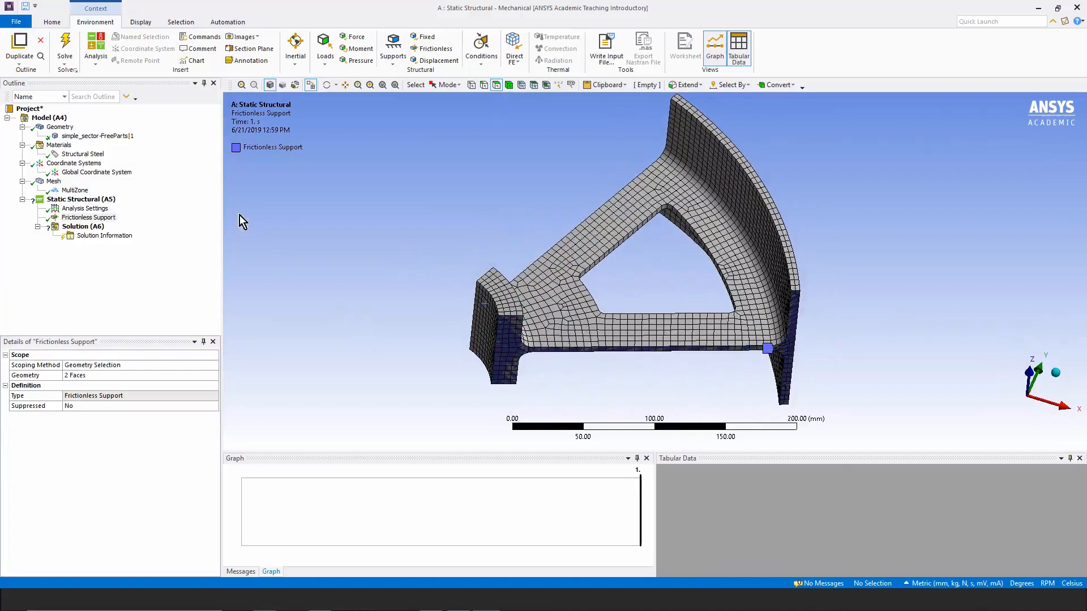
click(81, 198)
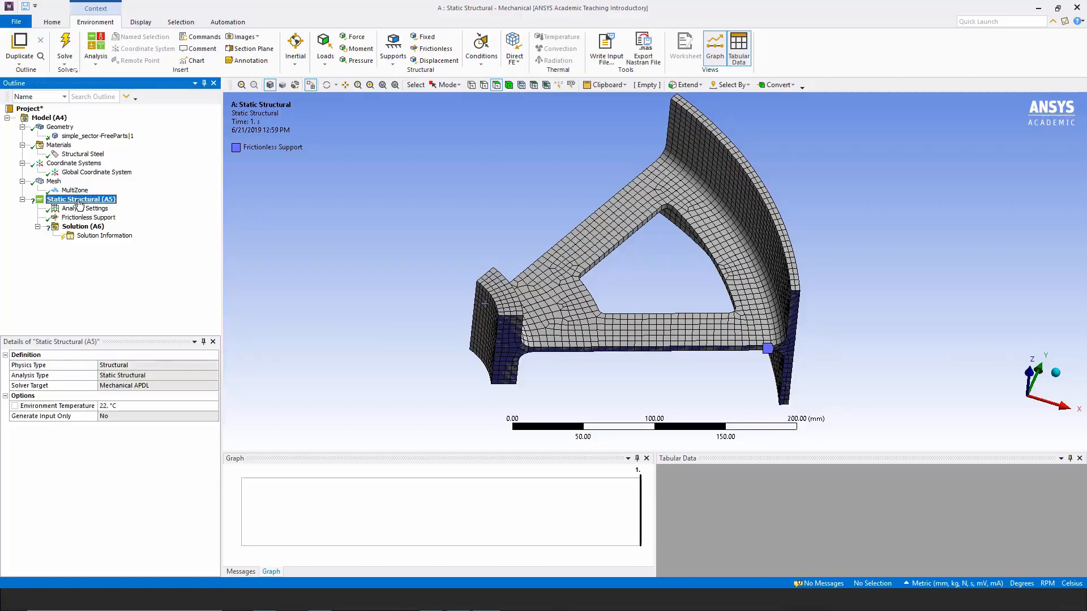
Step: Insert a Rotational Velocity load of 3600 RPM
right_click(81, 199)
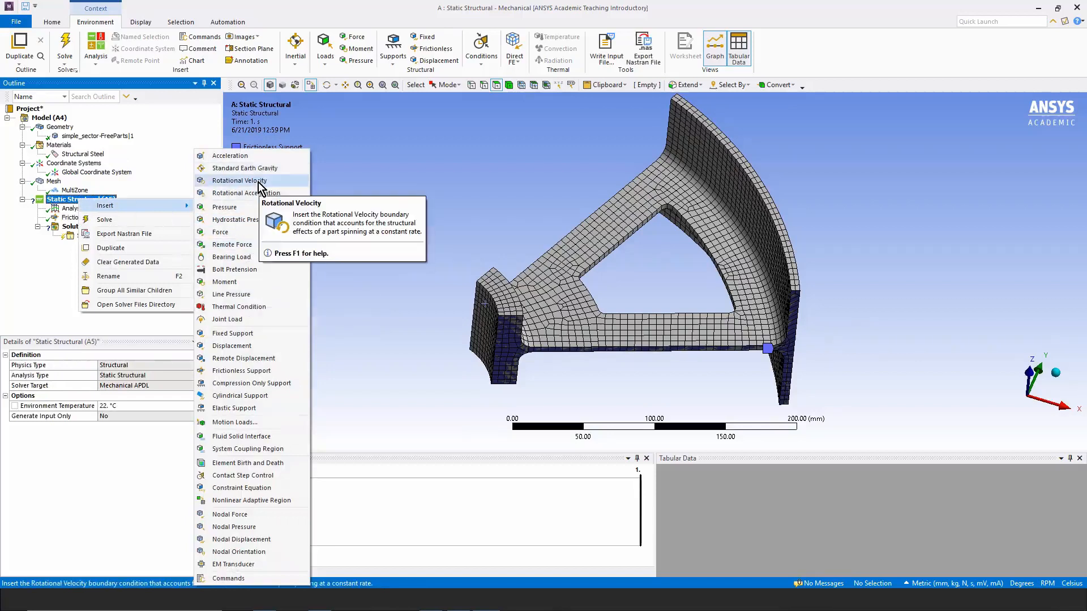
click(239, 180)
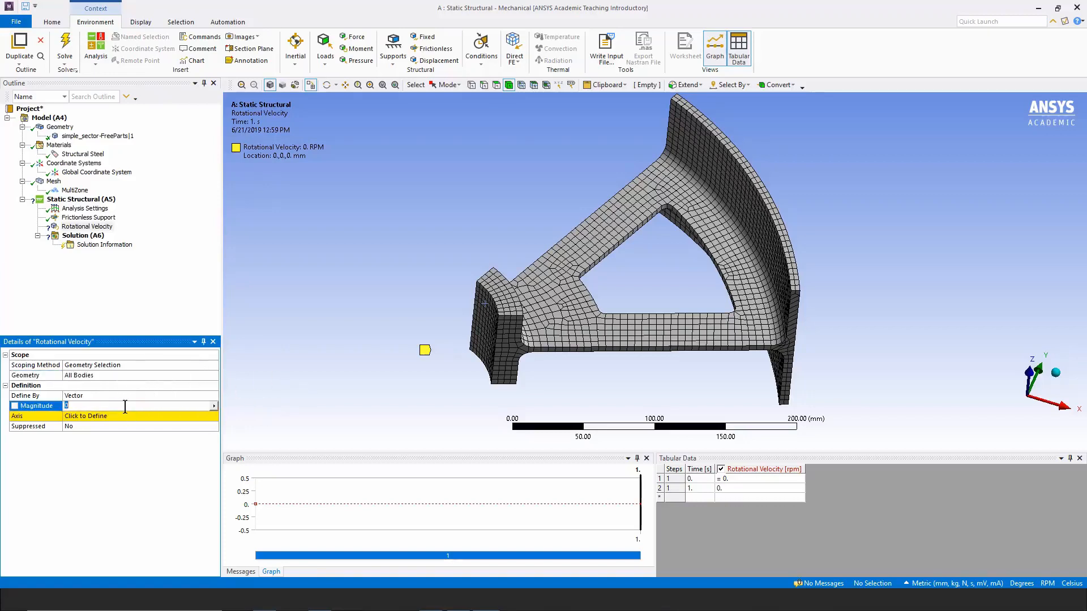
text(3)
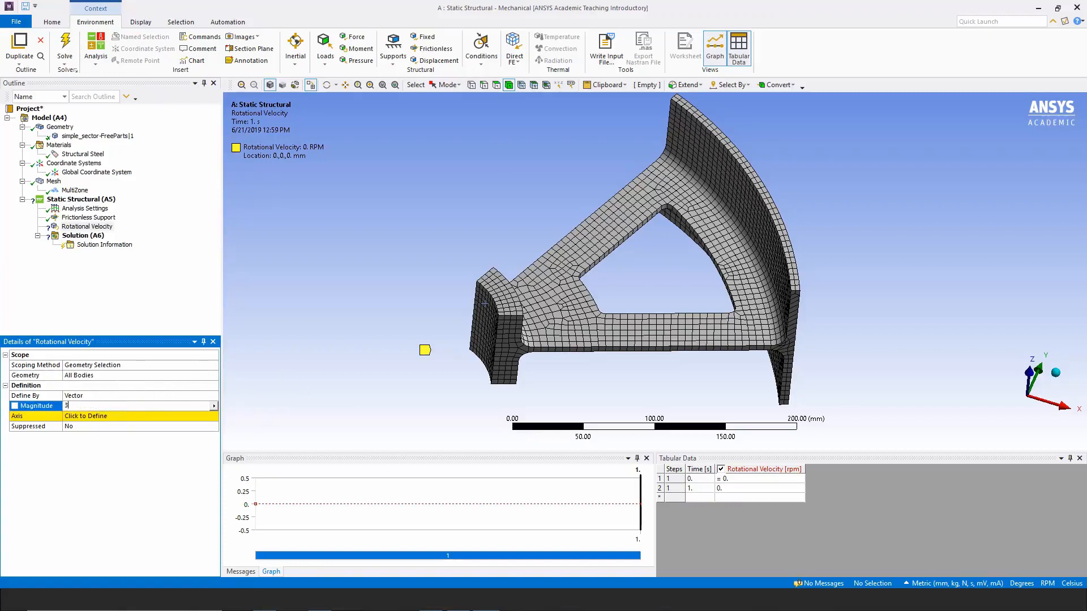
text(600. RPM  (ramped)
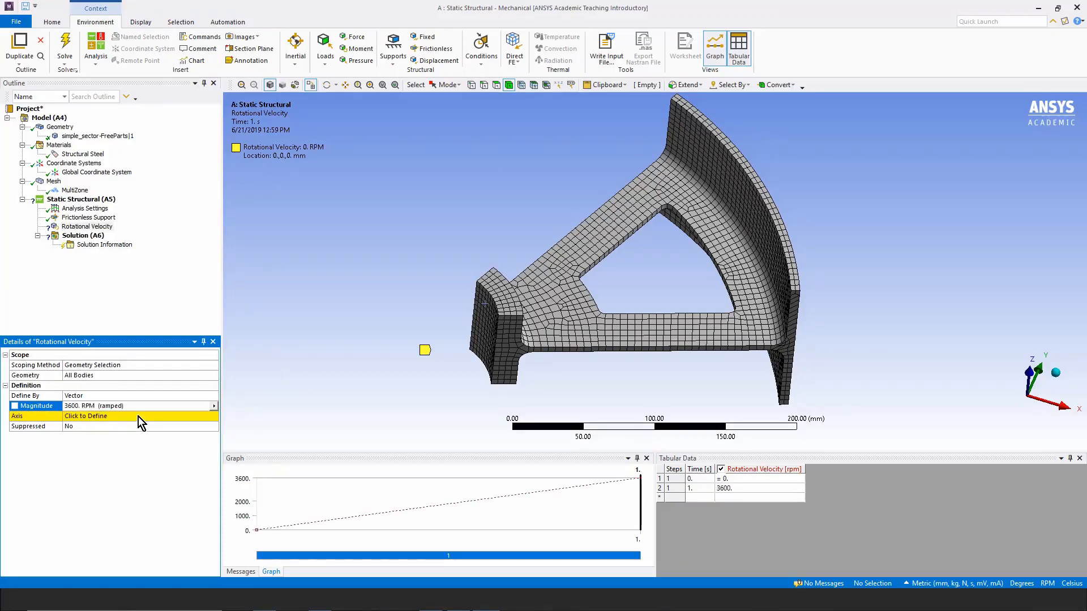
Step: Define the rotation axis using the cylindrical inner bore face
click(105, 416)
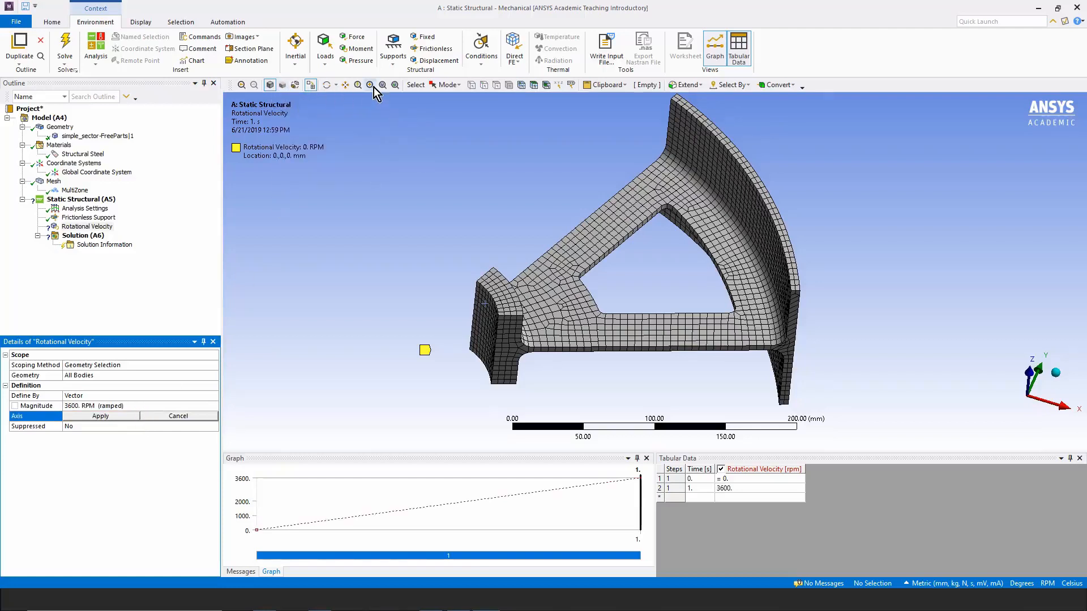
click(485, 329)
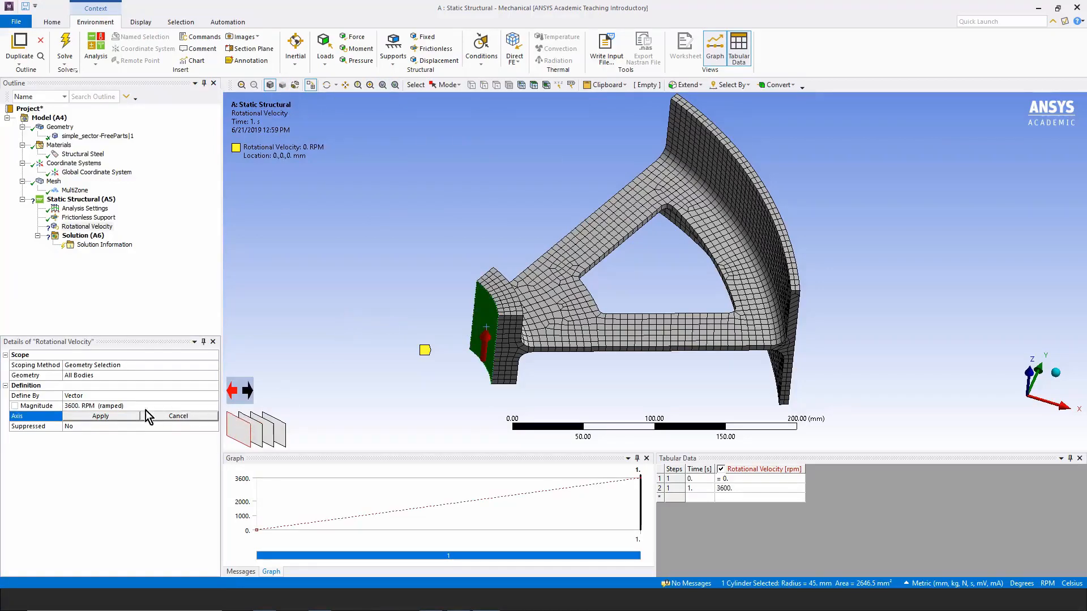
click(100, 416)
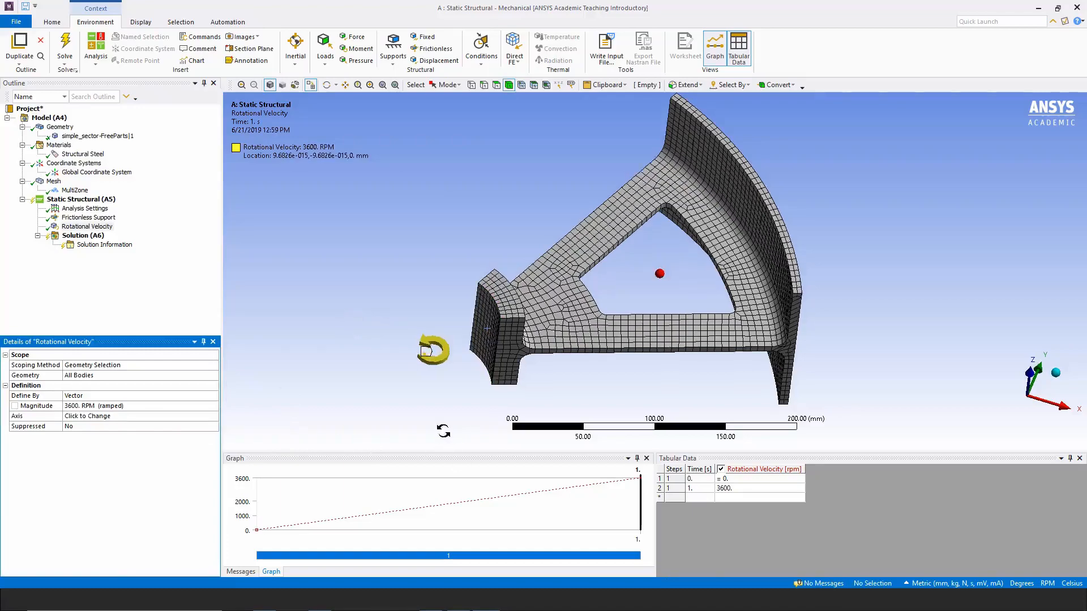
drag(658, 277, 499, 305)
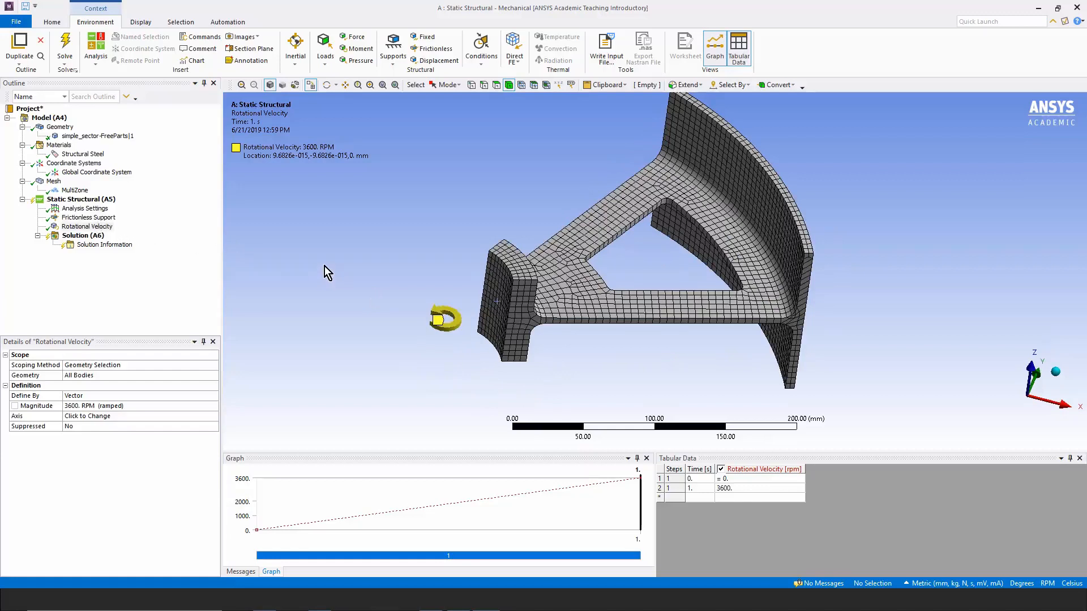
mouse_move(321, 265)
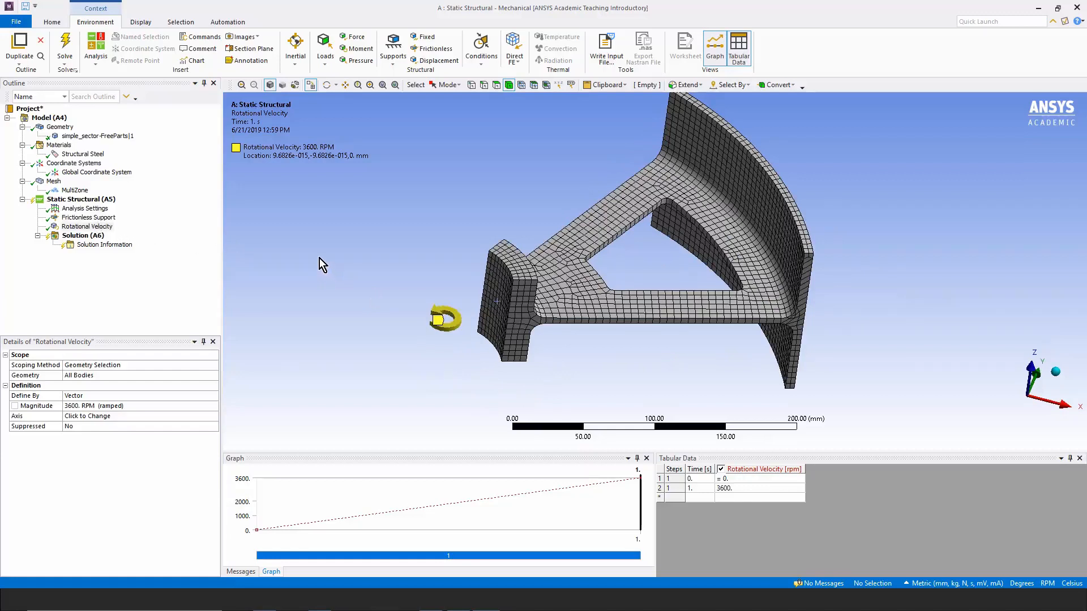
mouse_move(483, 226)
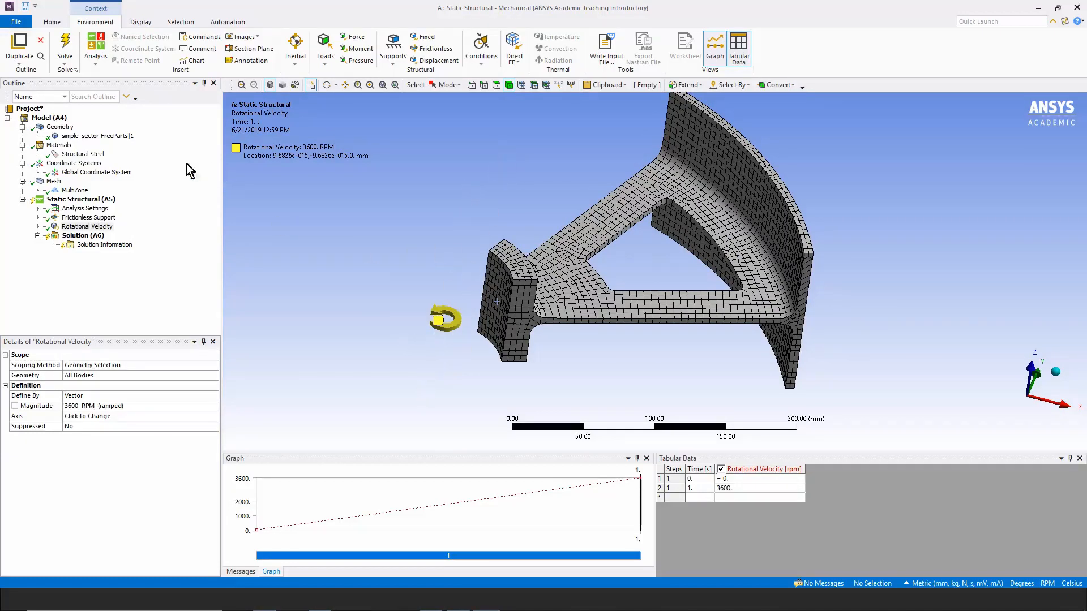
mouse_move(475, 104)
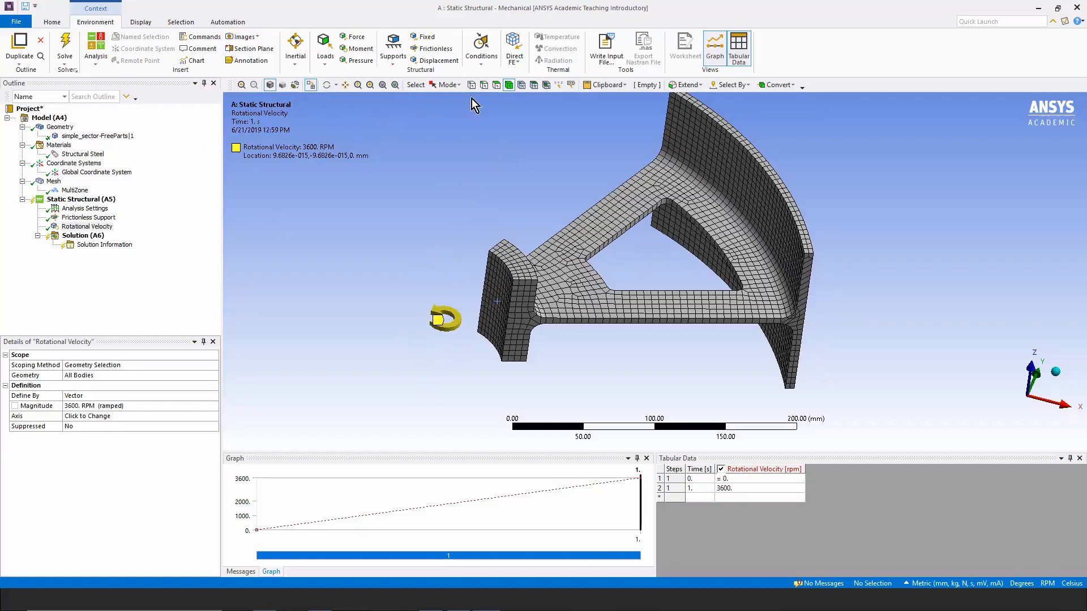
mouse_move(470, 345)
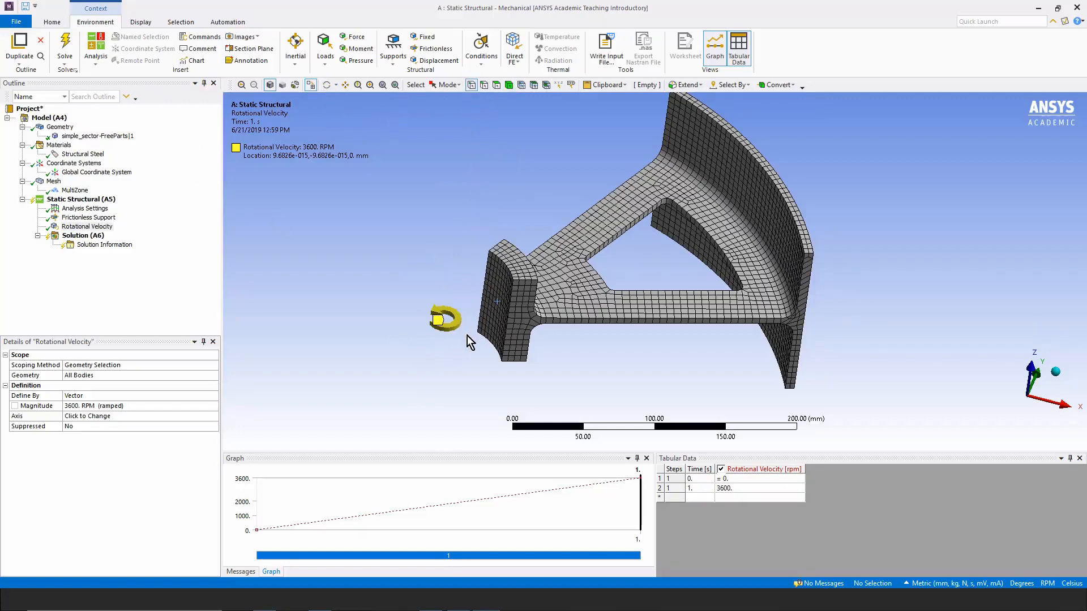
Step: Add a Displacement on the lower corner vertex with Z fixed at 0 mm
click(485, 345)
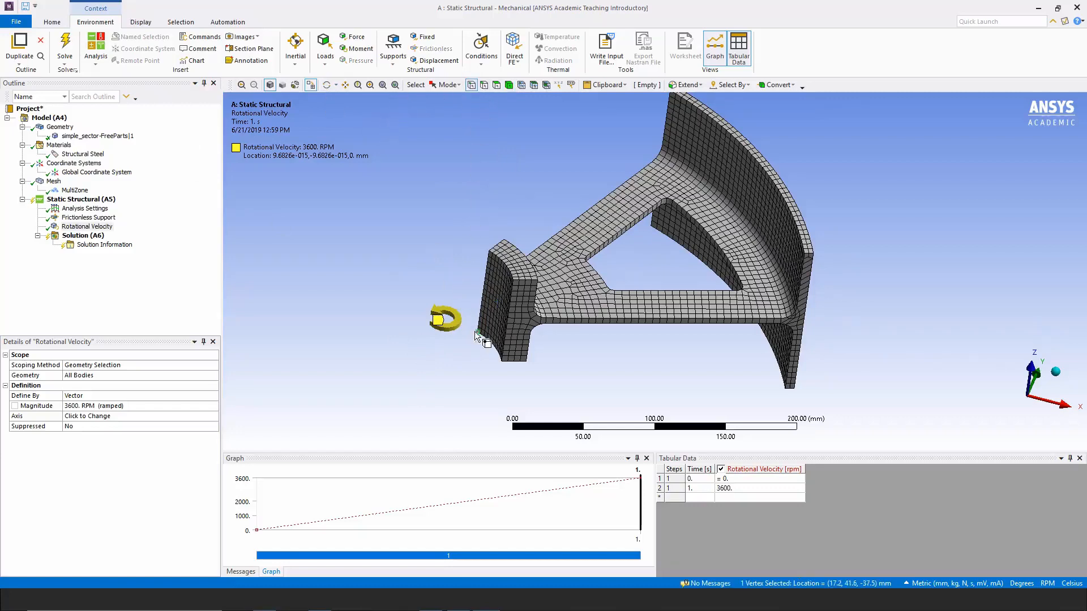
right_click(485, 340)
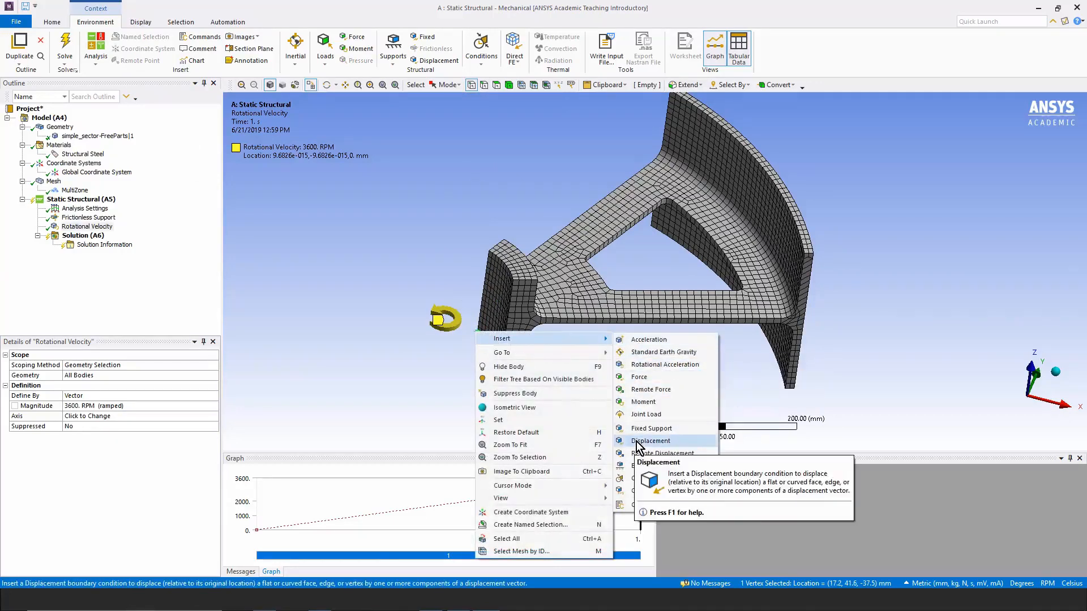
click(651, 441)
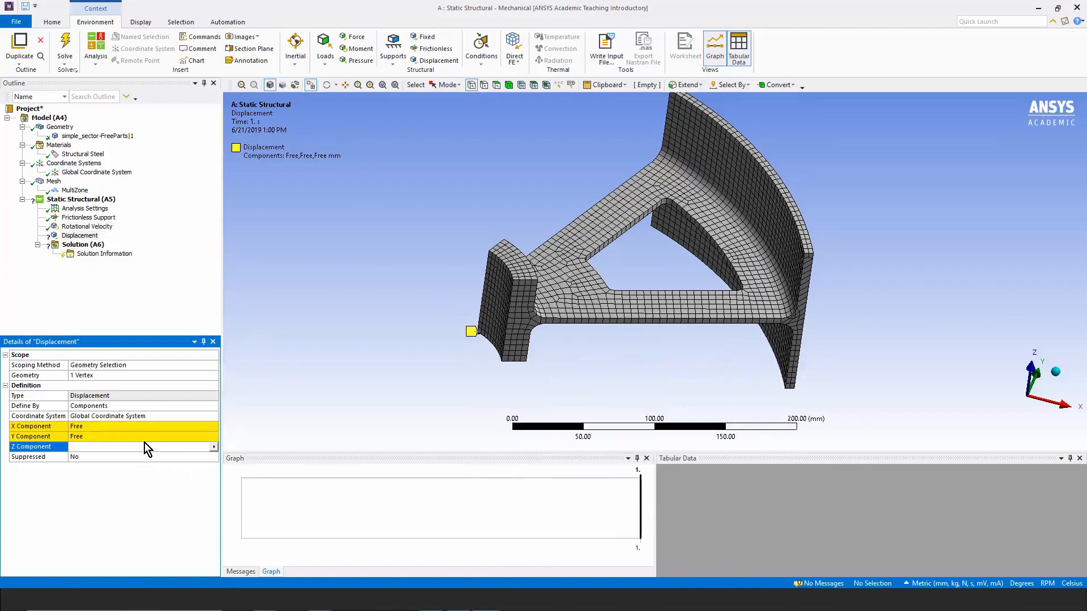
text(0. mm  (ramped)
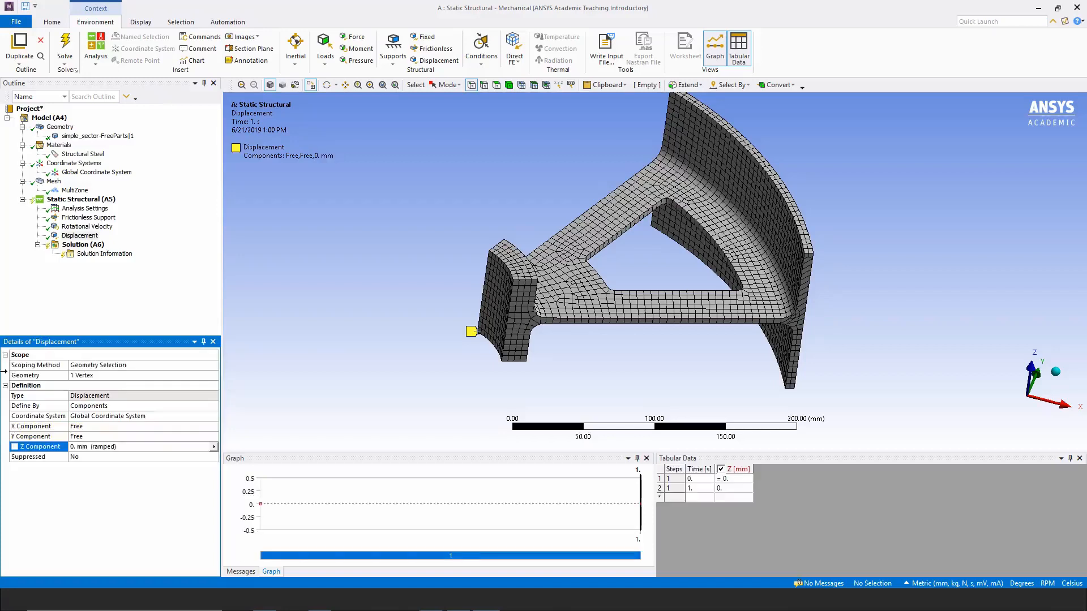
mouse_move(328, 296)
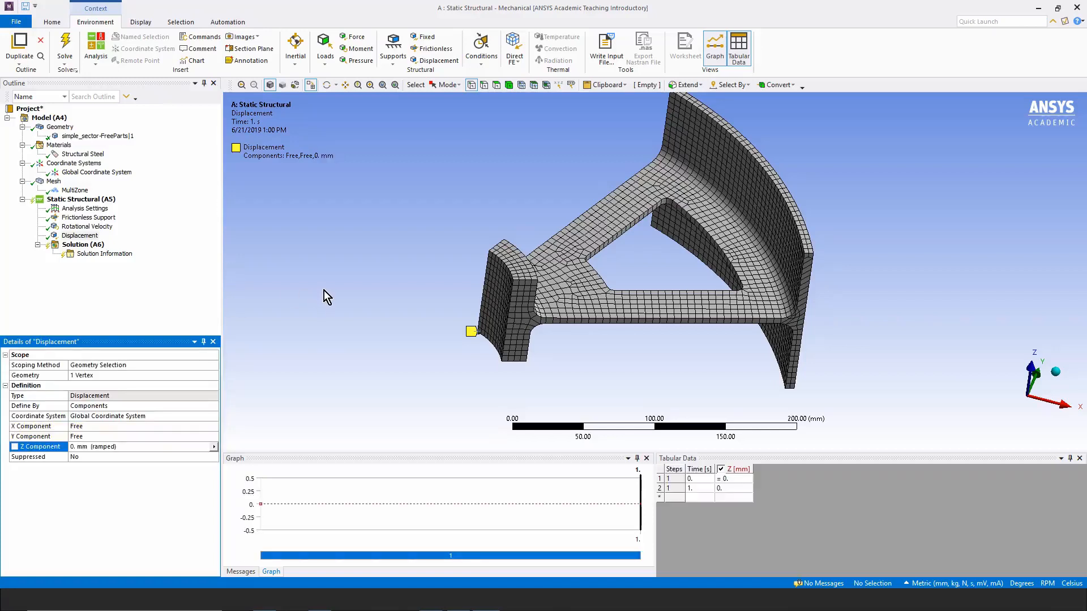
mouse_move(311, 299)
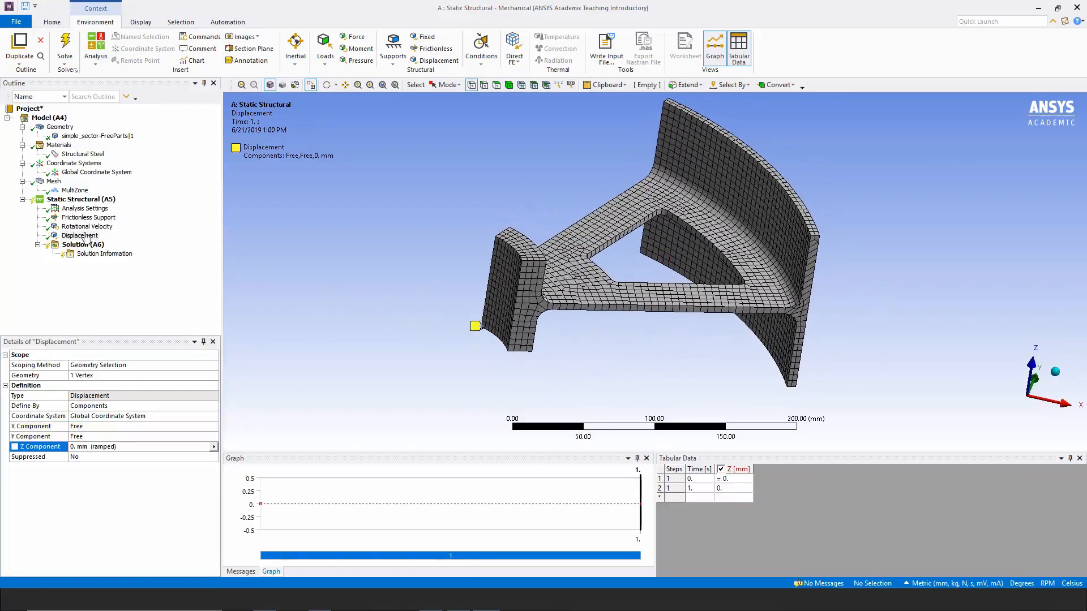
Step: Insert a Total Deformation result under the Solution branch
right_click(83, 244)
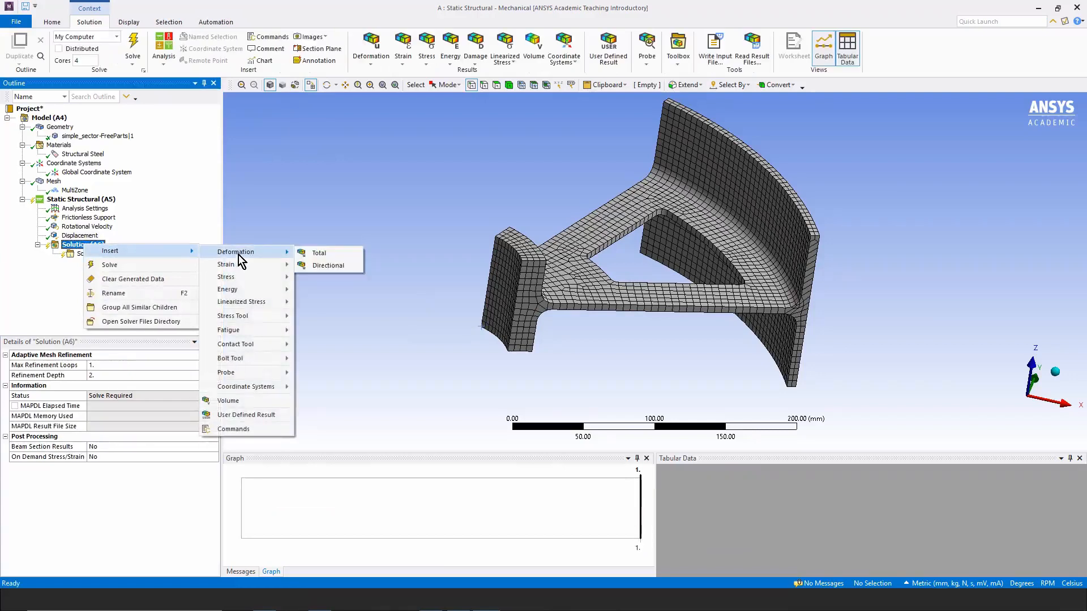
click(318, 252)
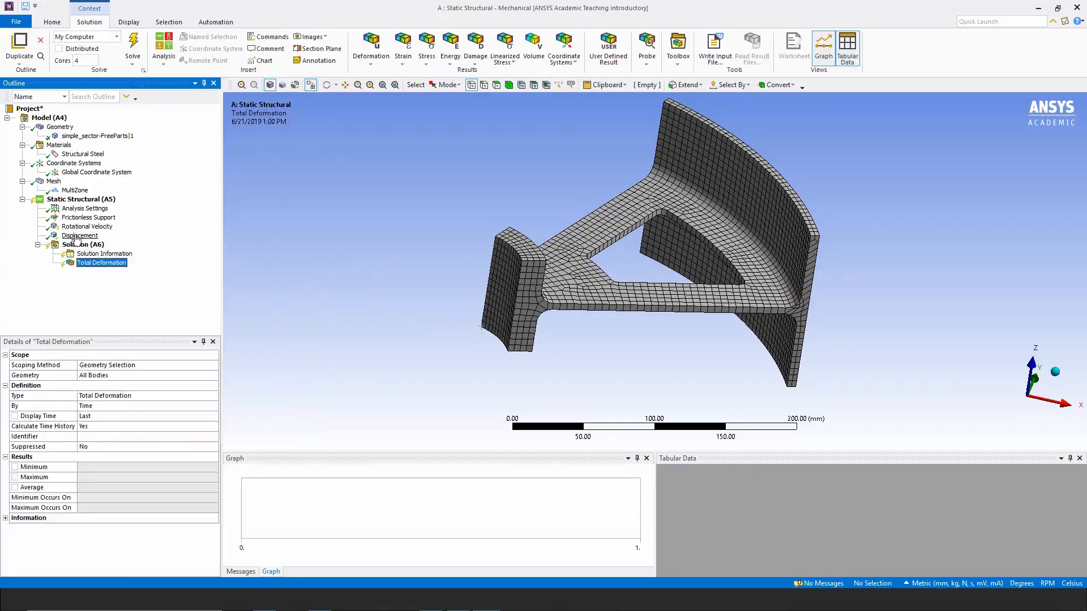
right_click(101, 262)
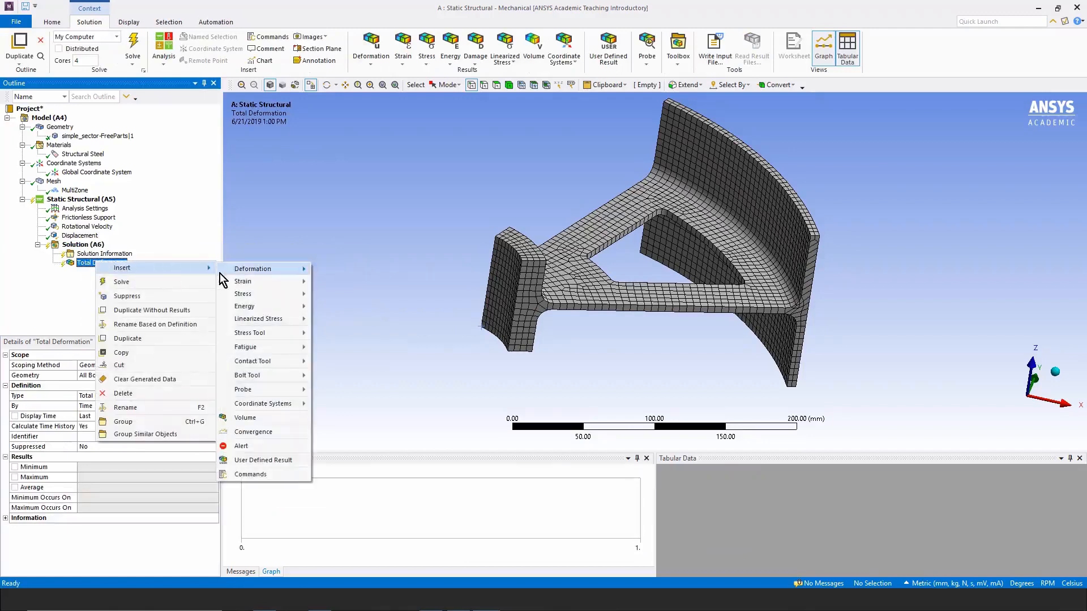
mouse_move(249, 293)
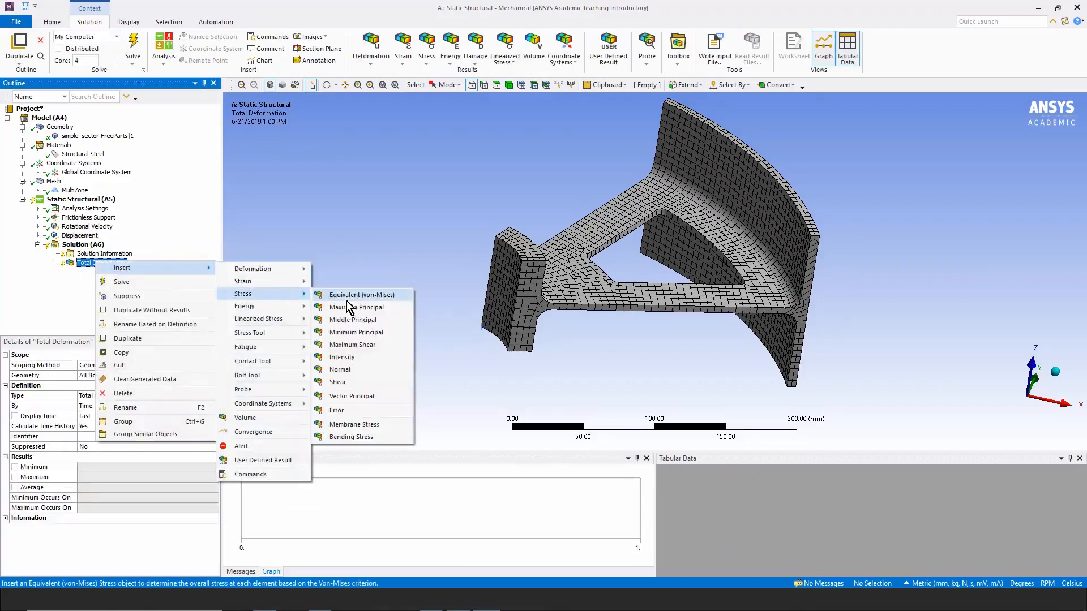
Step: Add an Equivalent (von-Mises) stress result and solve the analysis
click(361, 295)
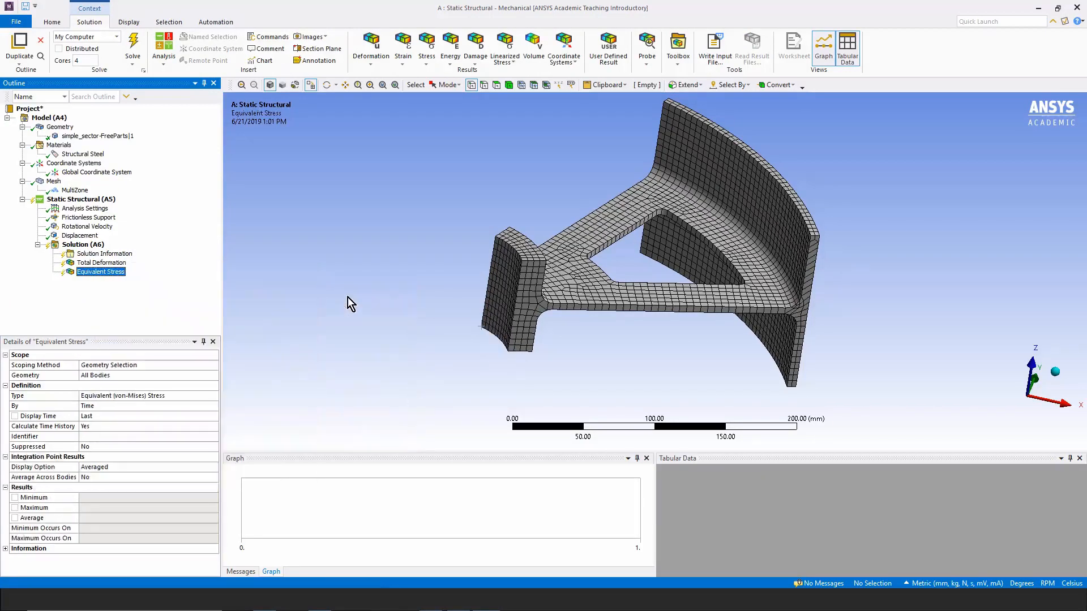
right_click(82, 244)
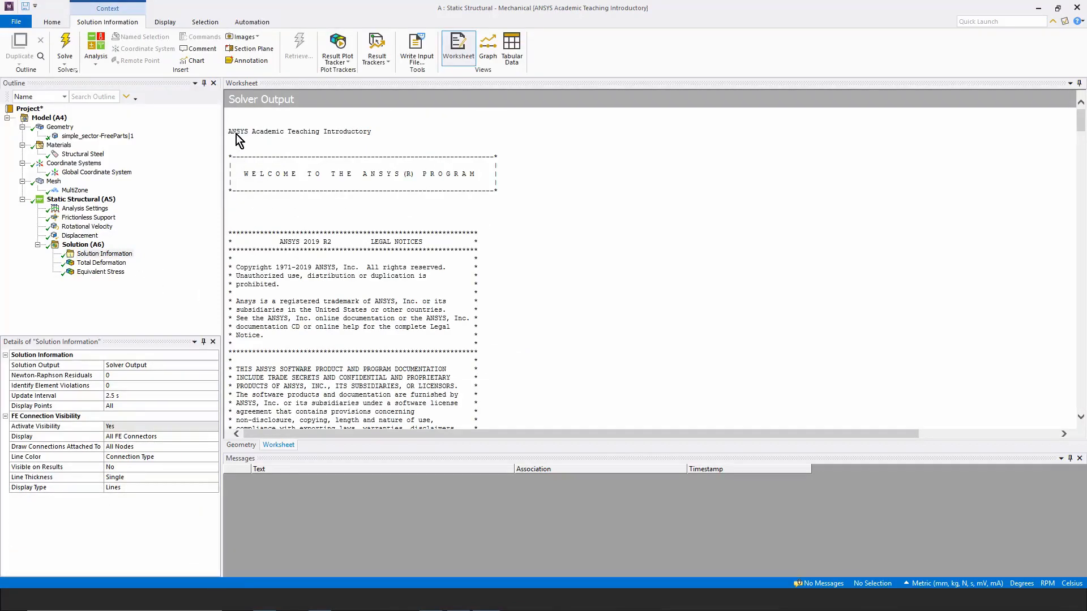
mouse_move(359, 143)
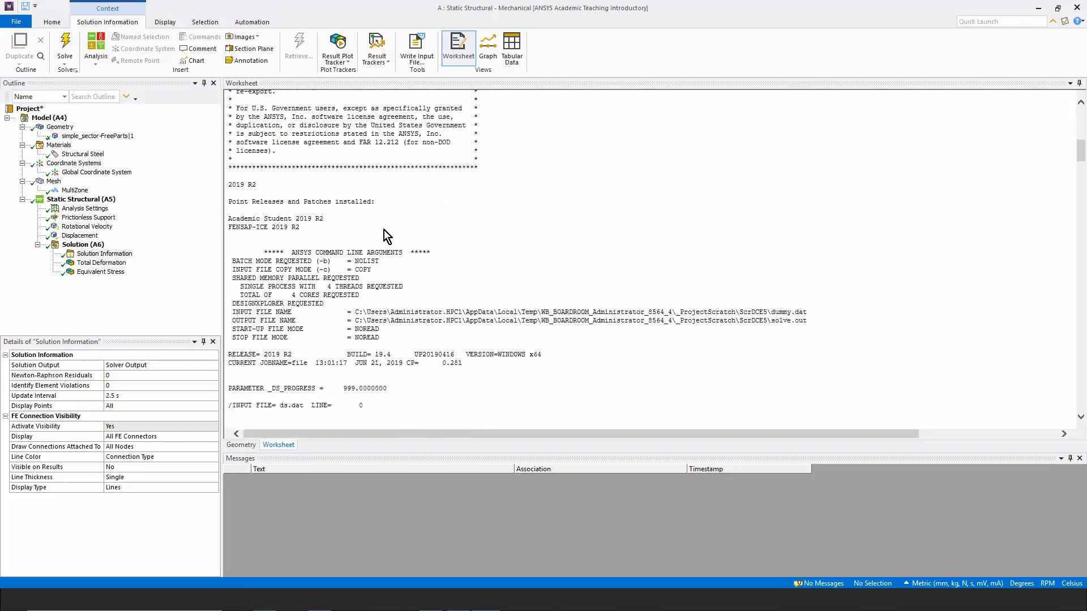
Step: Scroll the Solver Output log down to the FINISHED SOLVE message for load step 1
scroll(down, 3)
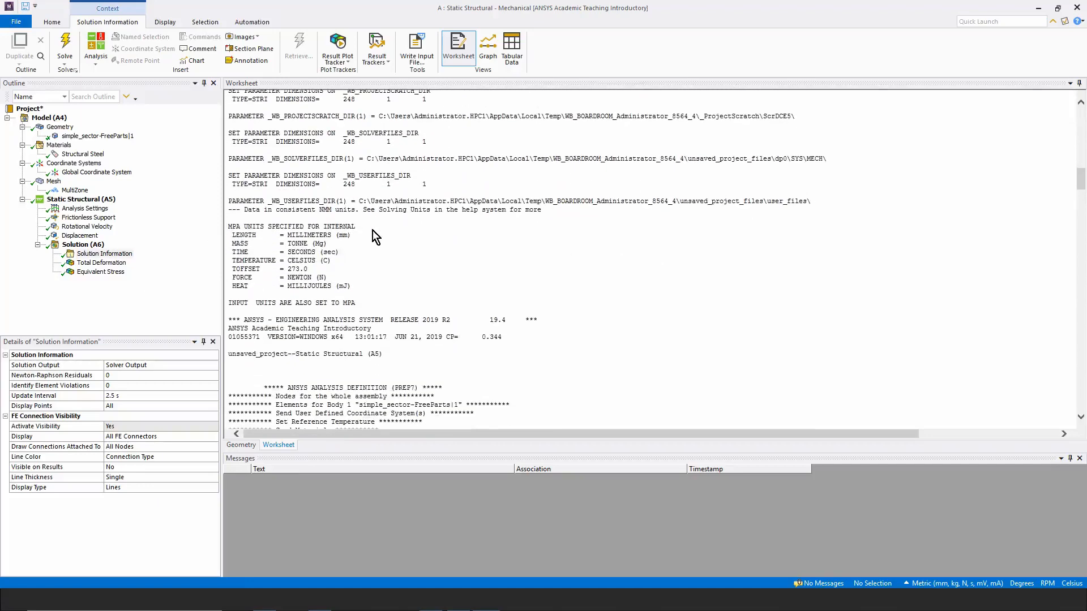
scroll(down, 3)
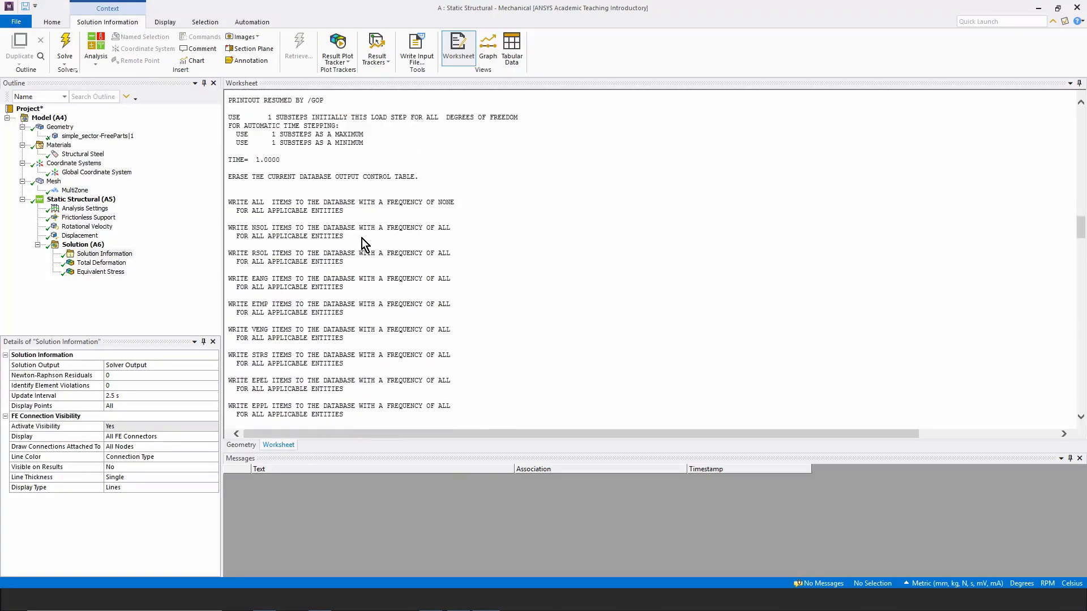
scroll(down, 3)
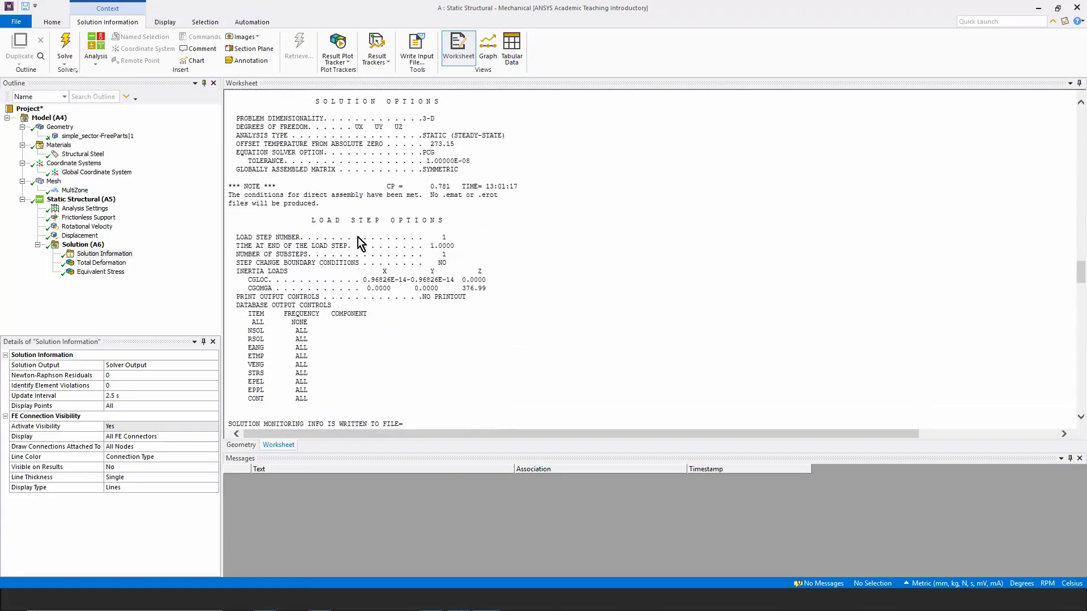
mouse_move(419, 182)
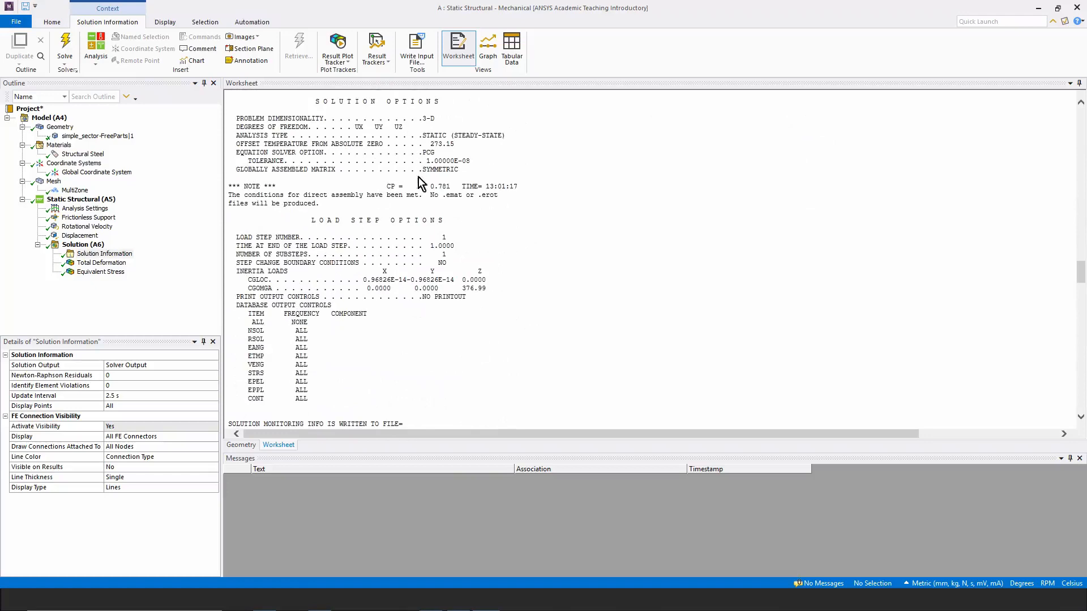
mouse_move(359, 256)
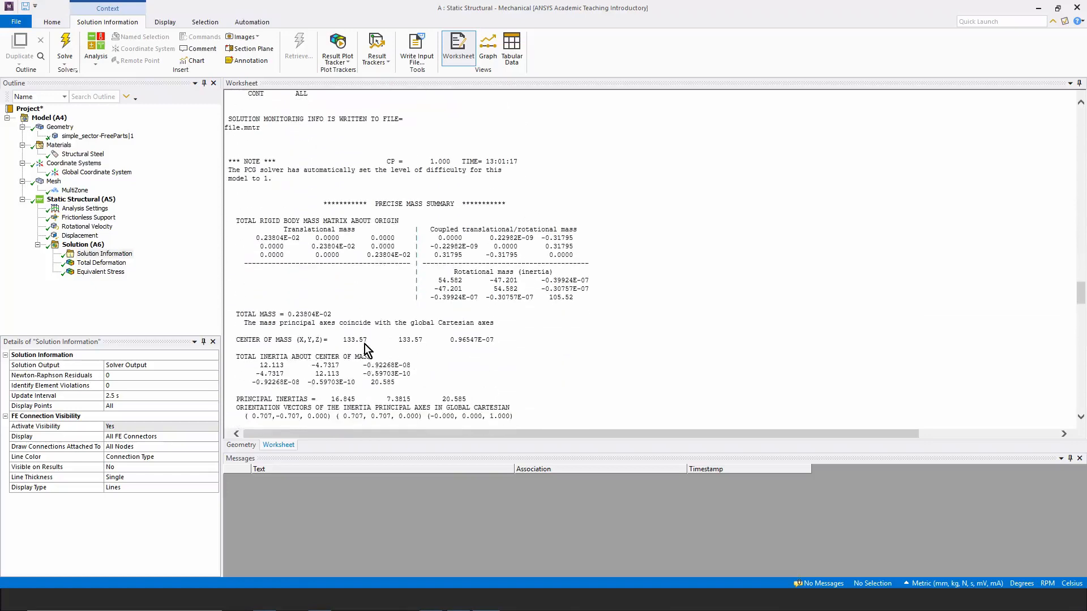
scroll(down, 3)
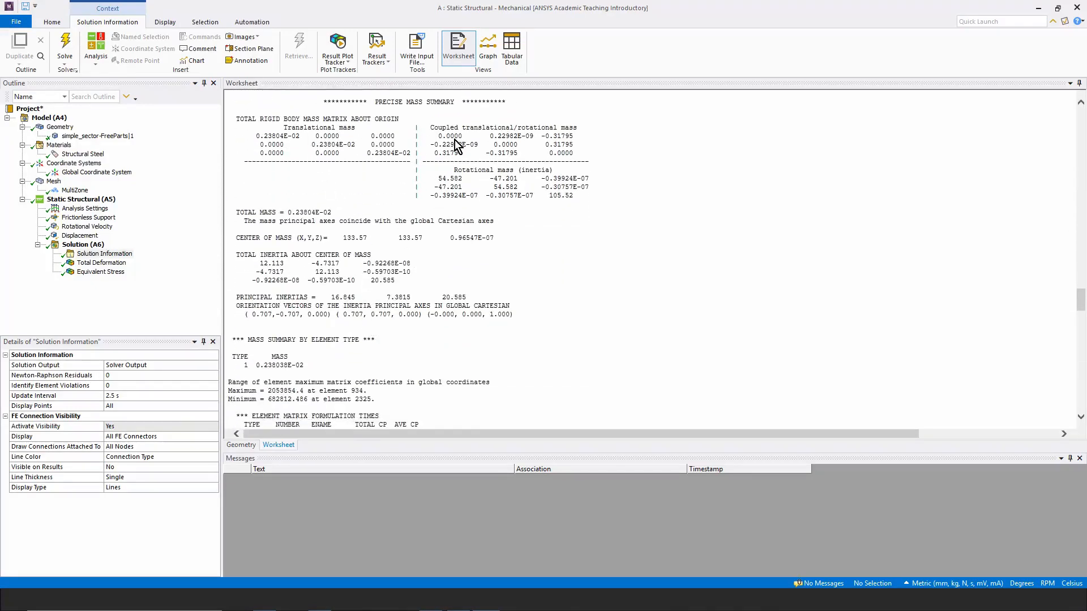
scroll(down, 3)
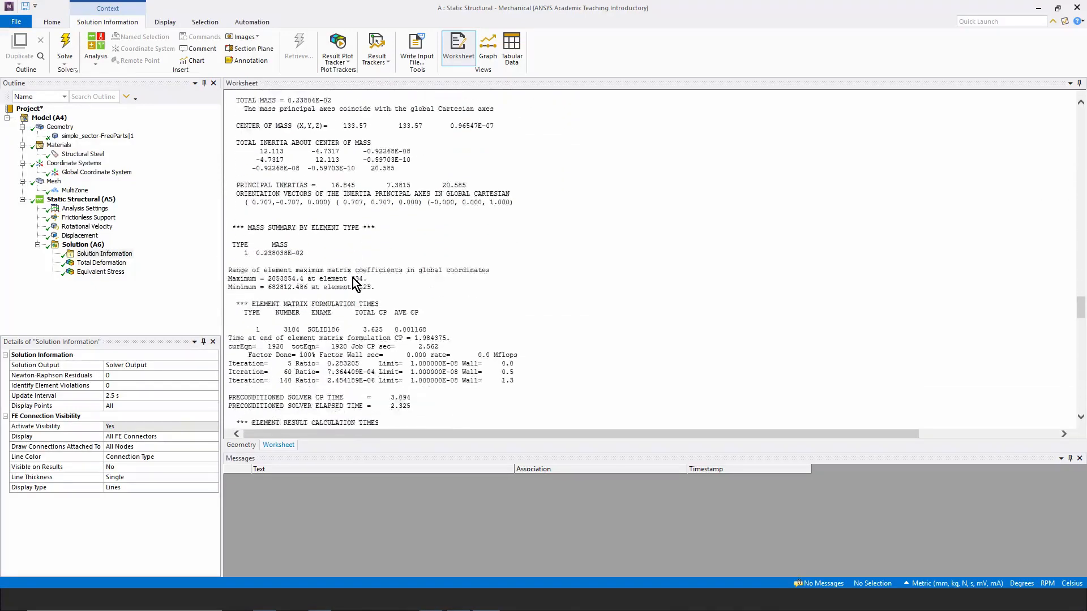
scroll(down, 3)
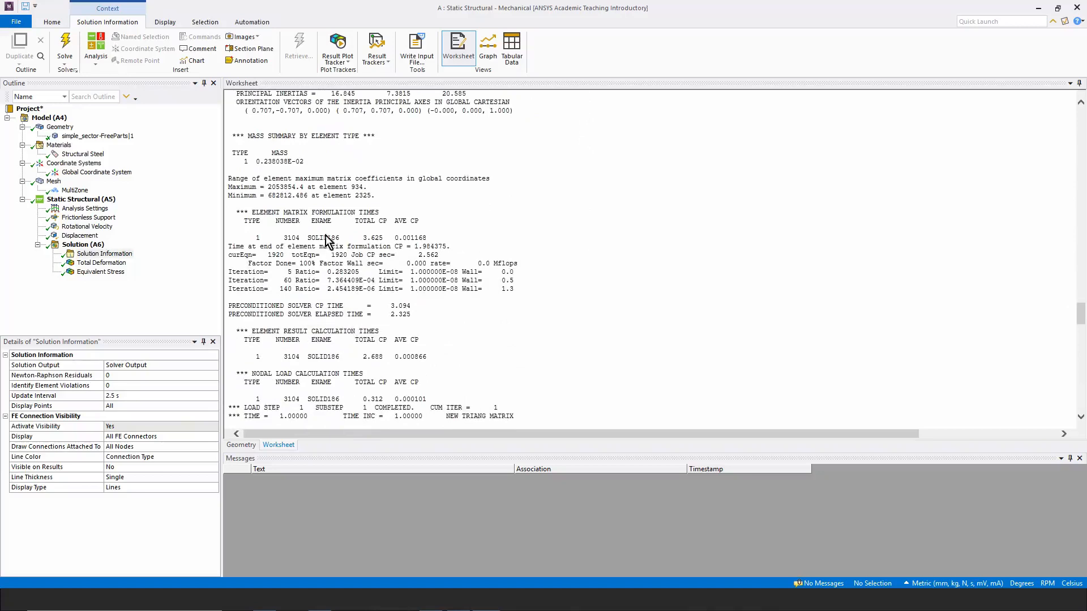
scroll(down, 3)
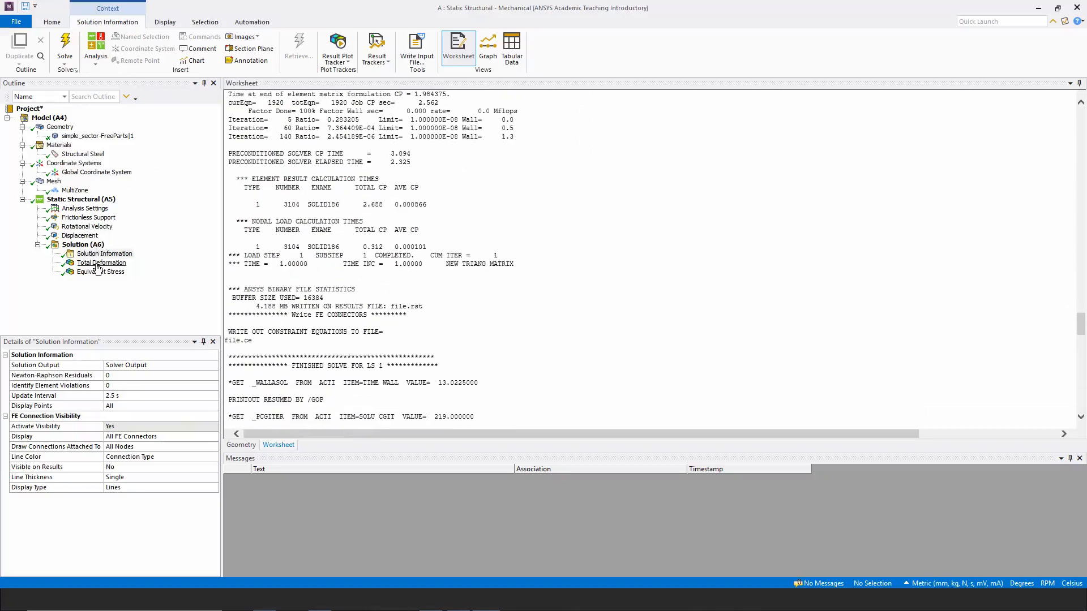
Step: Display the Total Deformation contour, peaking at 0.10282 mm on the outer rim
click(101, 263)
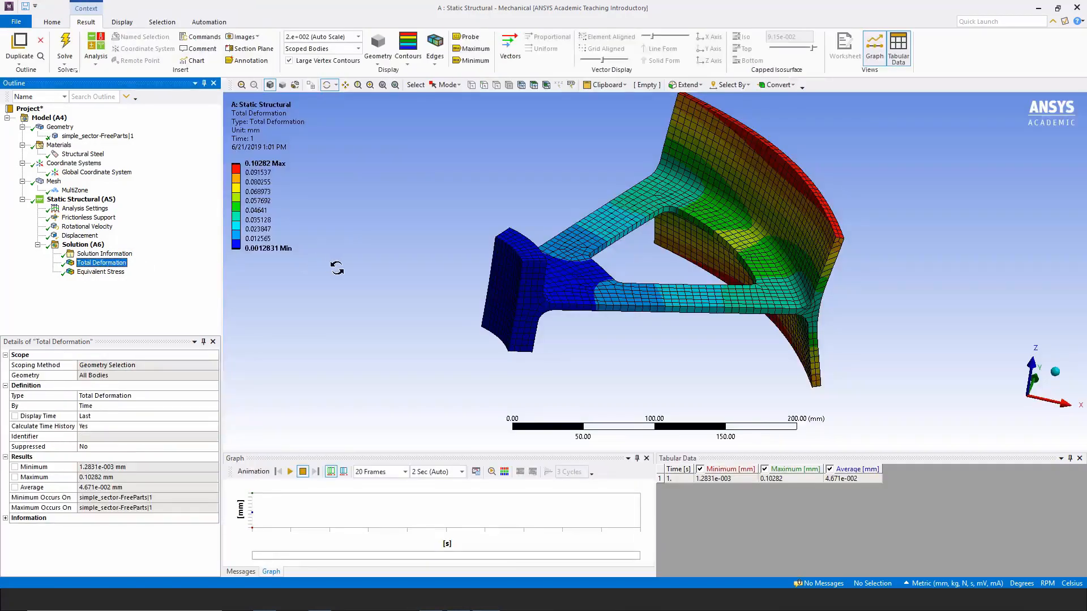
mouse_move(381, 83)
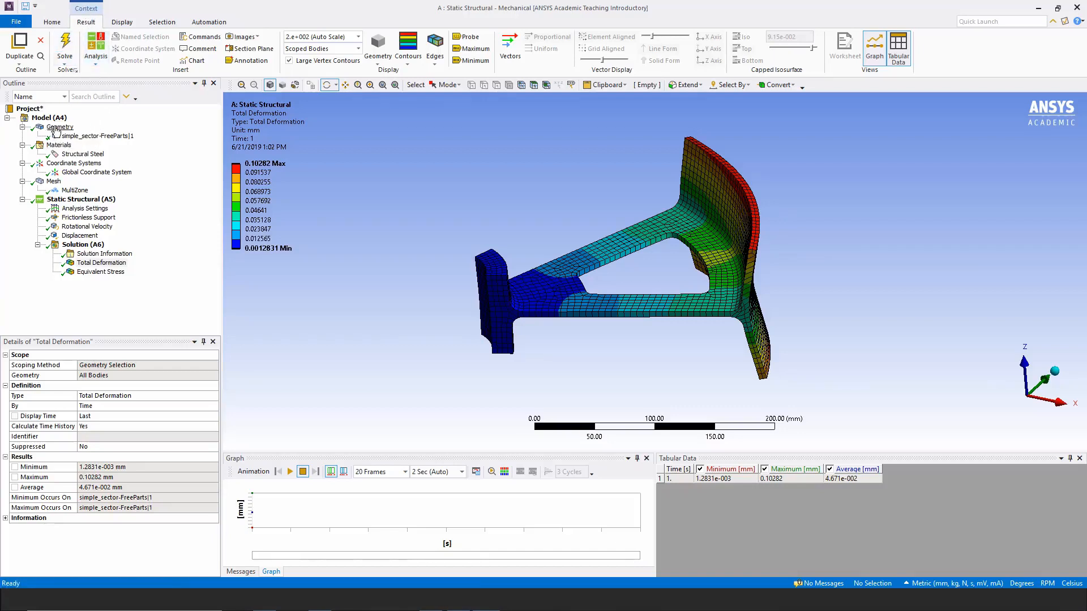
click(61, 127)
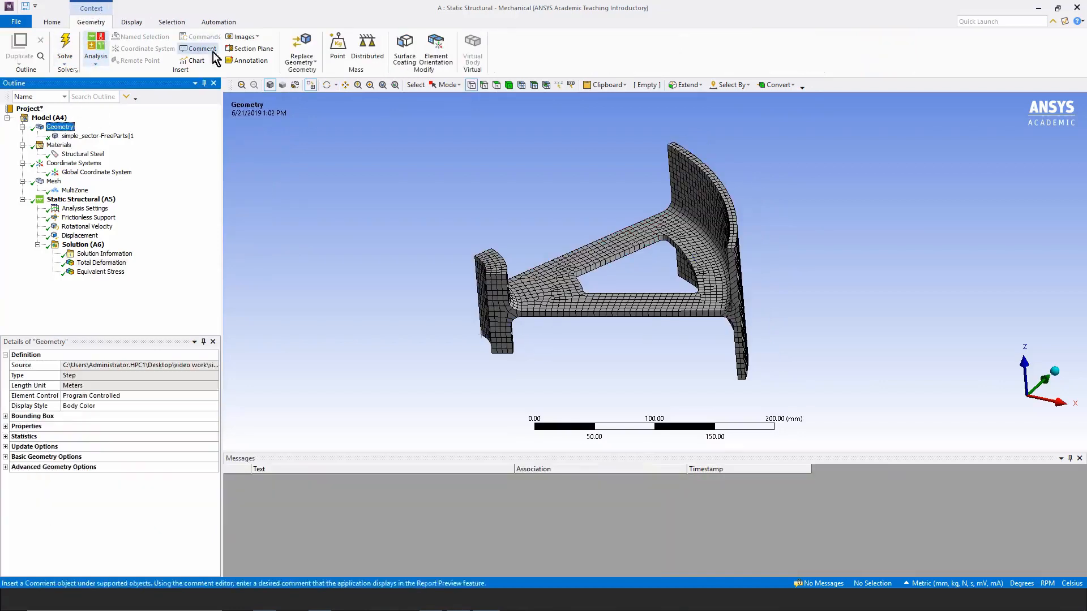
click(53, 181)
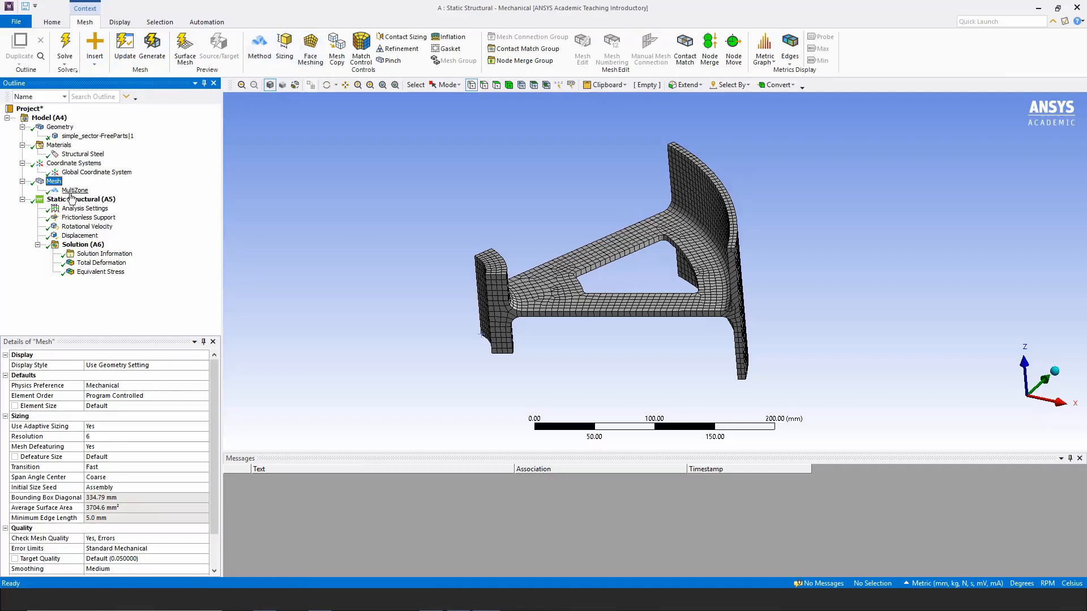
click(89, 199)
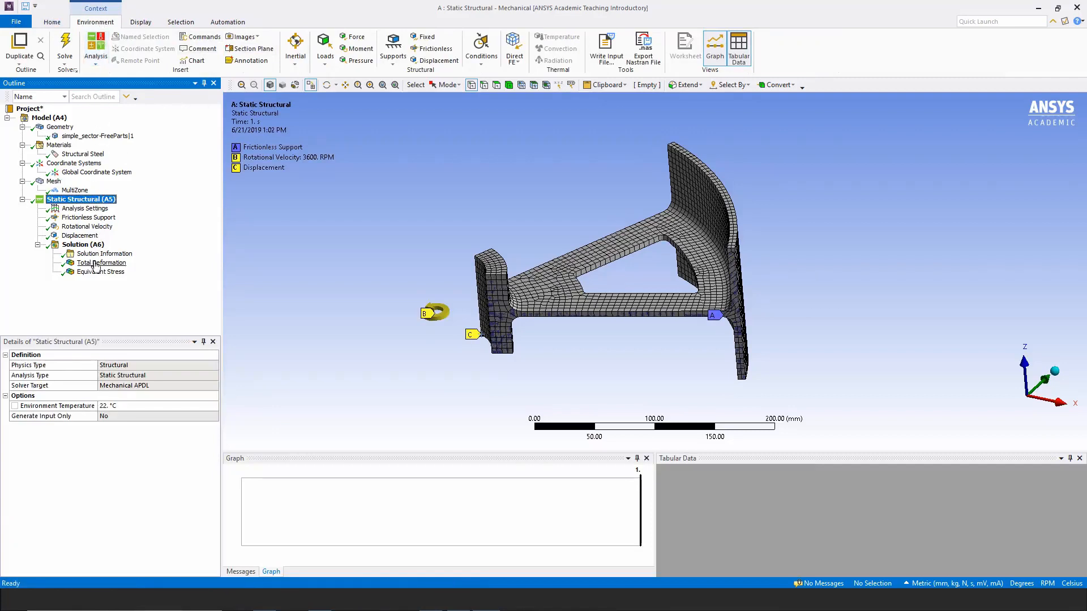
click(102, 262)
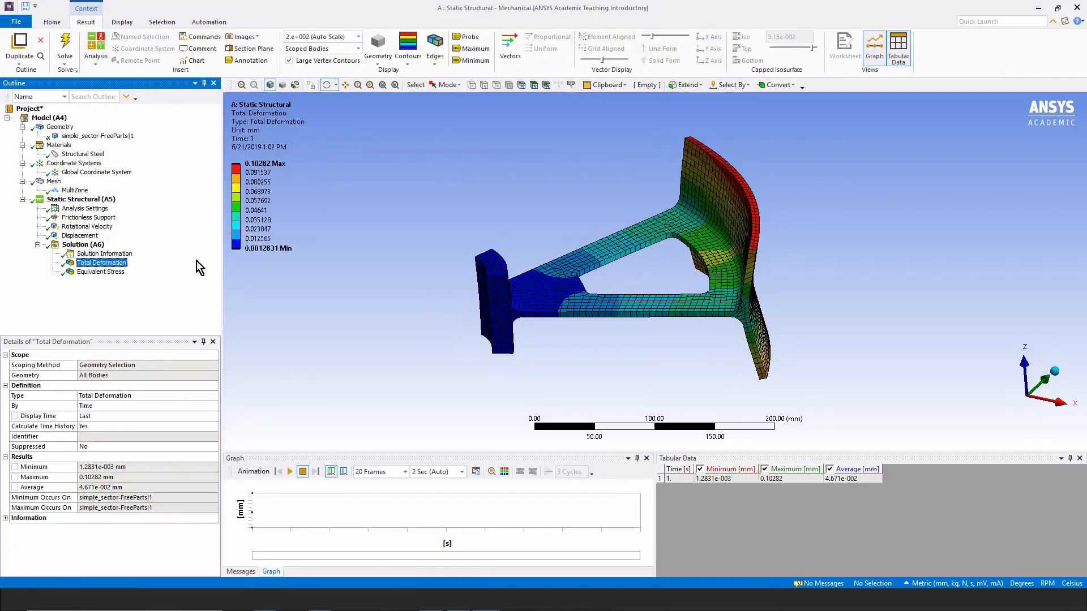
click(359, 36)
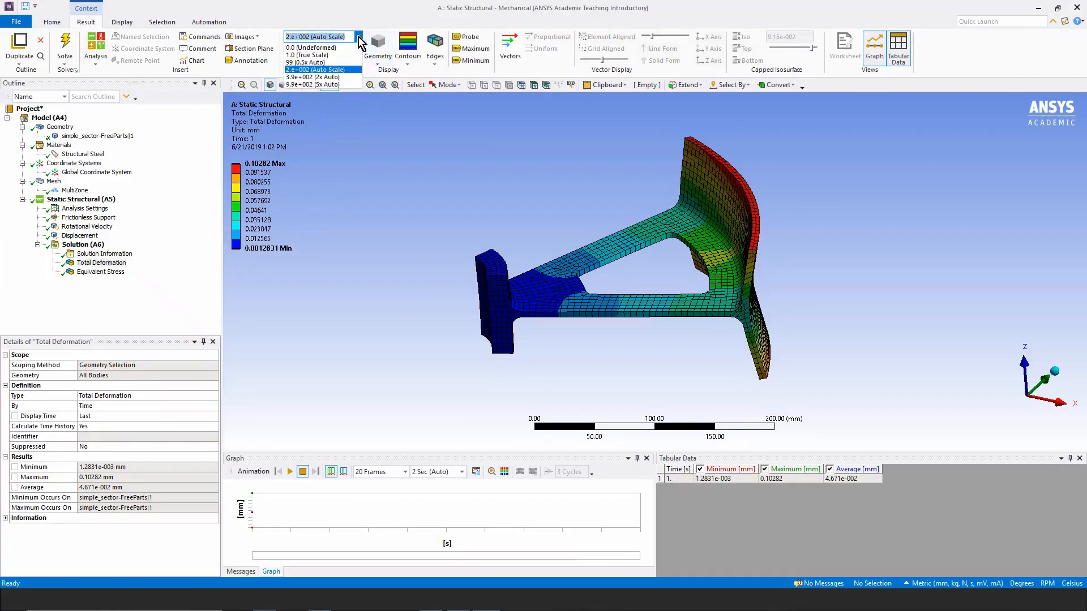
mouse_move(312, 55)
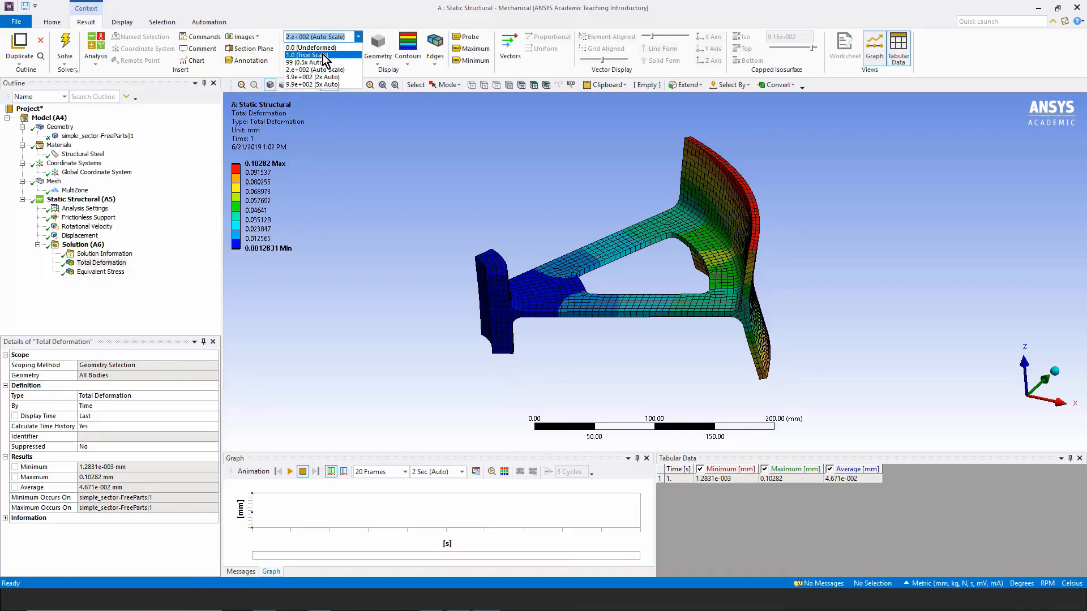
click(308, 55)
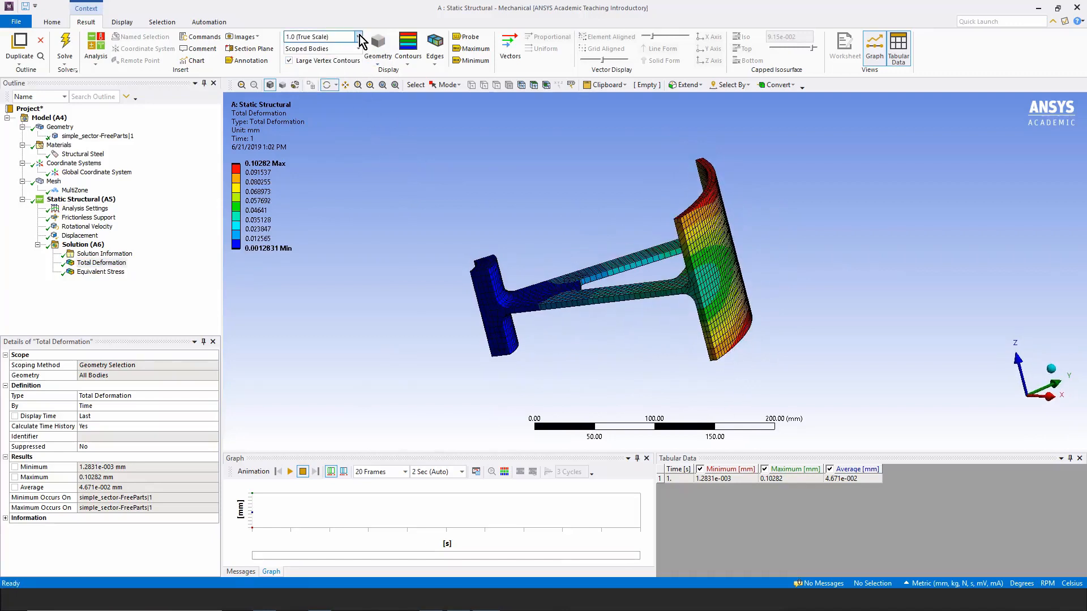
click(357, 36)
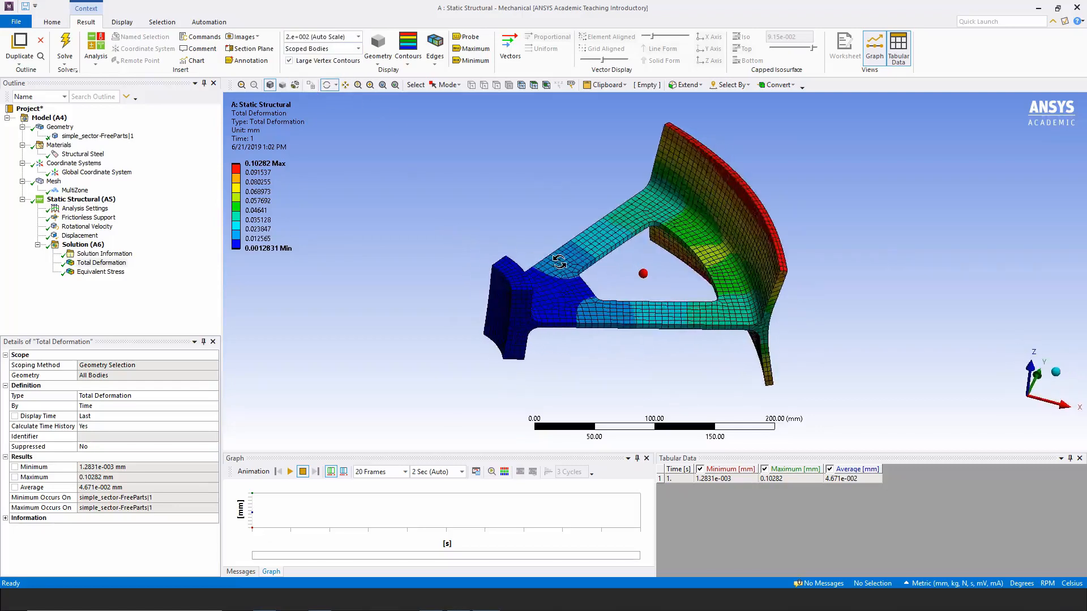
Step: Play the total deformation animation while orbiting the deformed sector
drag(558, 260, 484, 232)
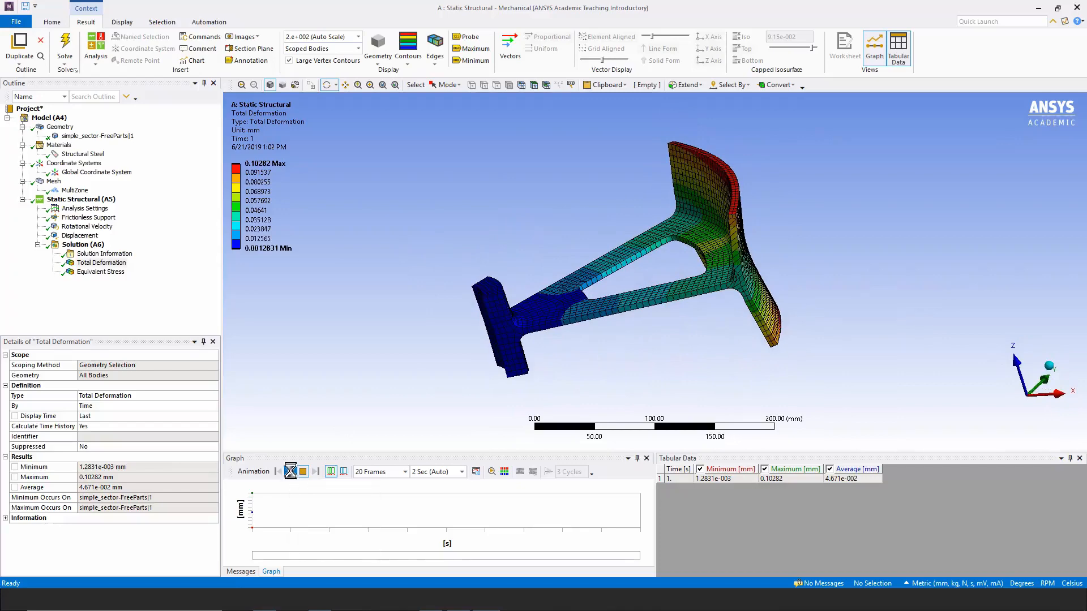
click(290, 471)
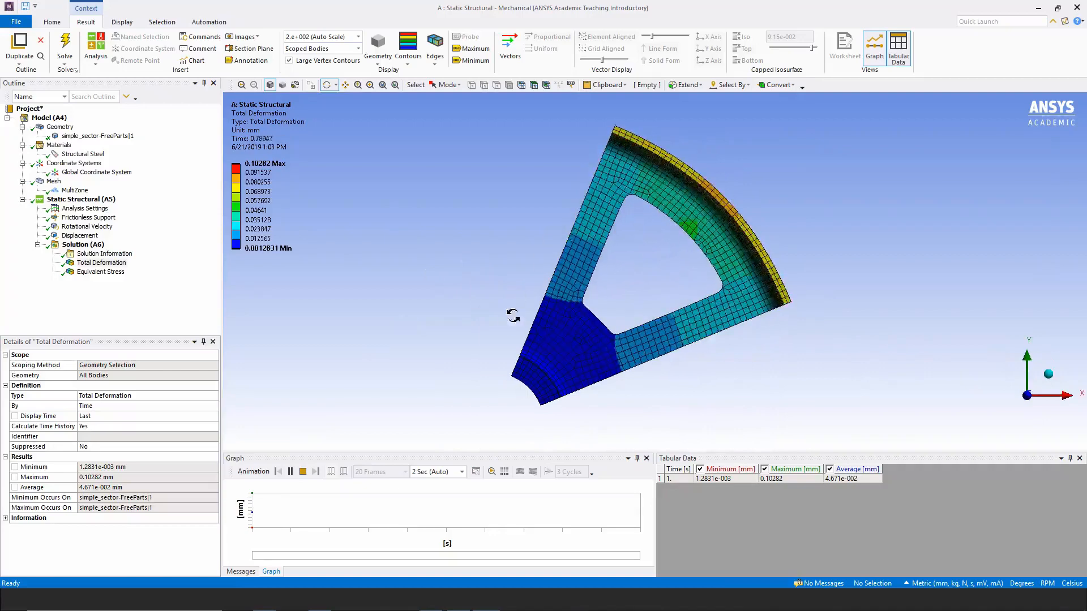
drag(513, 316, 712, 367)
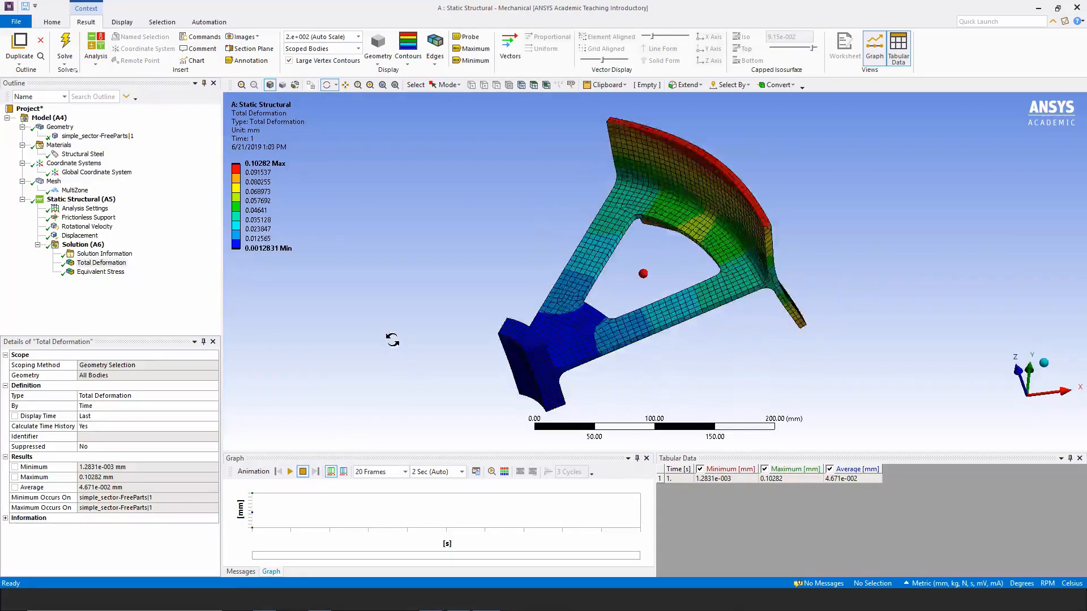
Step: Show Equivalent Stress and zoom into the 190.99 MPa peak at the inner window corner
click(101, 271)
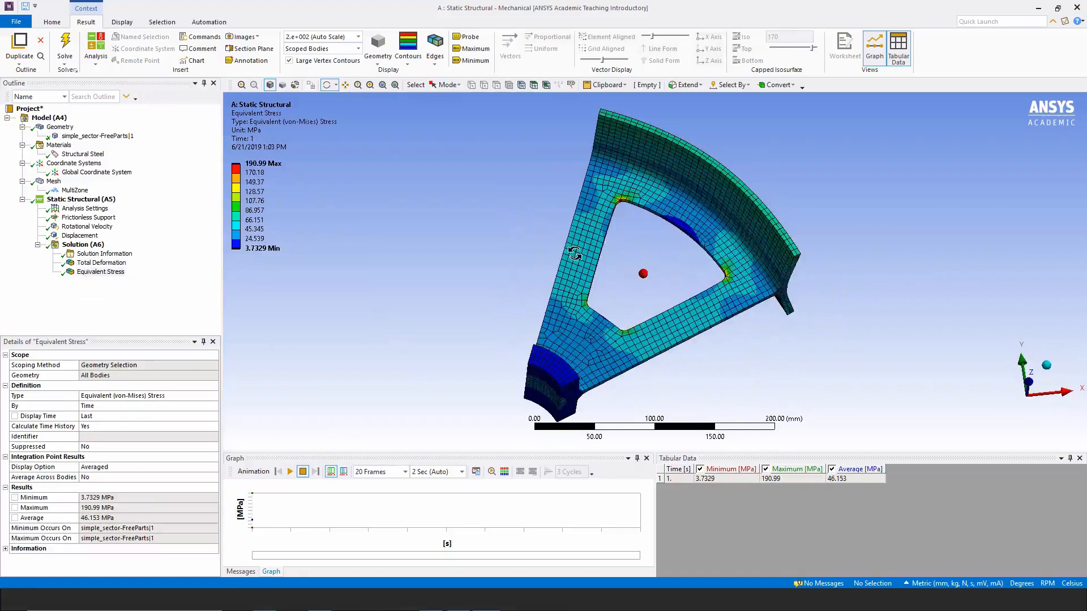
drag(575, 253, 471, 217)
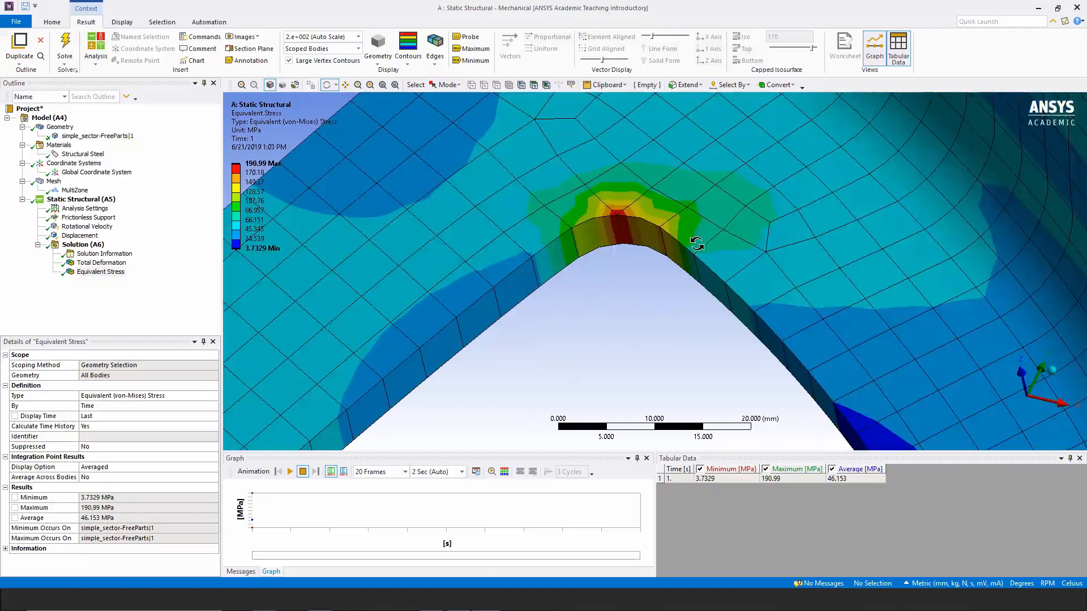
mouse_move(624, 183)
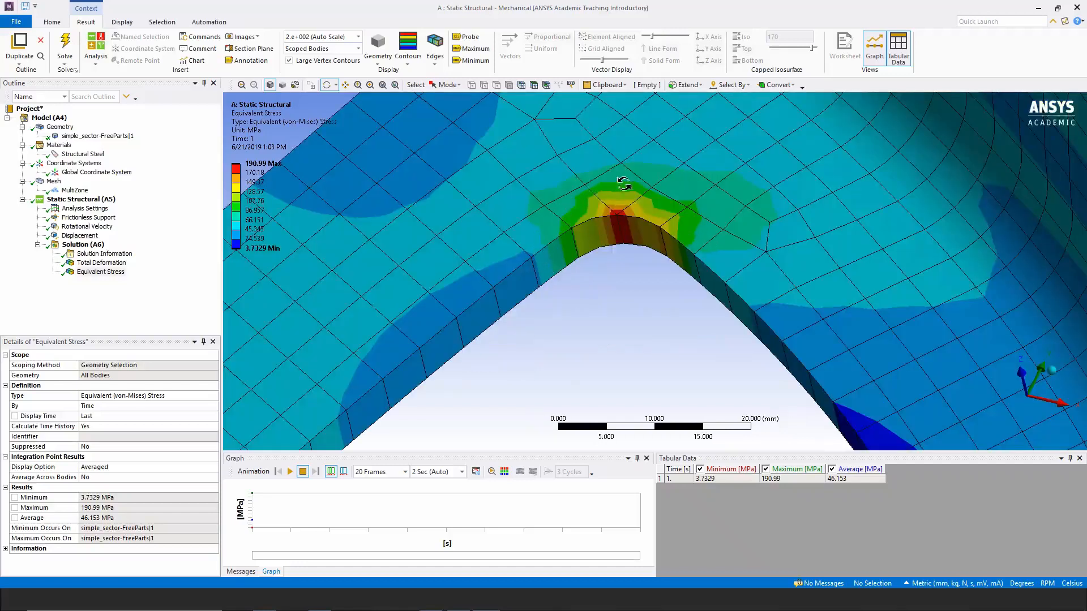
mouse_move(620, 194)
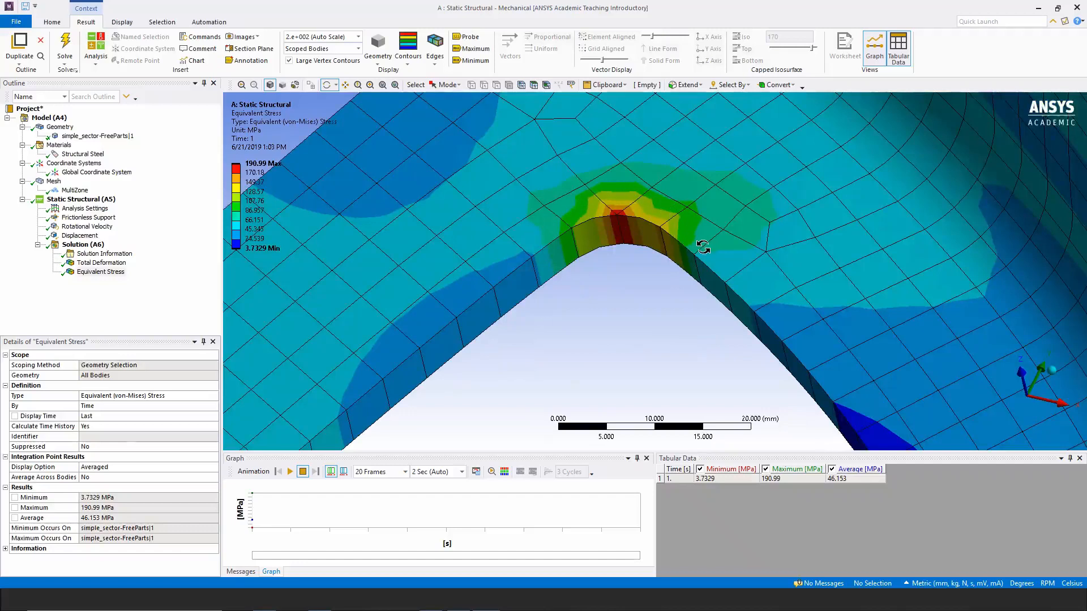
mouse_move(693, 213)
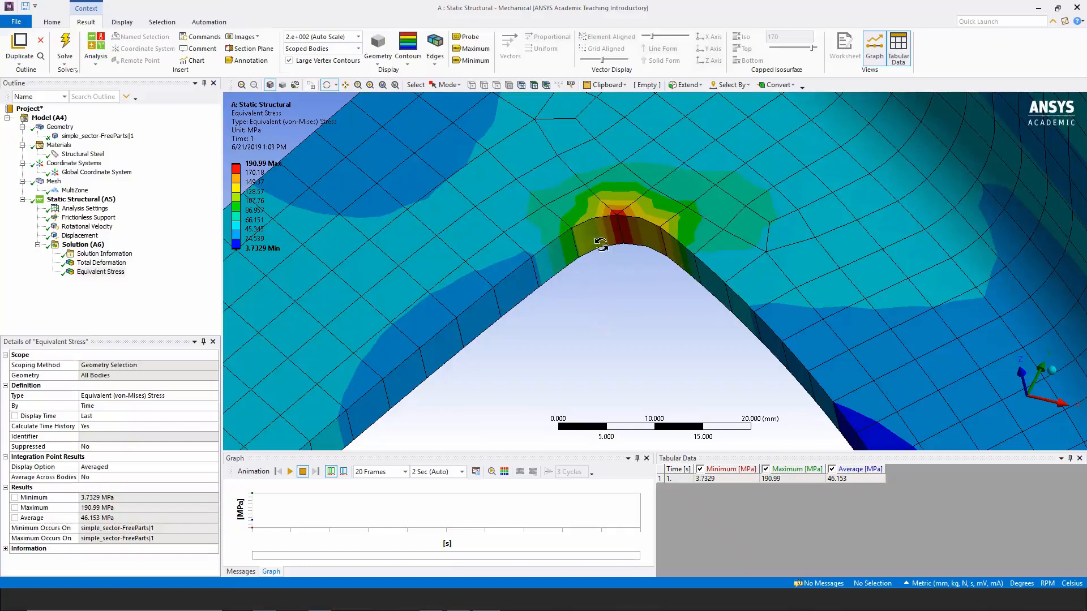
mouse_move(635, 242)
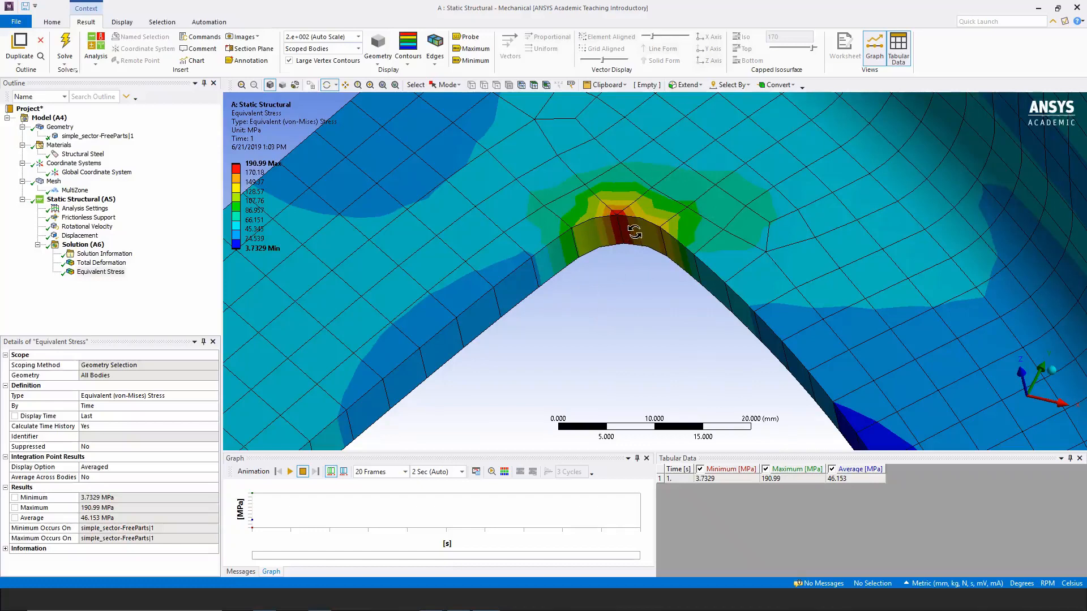
mouse_move(669, 221)
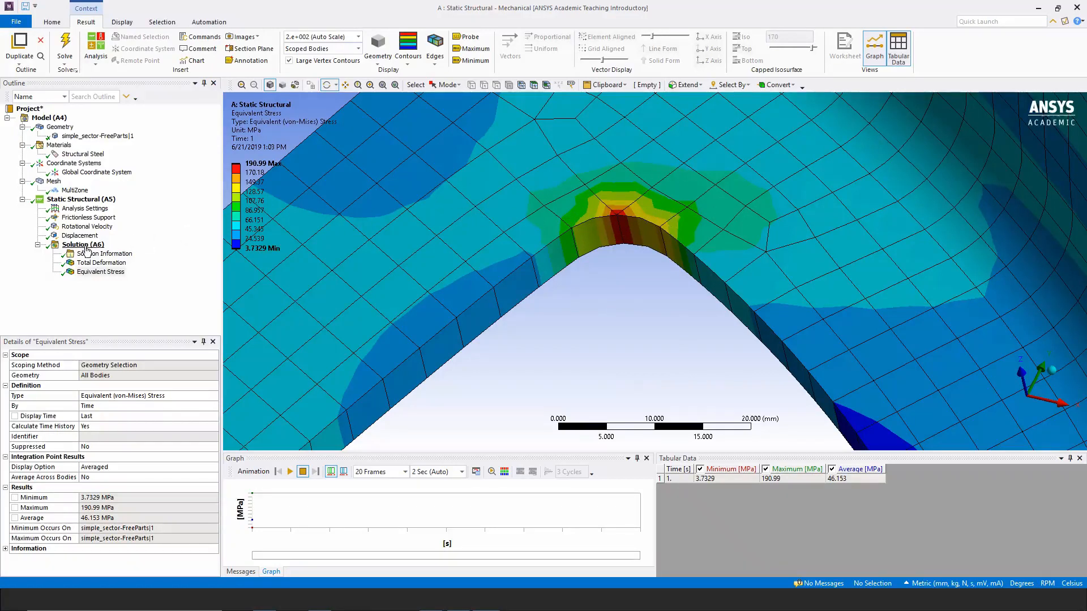
Step: Check the Solution status and redisplay Total Deformation (max 0.10282 mm) zoomed to fit, ribbon re-expanded
click(74, 244)
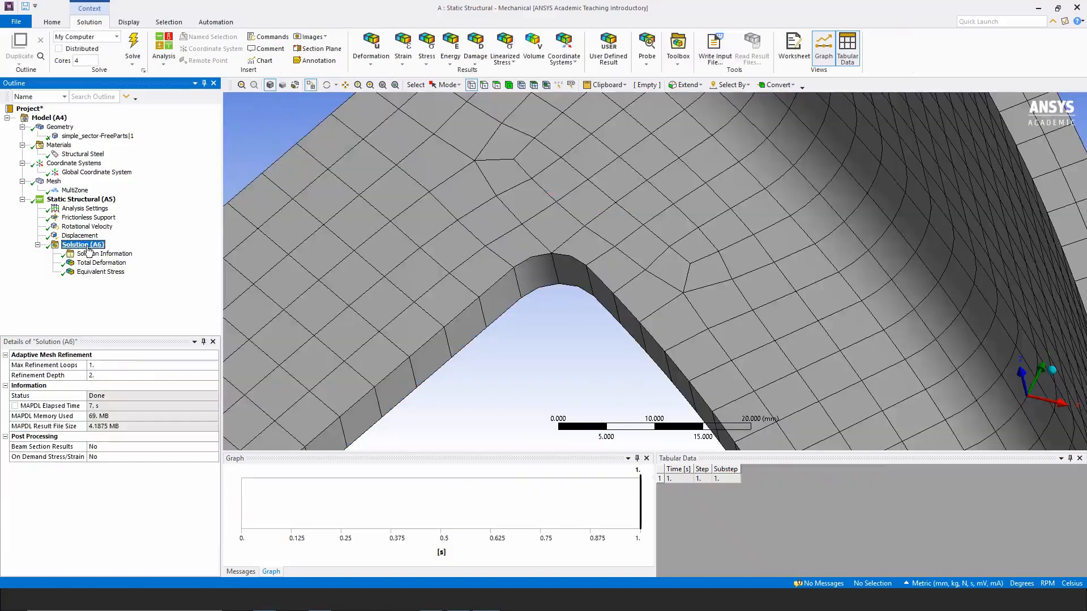
mouse_move(219, 221)
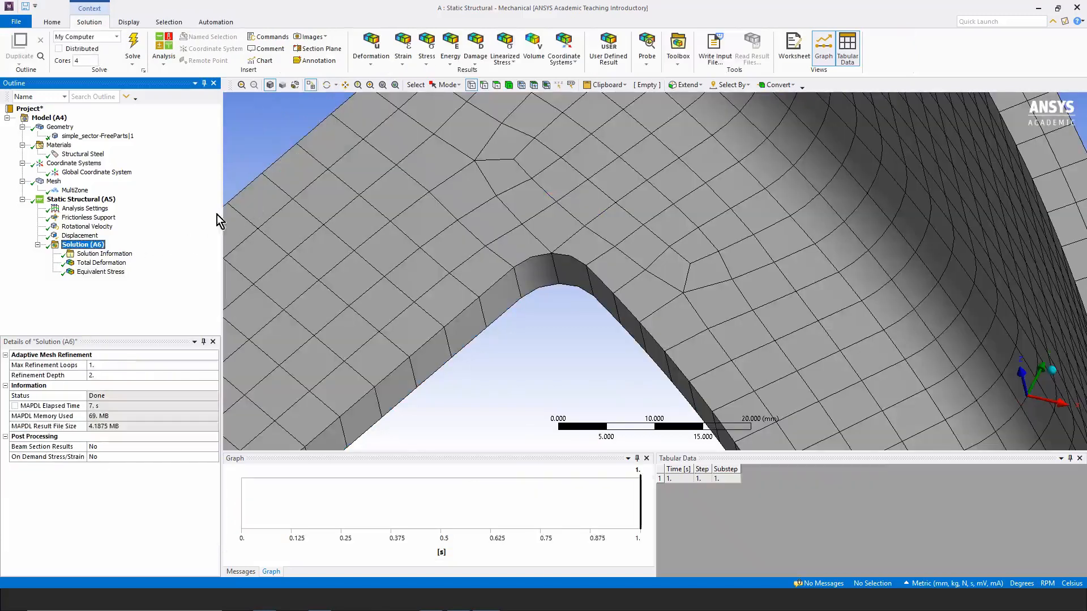
click(101, 262)
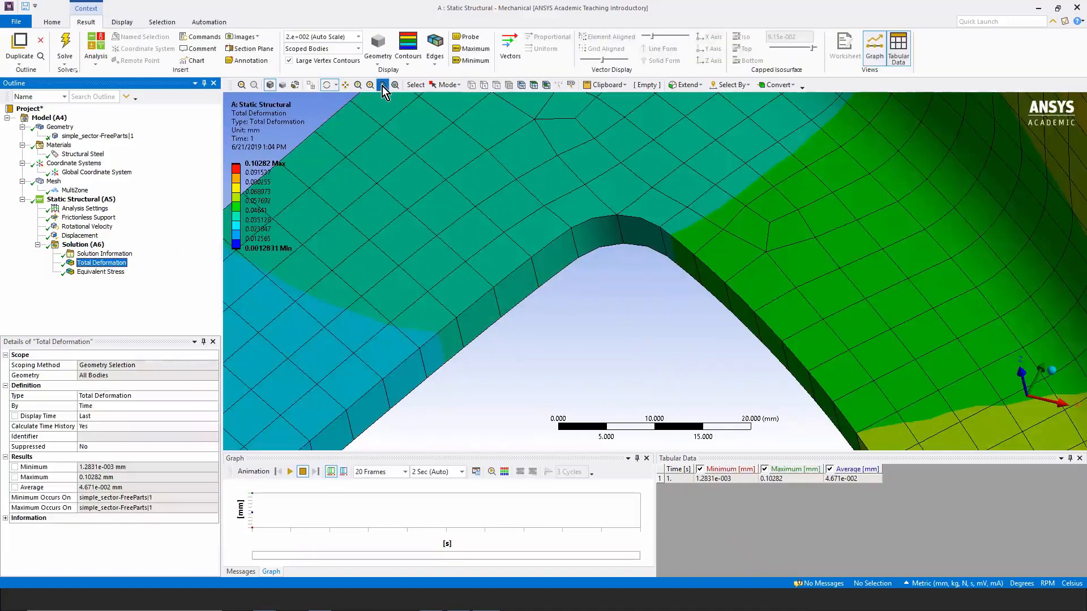
click(382, 84)
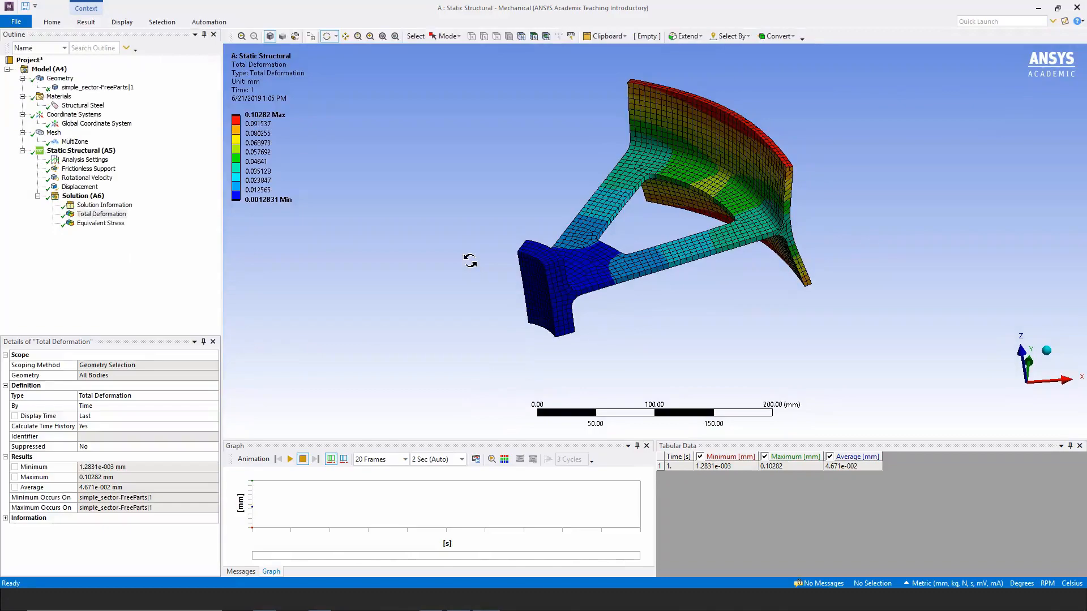
click(86, 21)
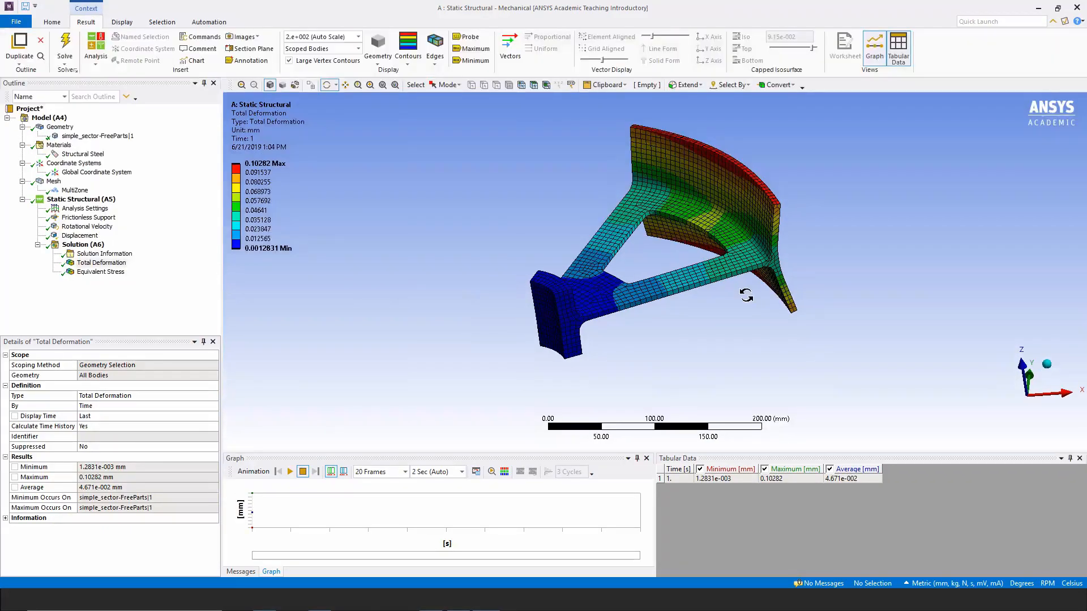